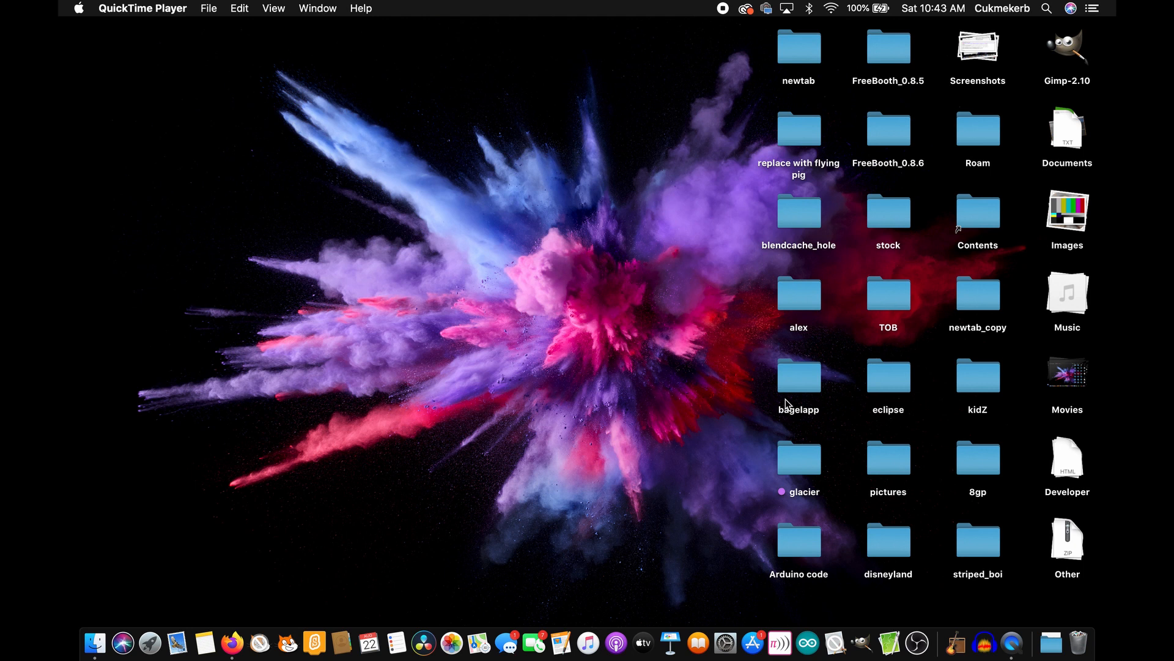
Step: Switch to Firefox and earn generics on the clicker page up to 13
{"action": "key", "text": "cmd+tab"}
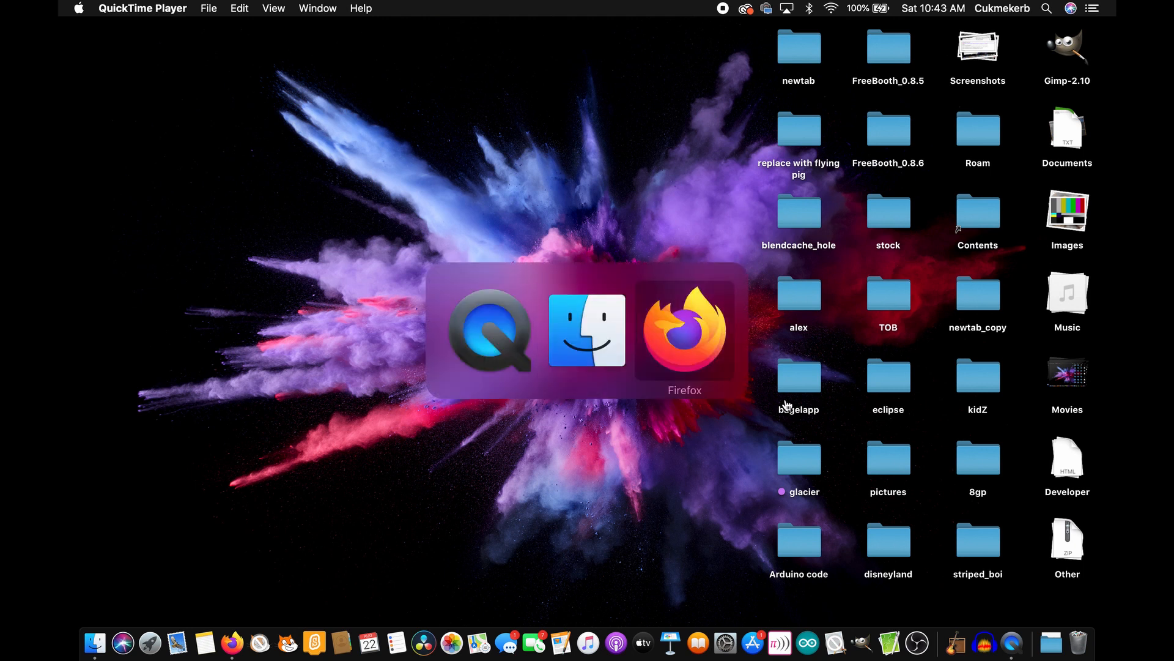
{"action": "left_click", "coordinate": [682, 329]}
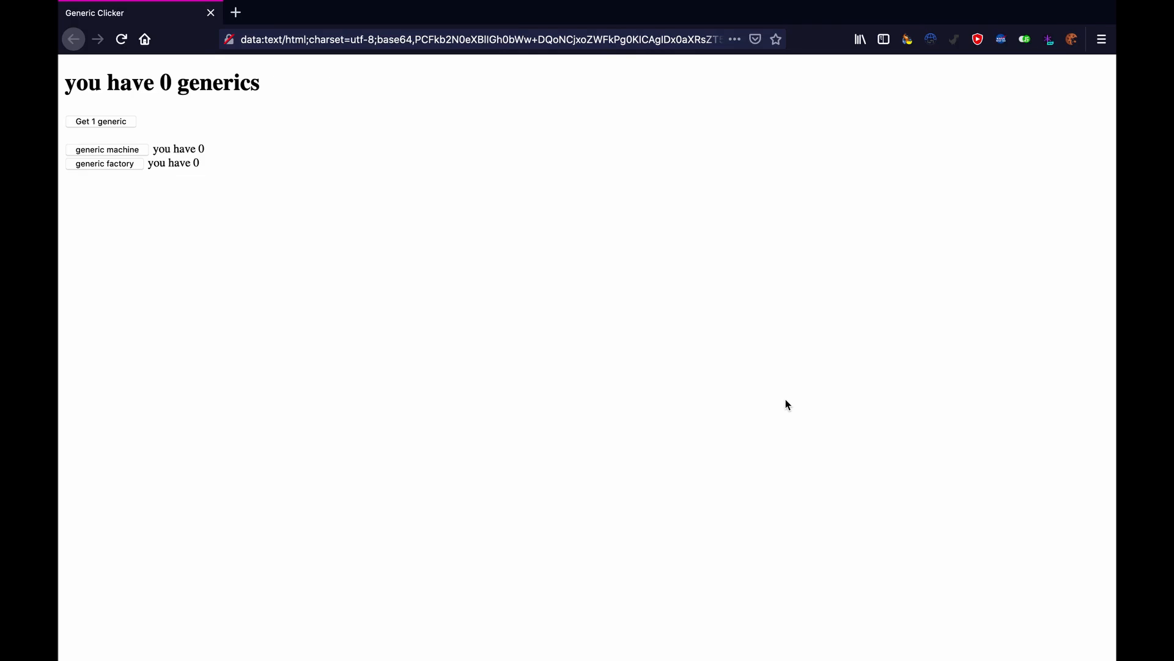
{"action": "left_click", "coordinate": [100, 121]}
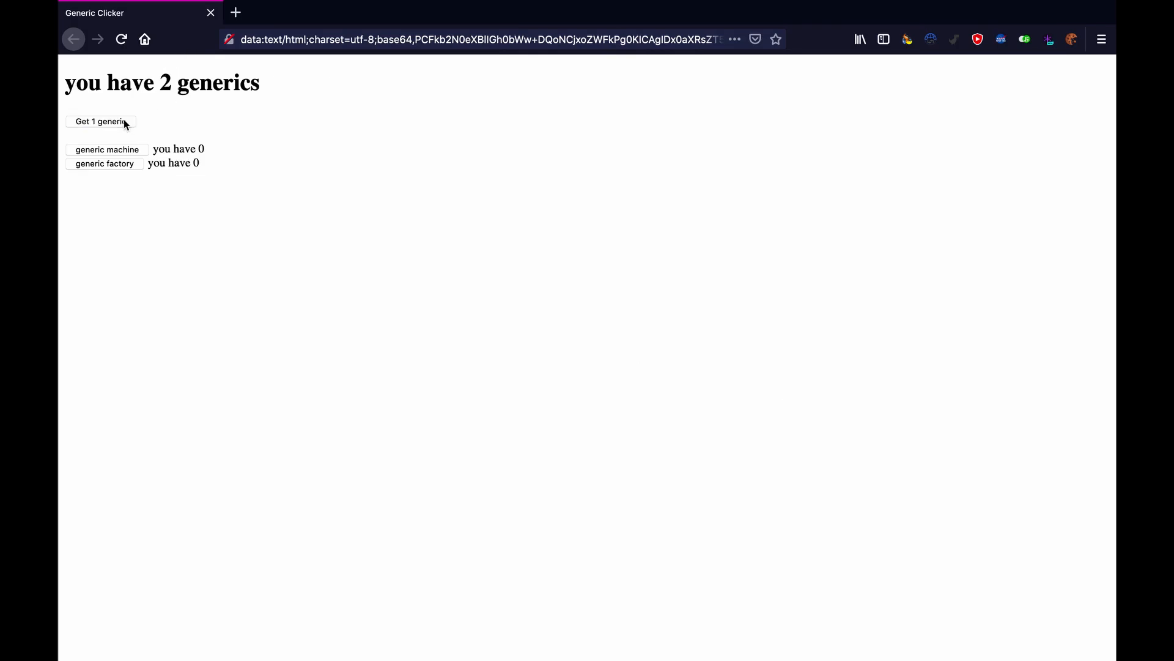
{"action": "left_click", "coordinate": [101, 121]}
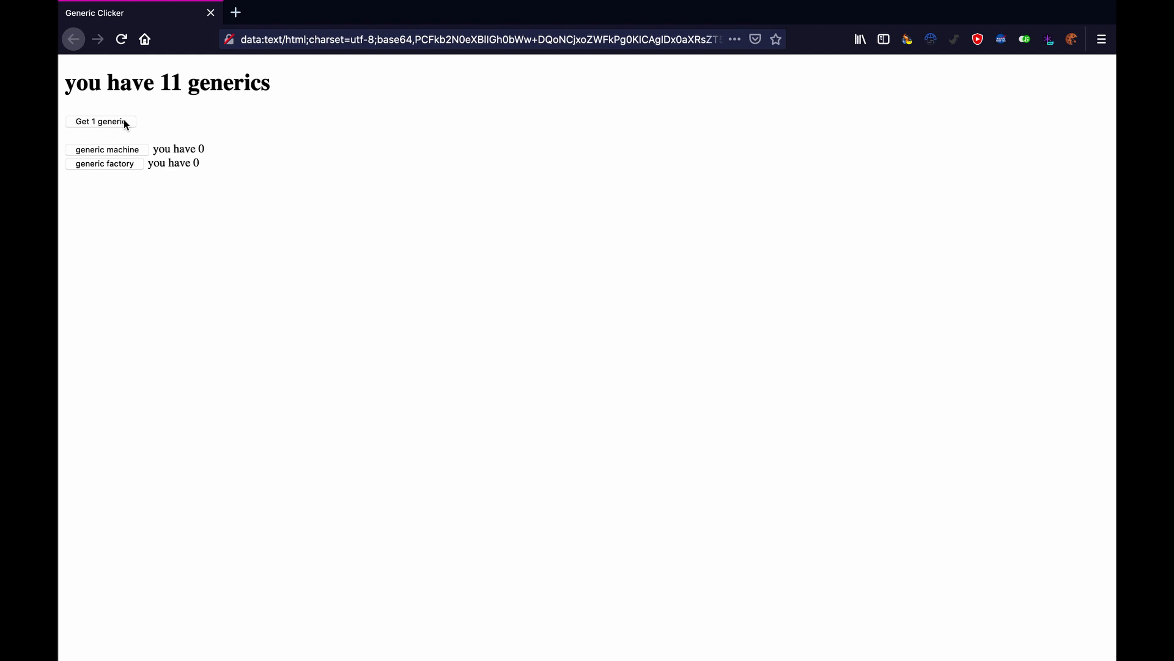
{"action": "left_click", "coordinate": [100, 121]}
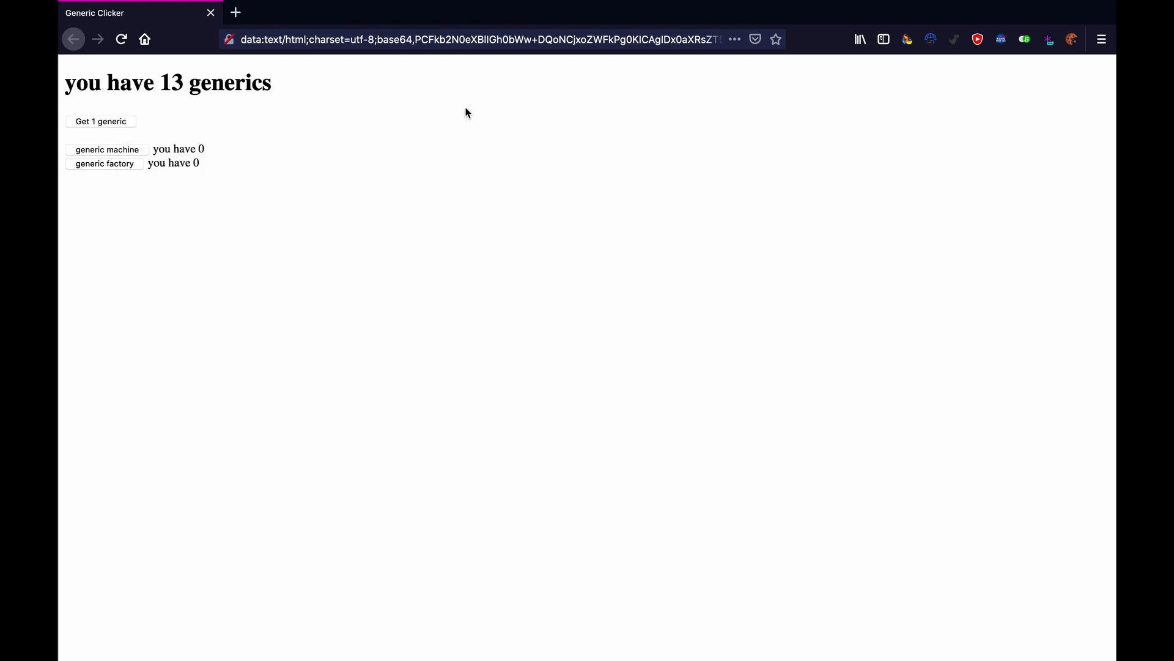
Step: Buy a generic machine, then hide Firefox to show the desktop
{"action": "left_click", "coordinate": [107, 149]}
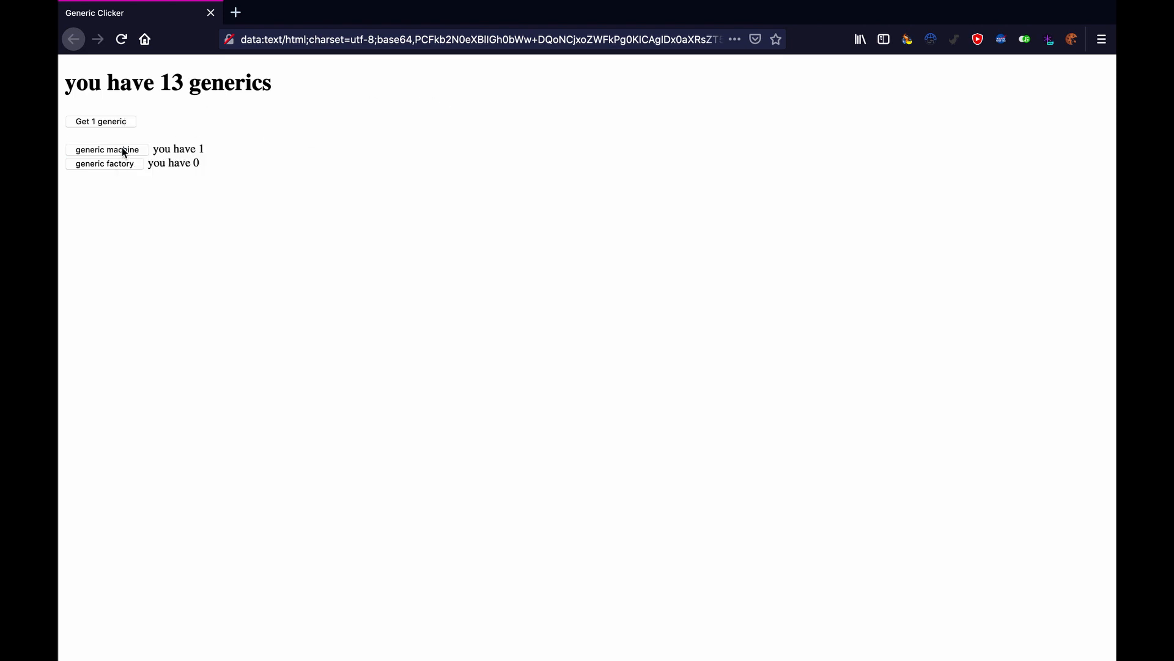
{"action": "left_click", "coordinate": [107, 150]}
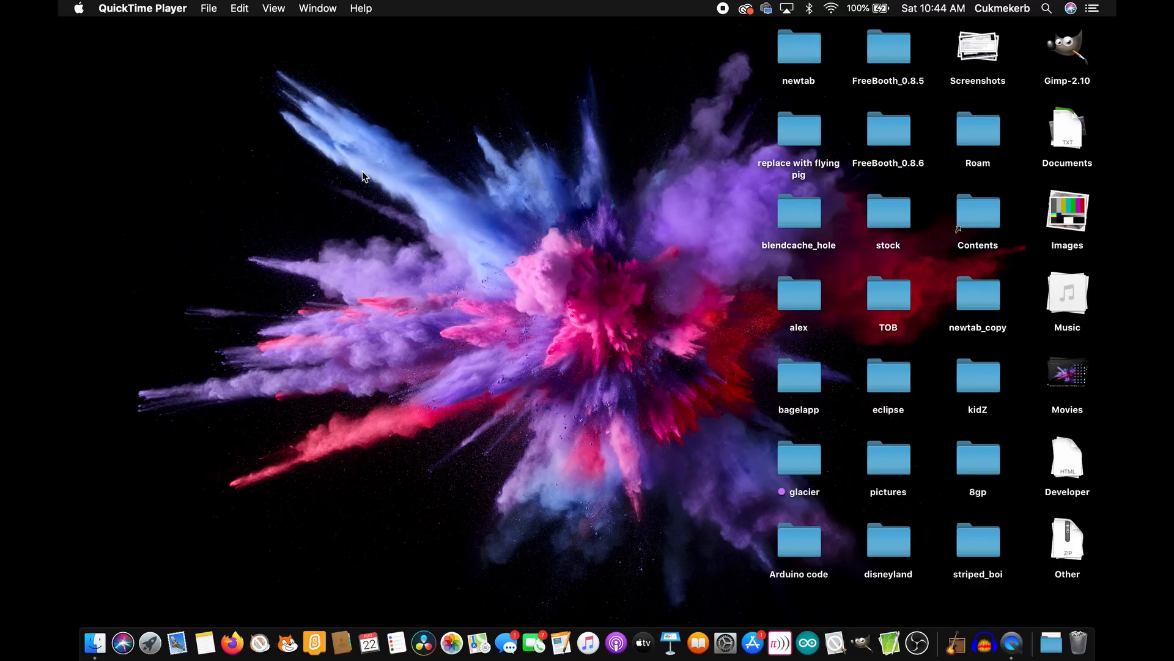
Step: Launch VS Code via Spotlight, maximize it and close the Release Notes page
{"action": "type", "text": "VS"}
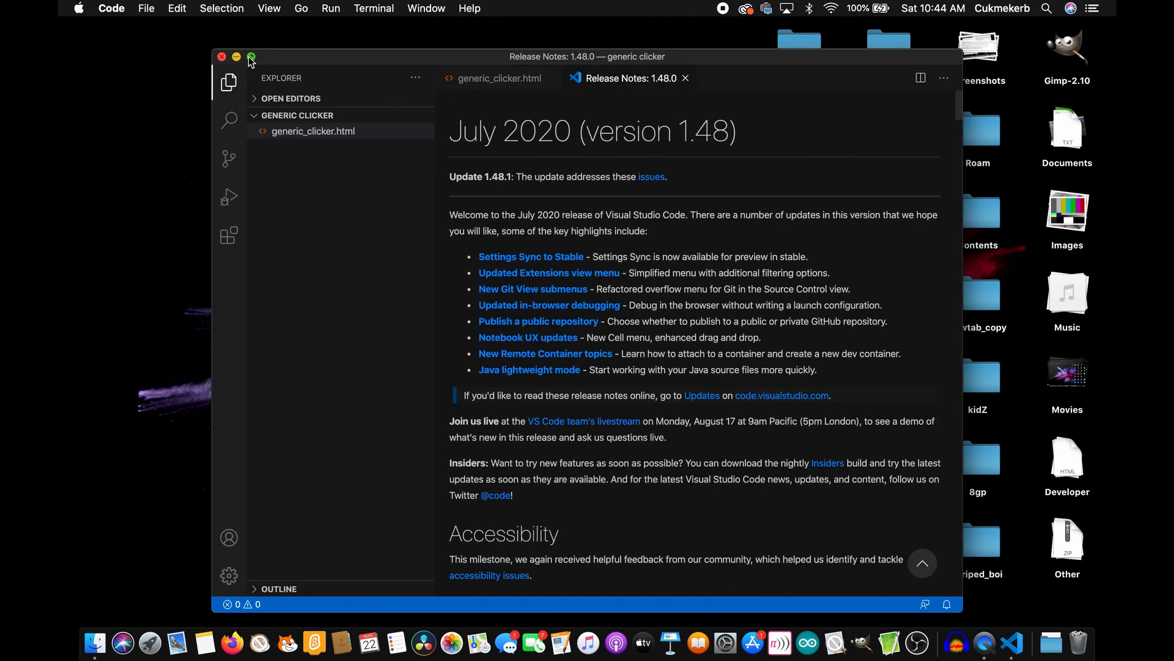
{"action": "left_click", "coordinate": [249, 56]}
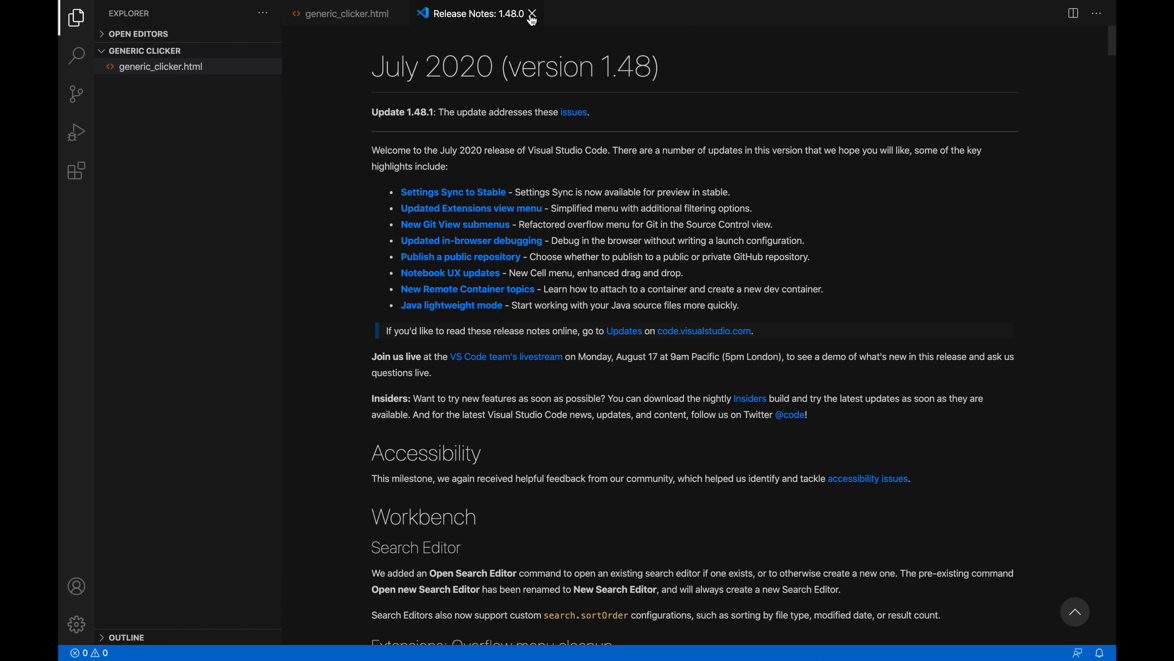
{"action": "left_click", "coordinate": [531, 14]}
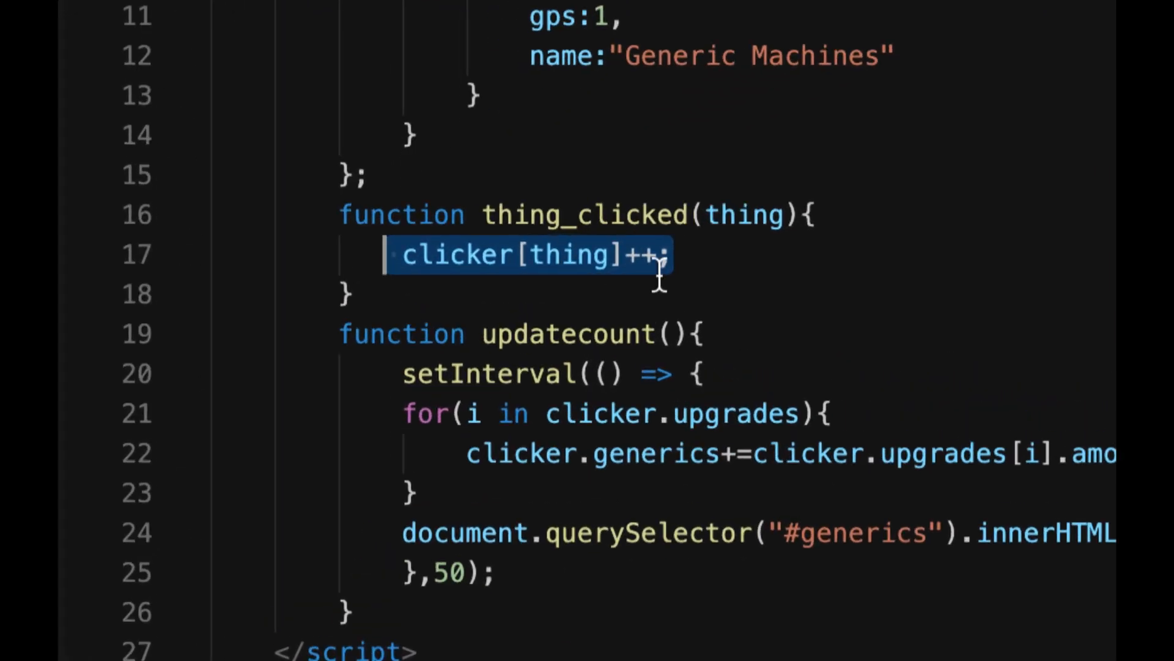
{"action": "mouse_move", "coordinate": [827, 259]}
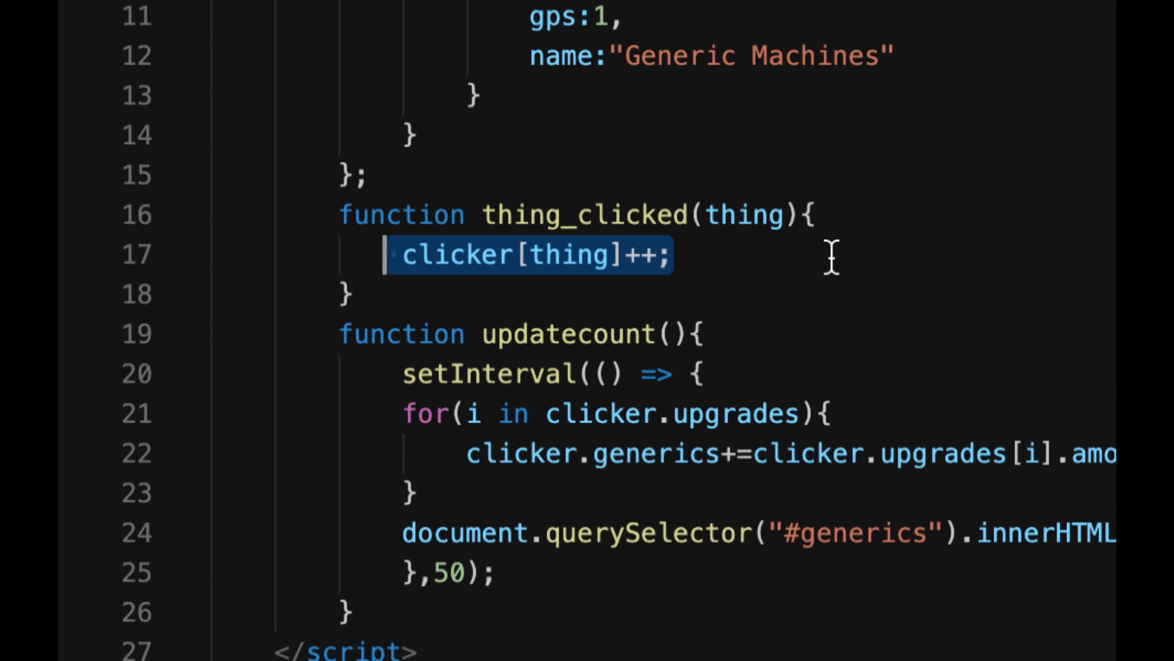
Step: Change thing_clicked to increment clicker.upgrades[thing].amount
{"action": "type", "text": "clicker.upgrades"}
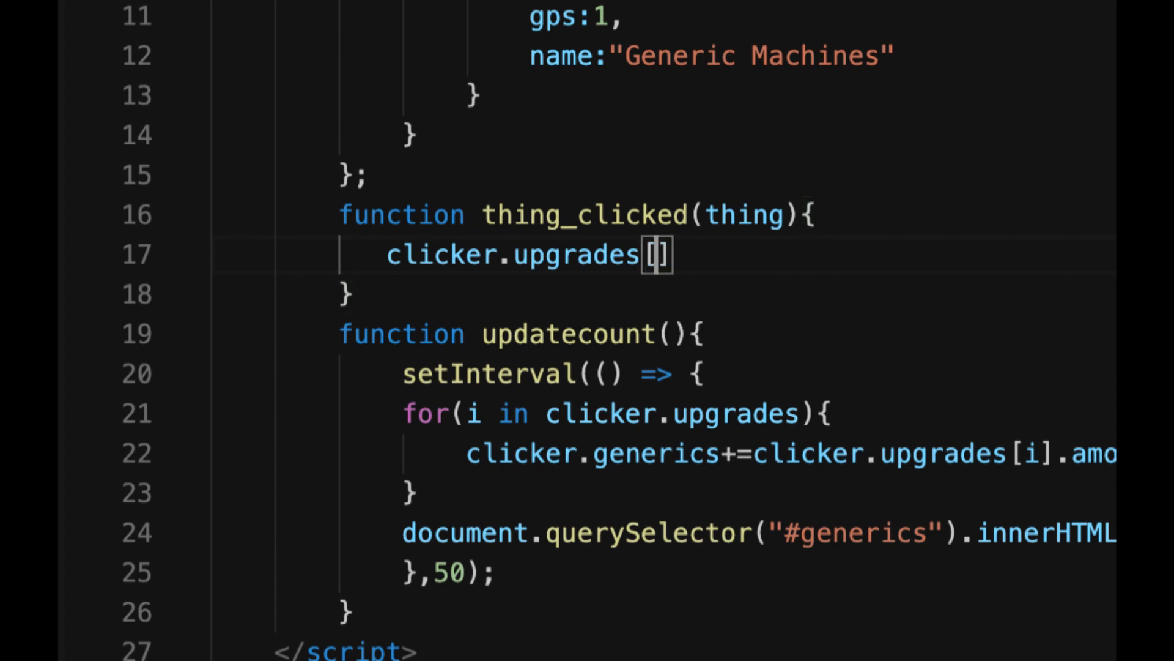
{"action": "type", "text": "thing"}
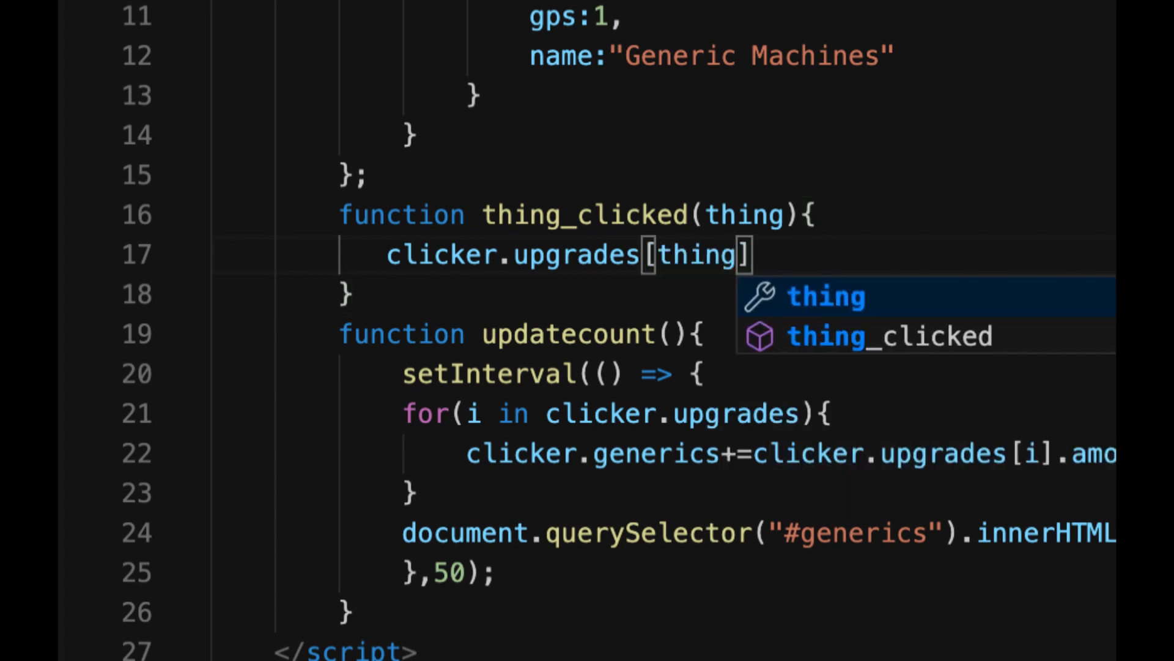
{"action": "key", "text": "Escape"}
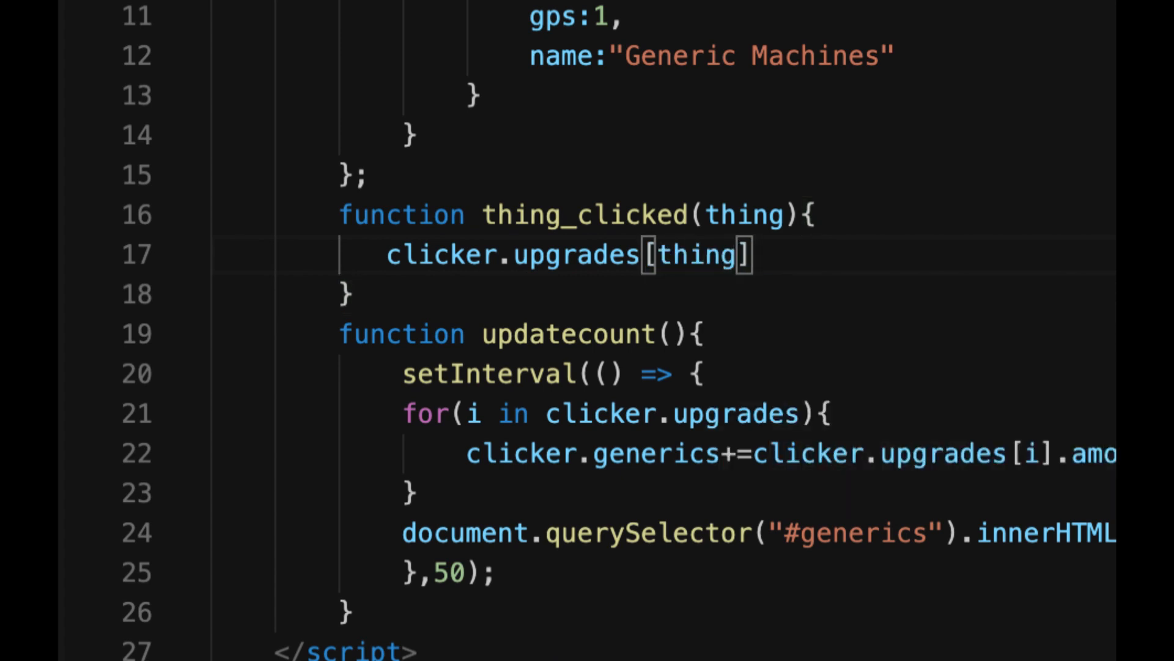
{"action": "type", "text": ".amount++"}
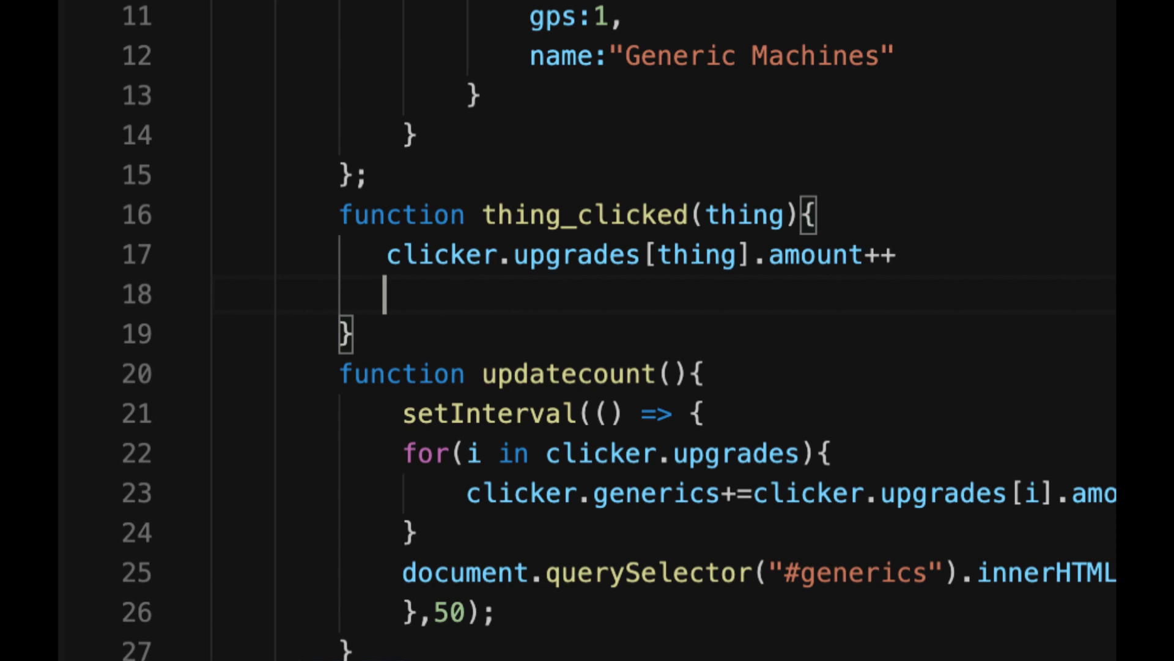
Step: Add an update_upgrades(); call after the increment in thing_clicked
{"action": "type", "text": "update_"}
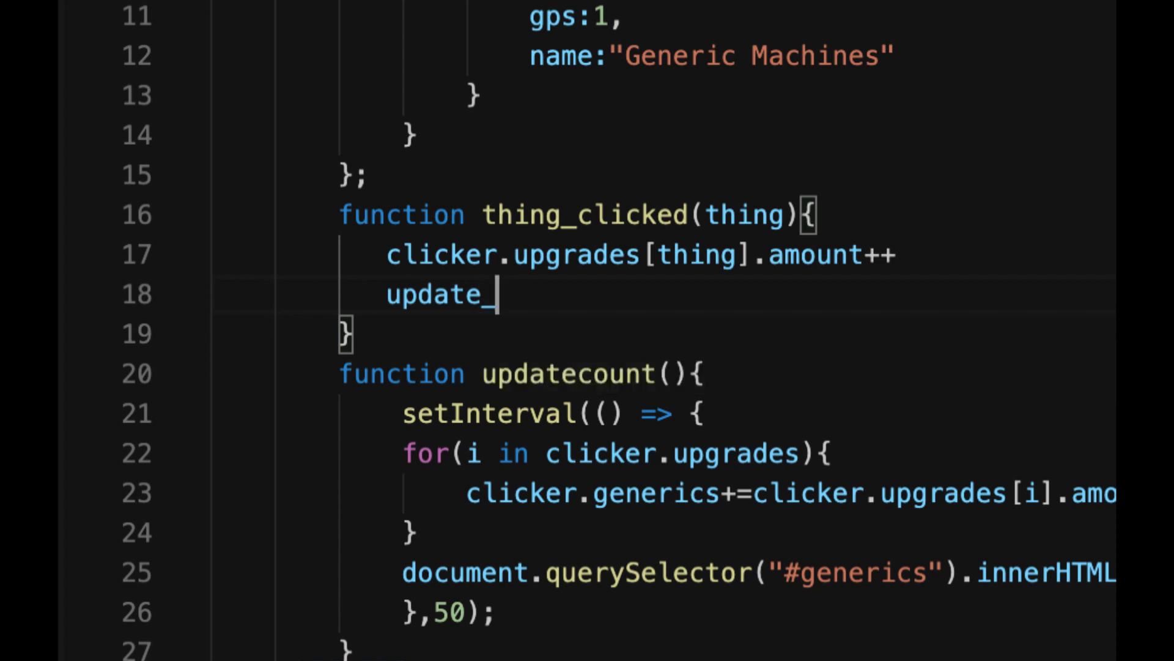
{"action": "type", "text": "upgrad"}
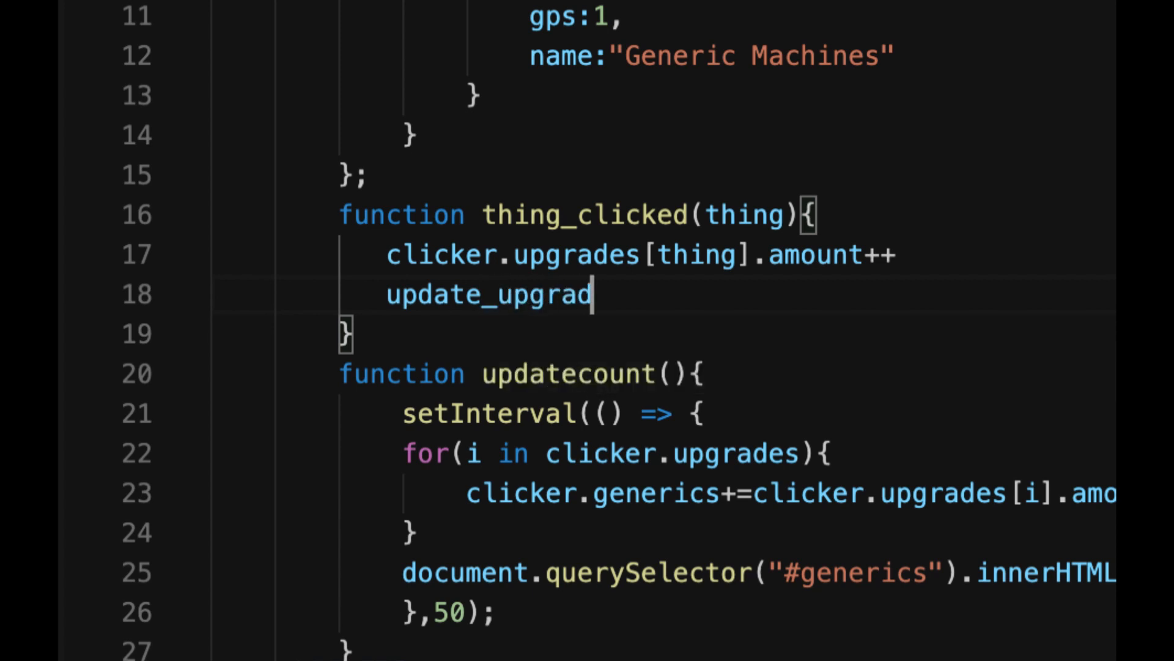
{"action": "type", "text": "es()"}
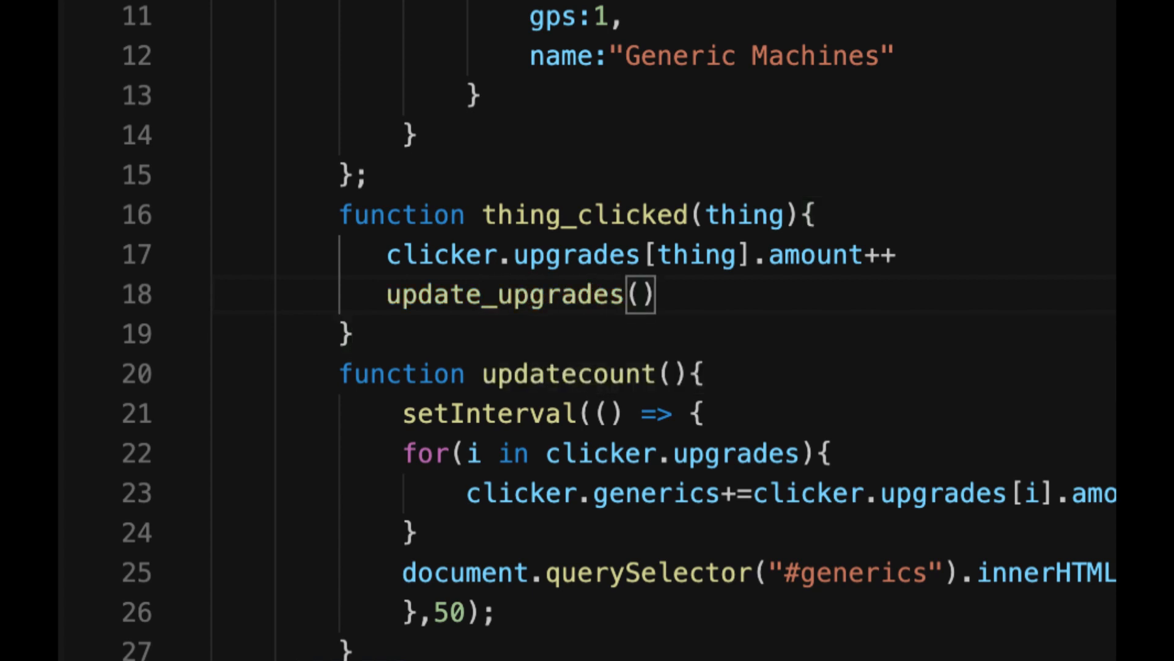
{"action": "type", "text": ";"}
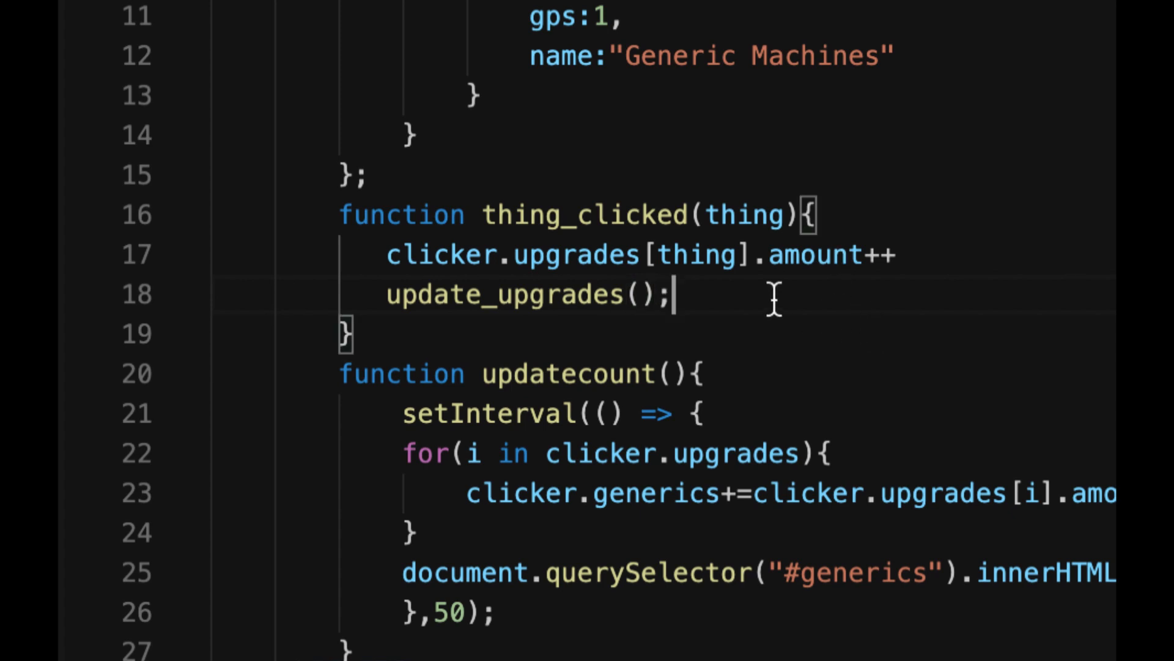
{"action": "scroll", "scroll_direction": "down", "scroll_amount": 3}
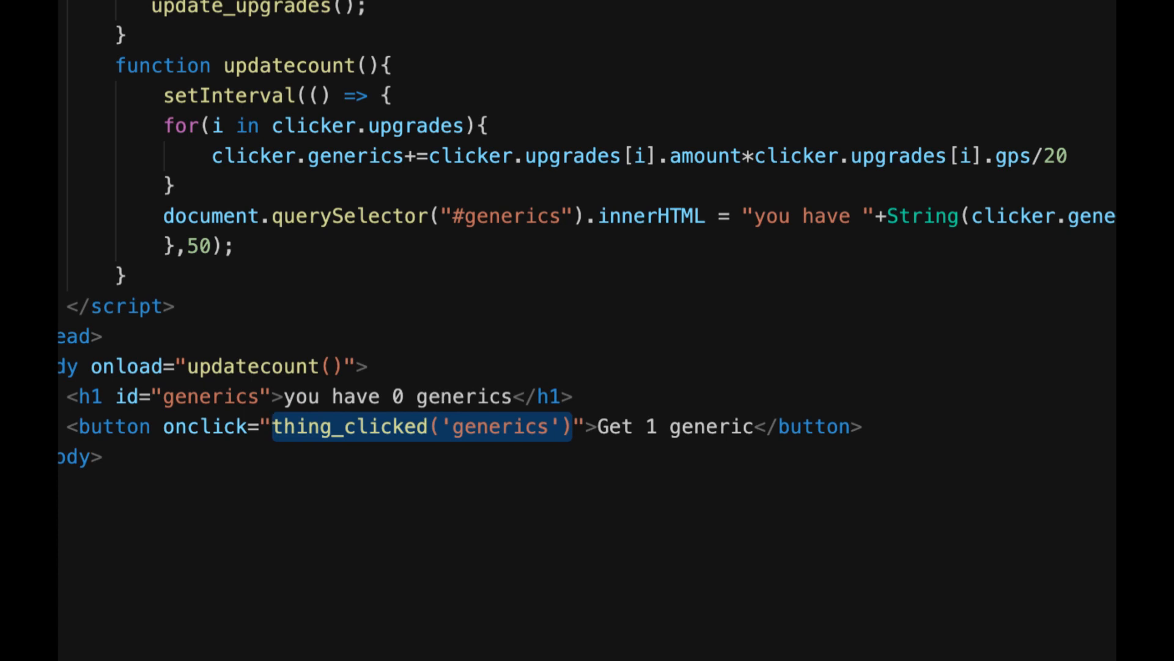
Step: Replace the button's thing_clicked('generics') handler with clicker.generics++
{"action": "type", "text": "clicker.ge"}
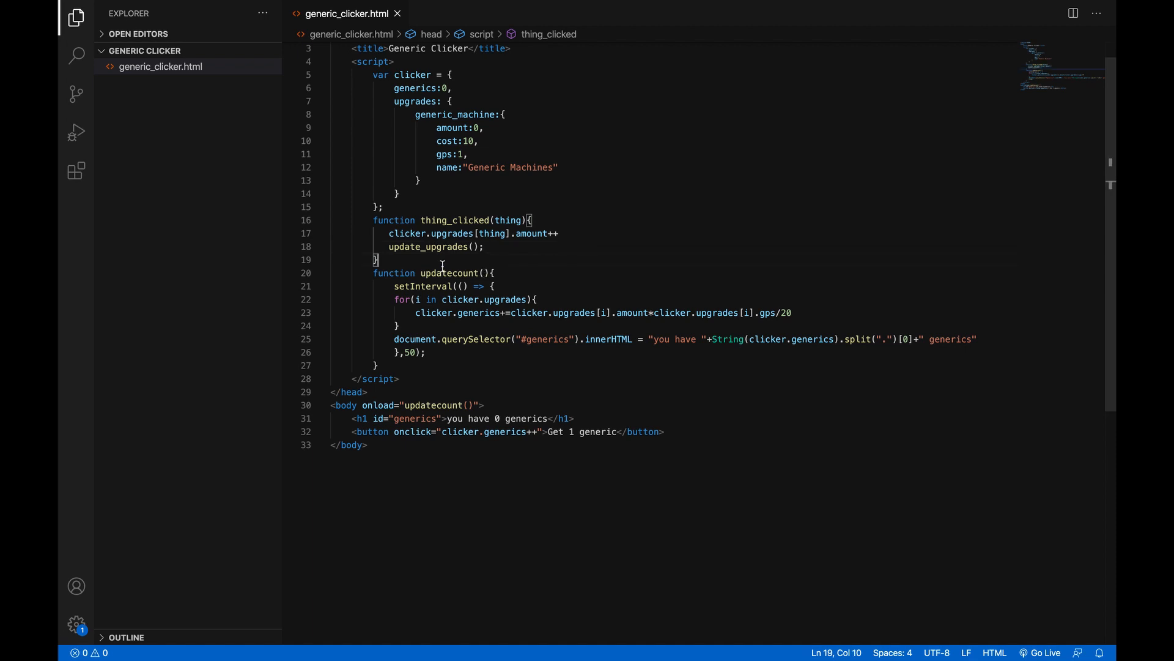
Step: Declare a new update_upgrades() function below thing_clicked
{"action": "type", "text": "func"}
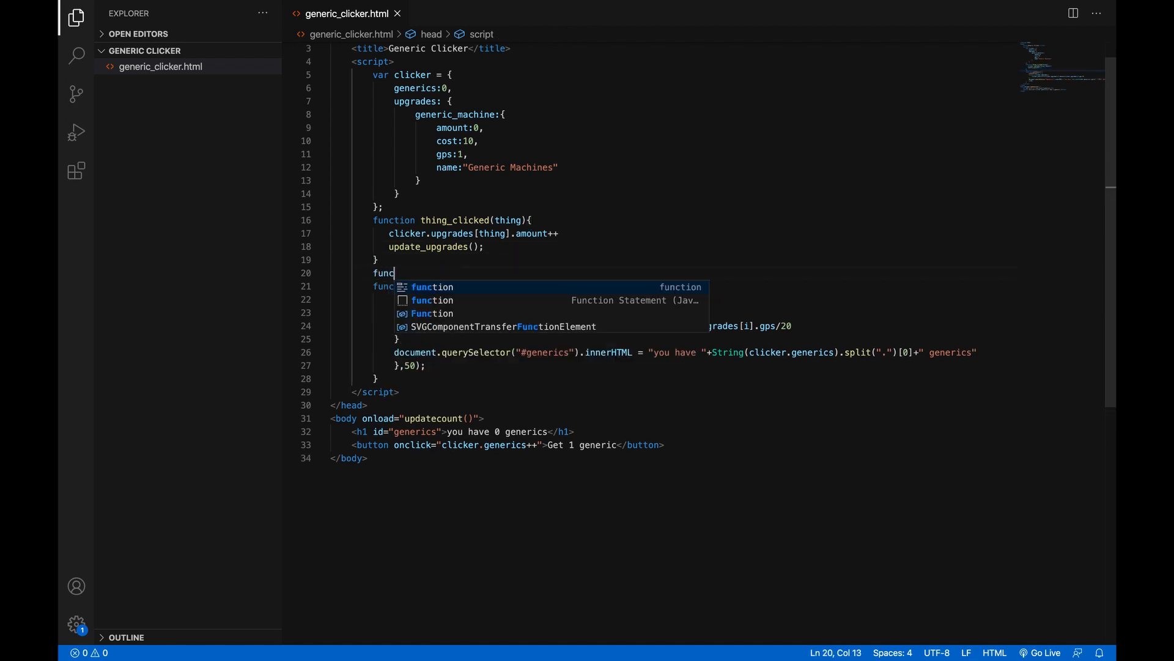
{"action": "type", "text": "tion update_upgrades"}
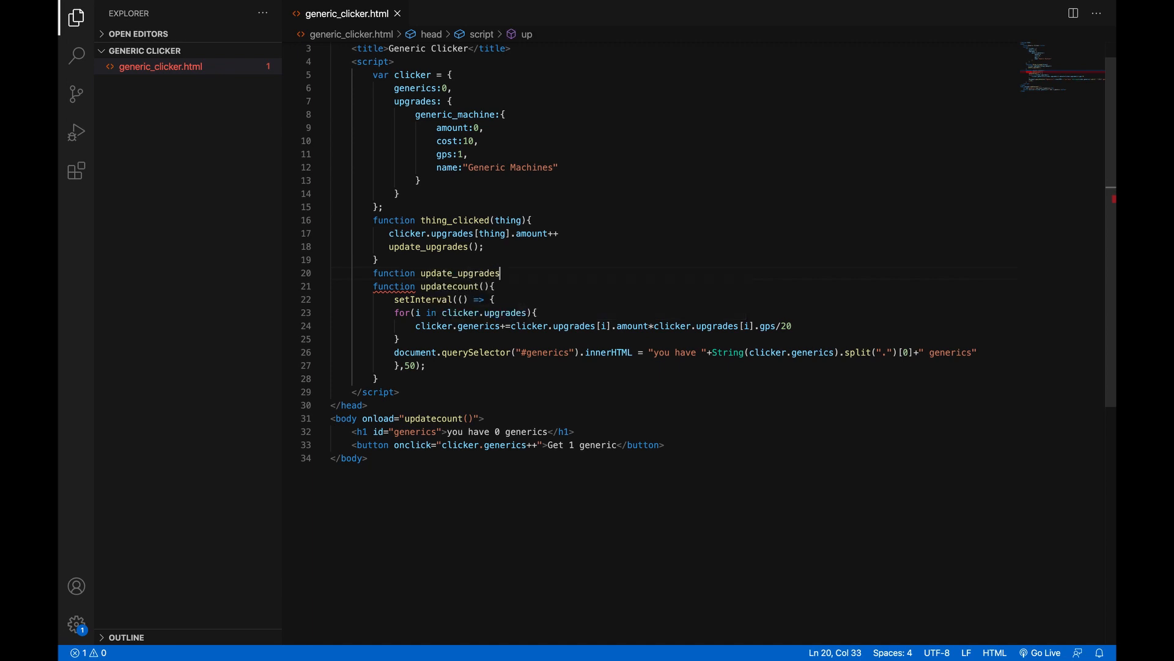
{"action": "type", "text": "(){"}
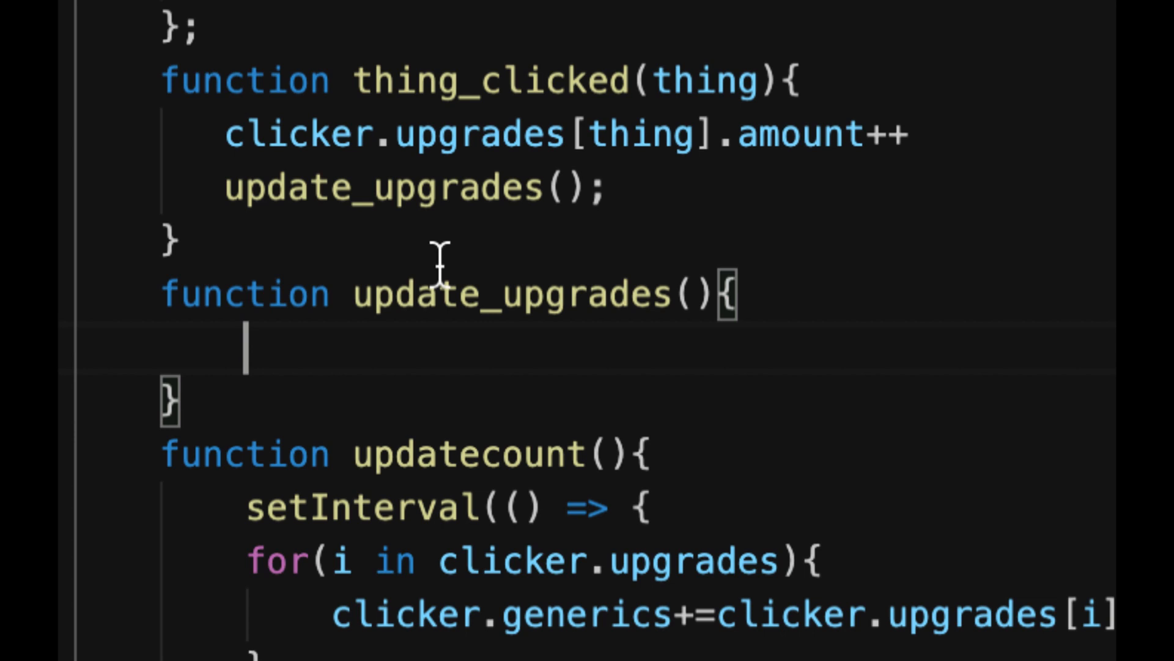
Step: Set document.querySelector("#upgrades").innerHTML to an empty string inside it
{"action": "type", "text": "document."}
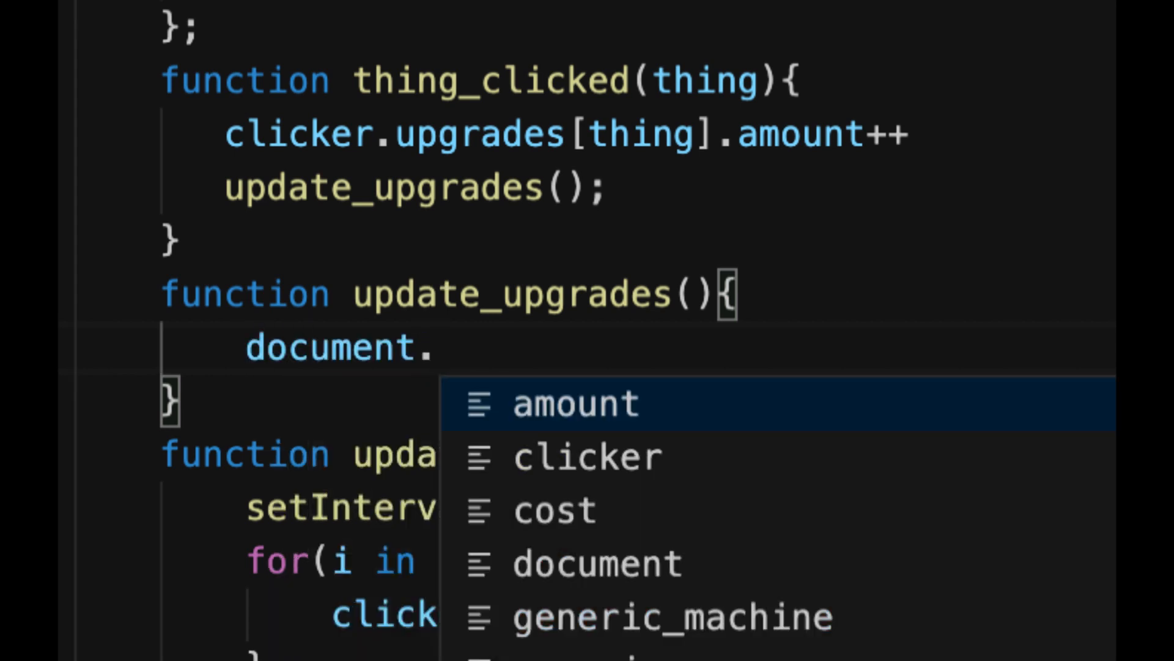
{"action": "type", "text": "querySelector("}
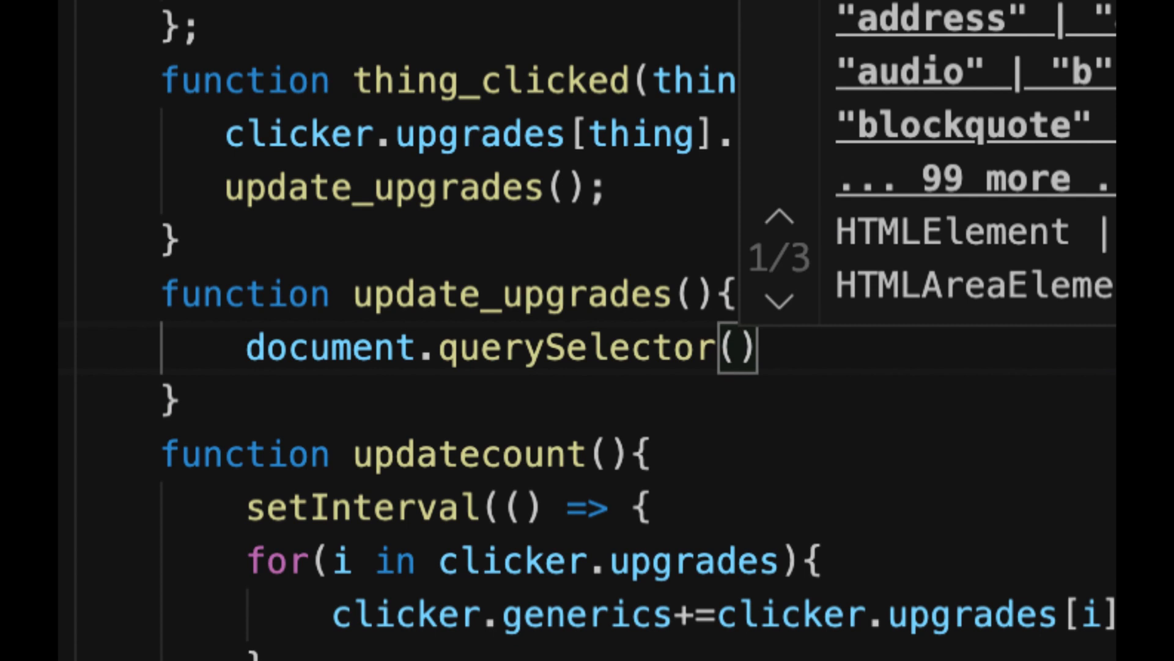
{"action": "type", "text": "\"#"}
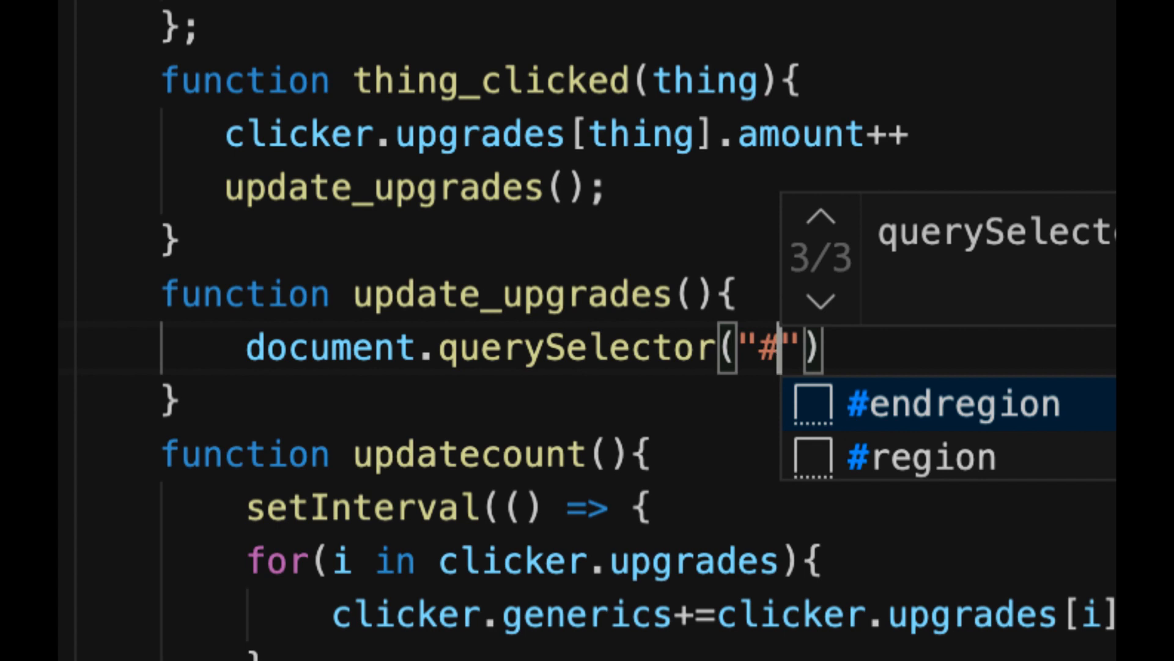
{"action": "type", "text": "upgrades"}
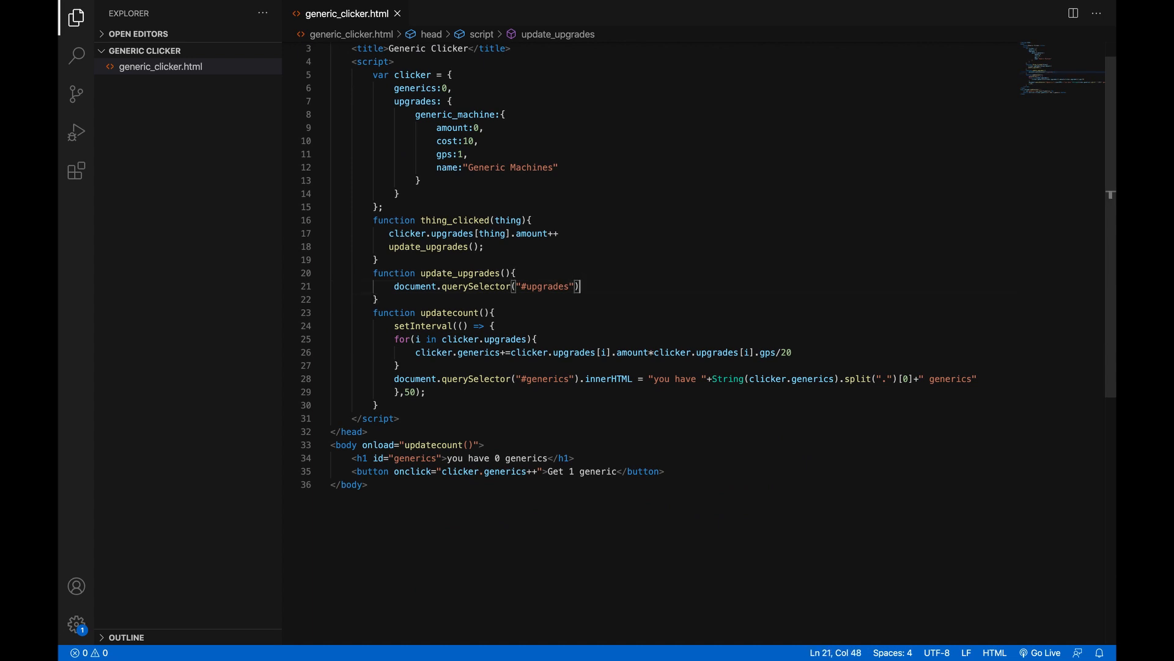
{"action": "type", "text": ".innerHTML"}
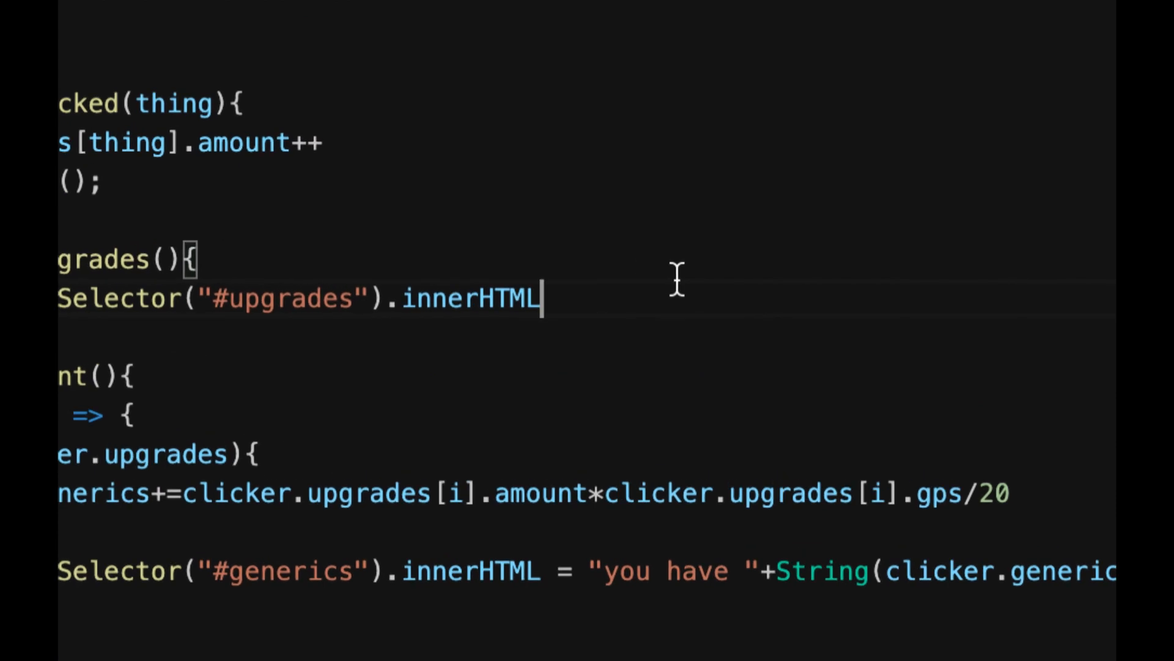
{"action": "type", "text": "=\"e\""}
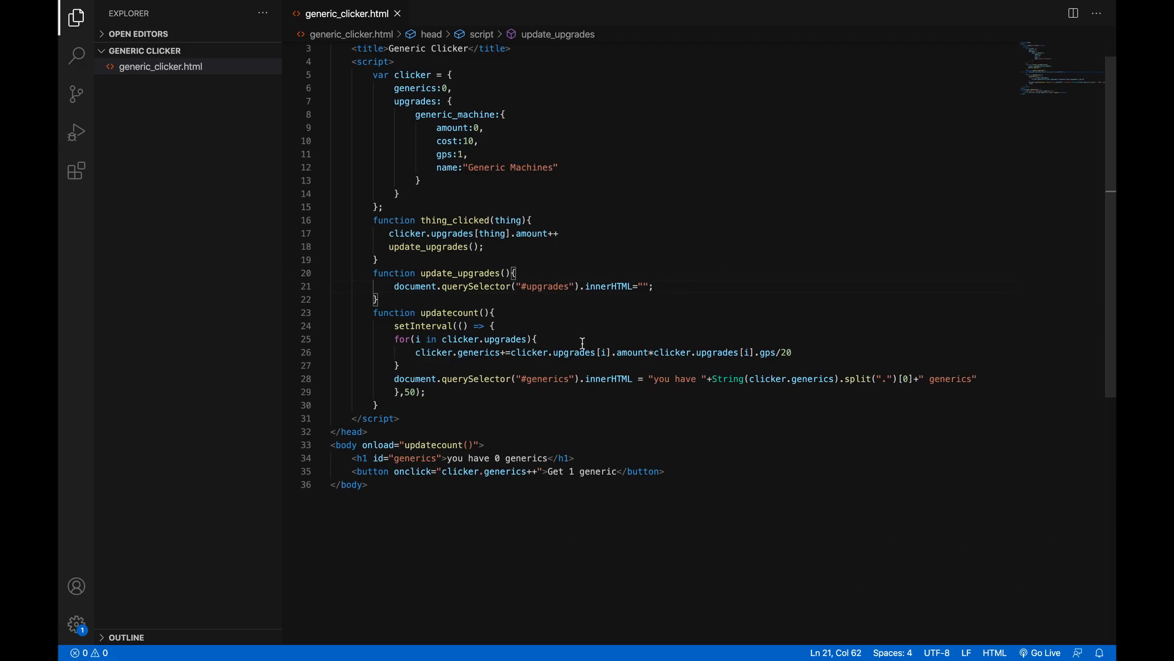
{"action": "mouse_move", "coordinate": [693, 476]}
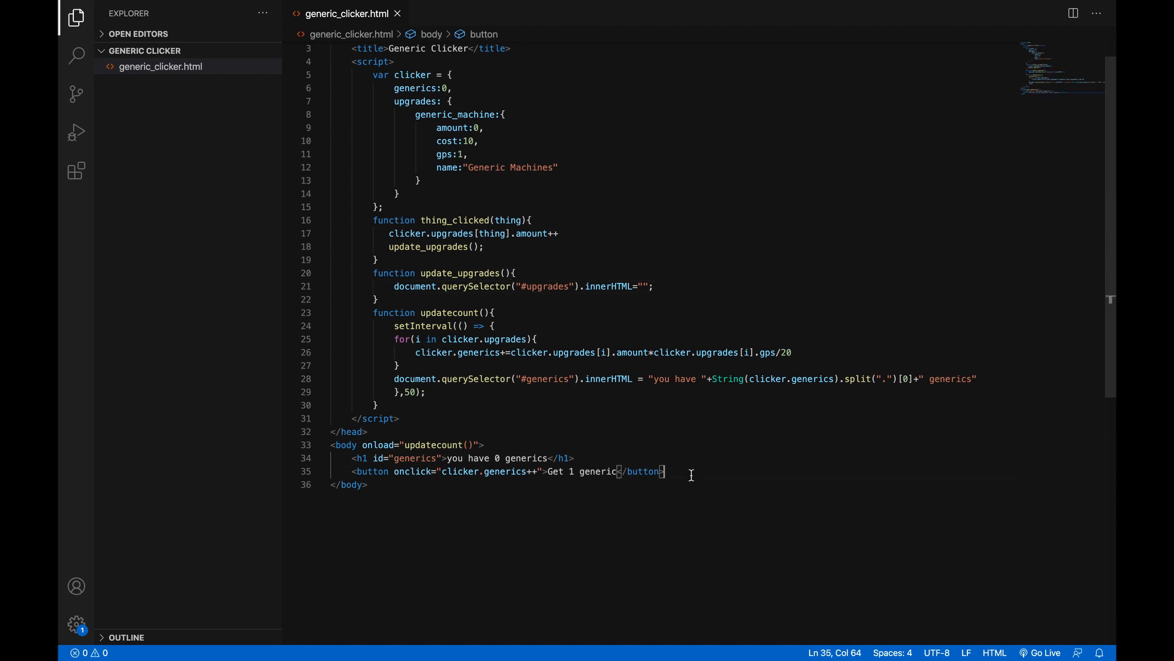
Step: Add an empty <div id="upgrades"></div> below the Get 1 generic button
{"action": "key", "text": "Enter"}
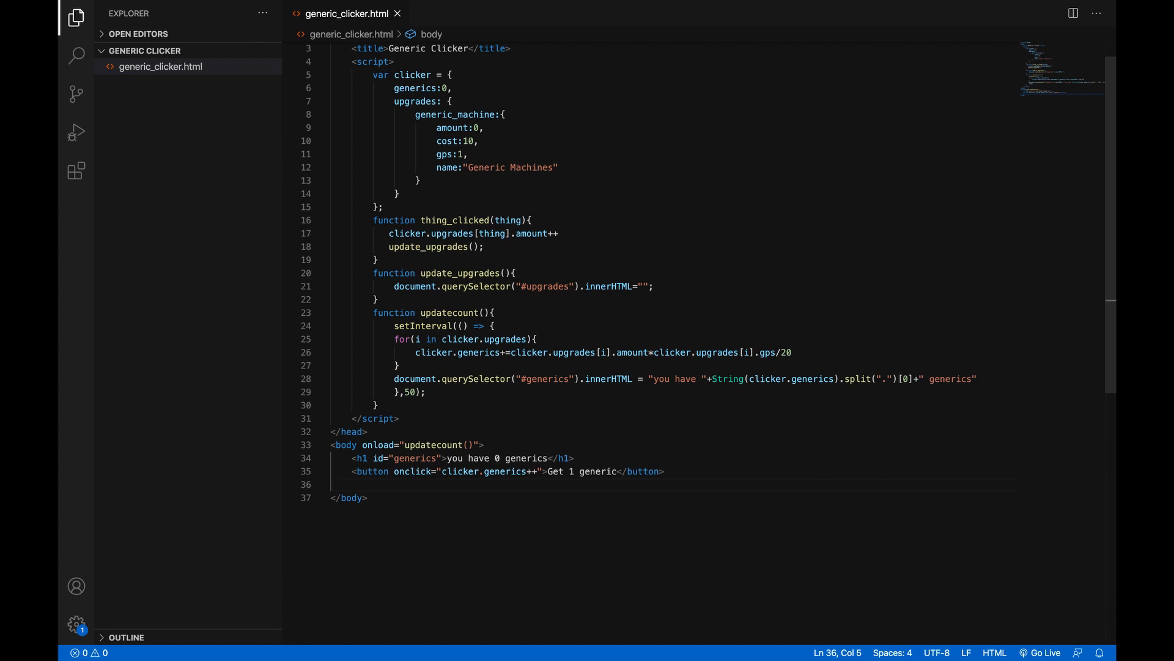
{"action": "type", "text": "<div id="}
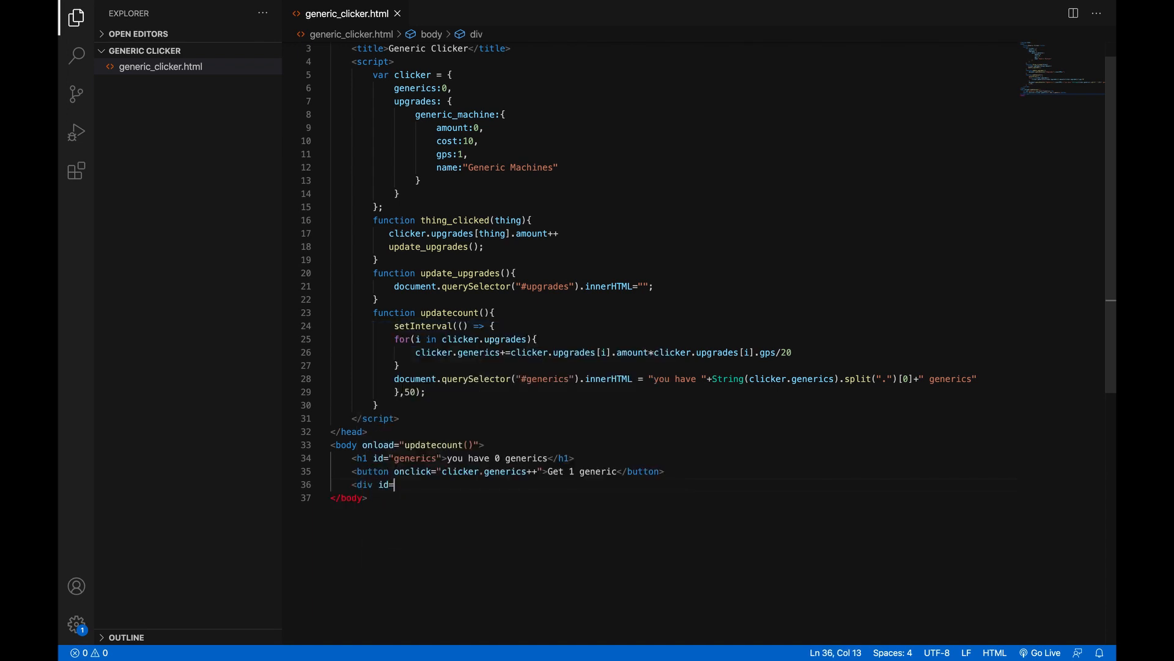
{"action": "type", "text": "\"up"}
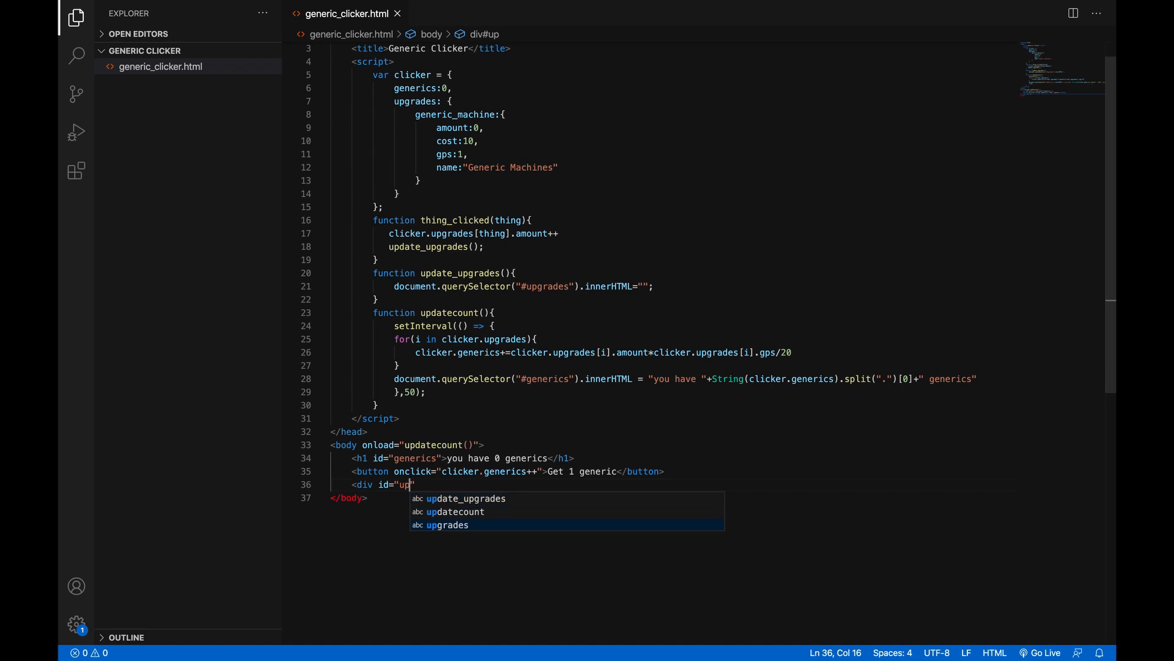
{"action": "key", "text": "Tab"}
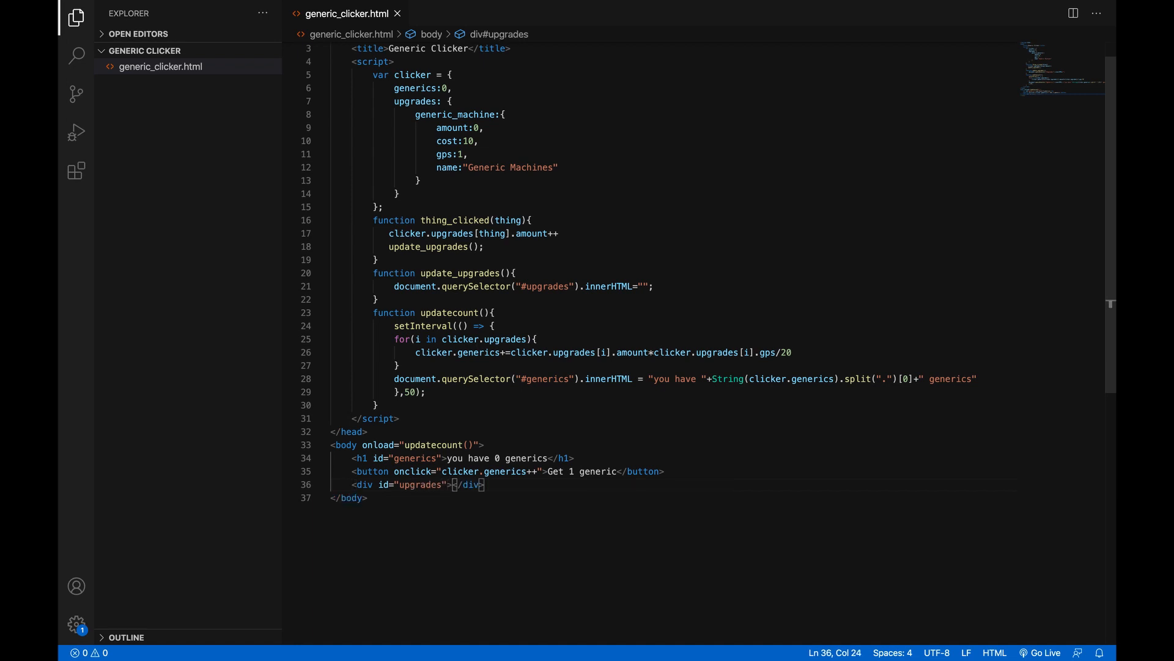
{"action": "key", "text": "Enter"}
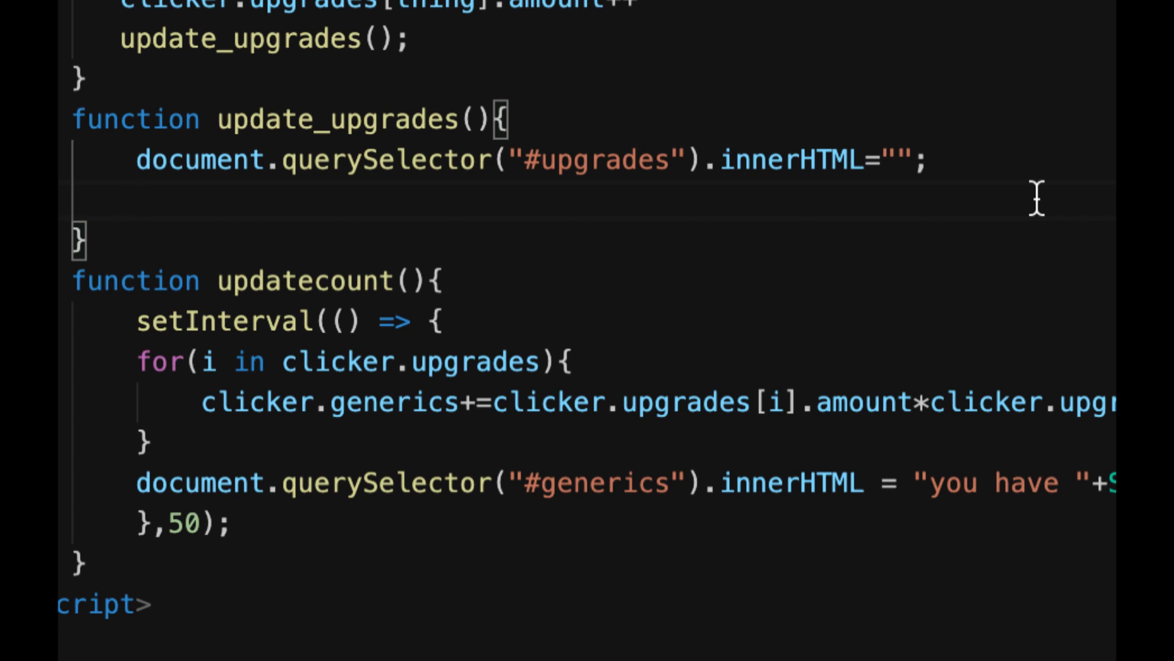
Step: Add a for(i in clicker.upgrades) loop inside update_upgrades
{"action": "type", "text": "for("}
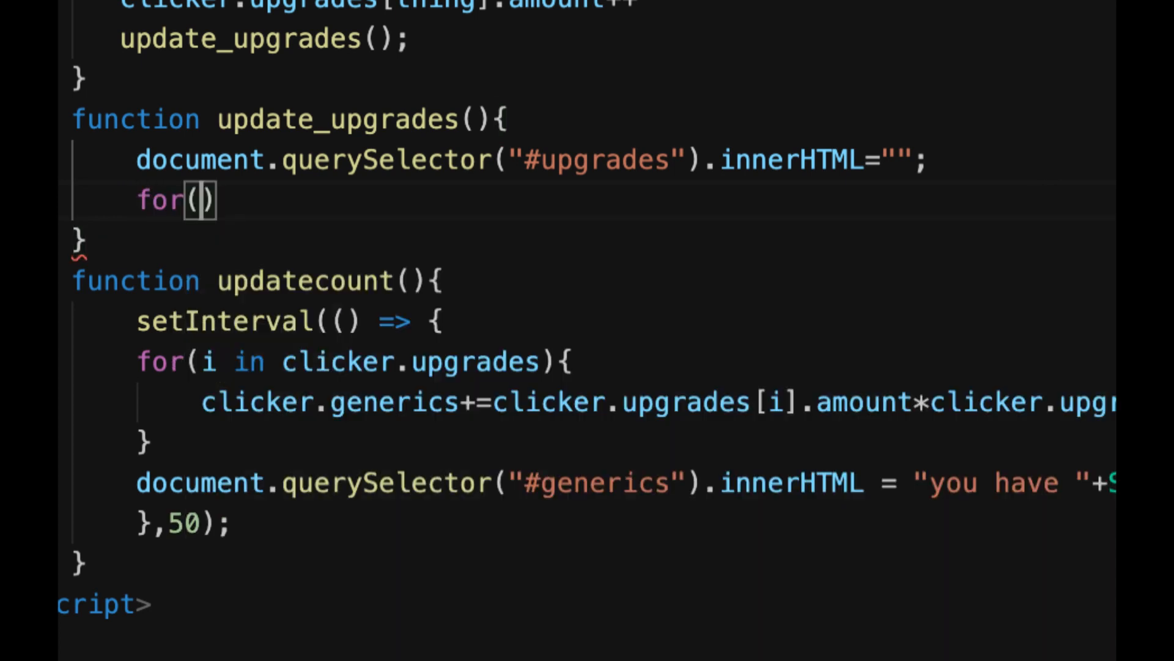
{"action": "type", "text": "i in"}
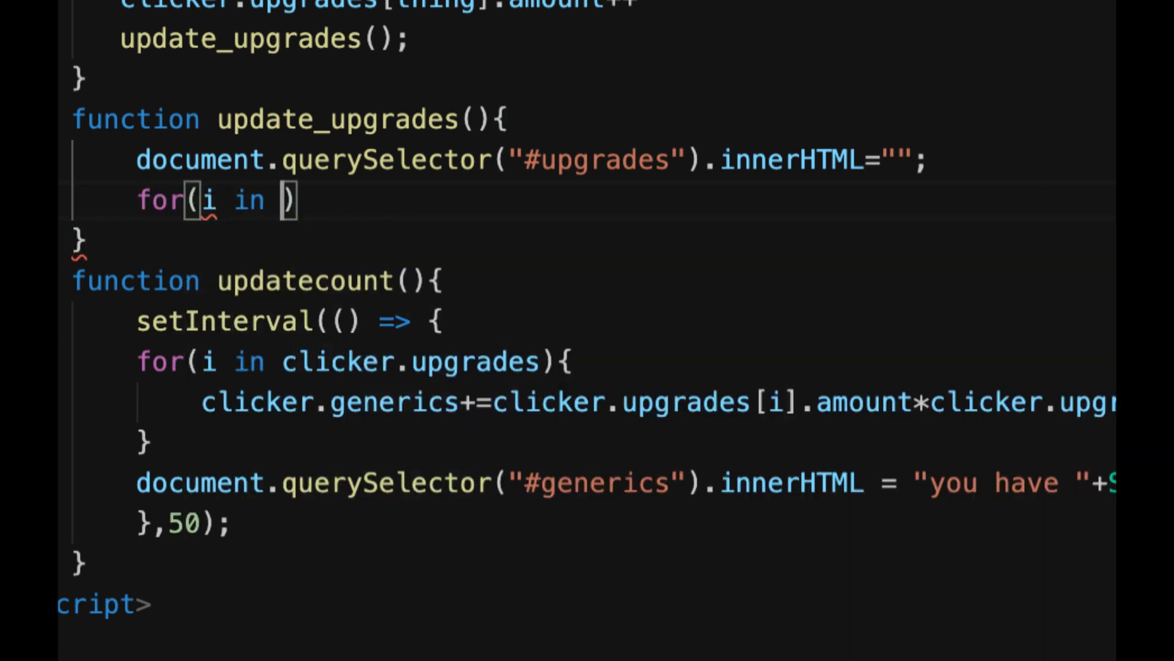
{"action": "type", "text": "clicker."}
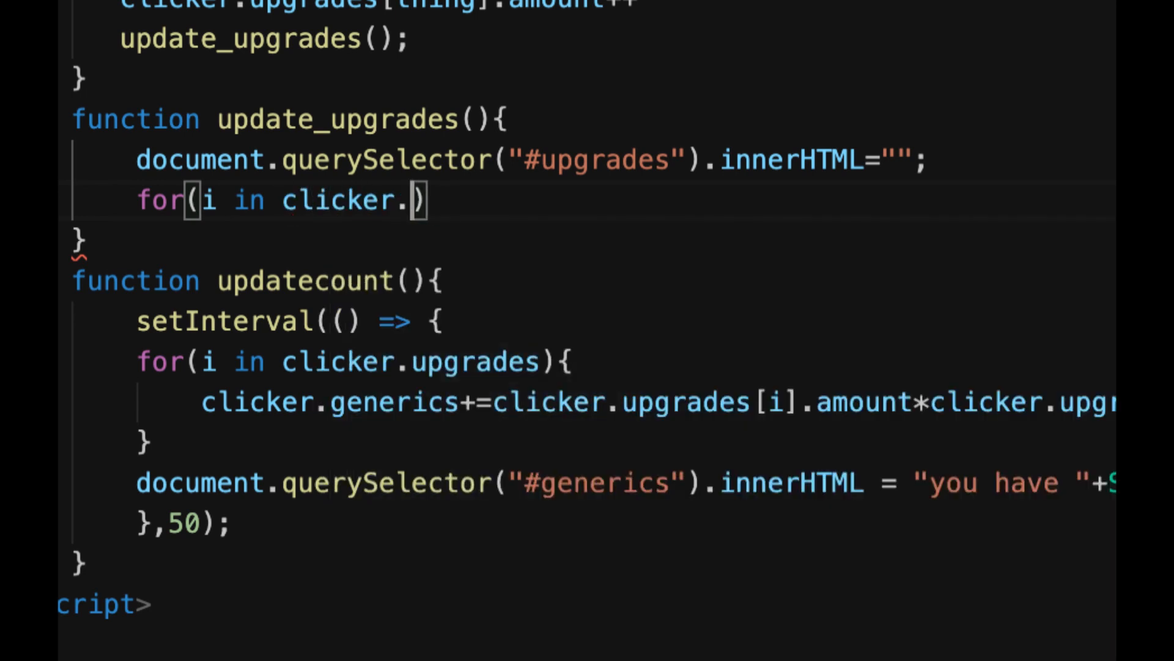
{"action": "type", "text": "upgrades"}
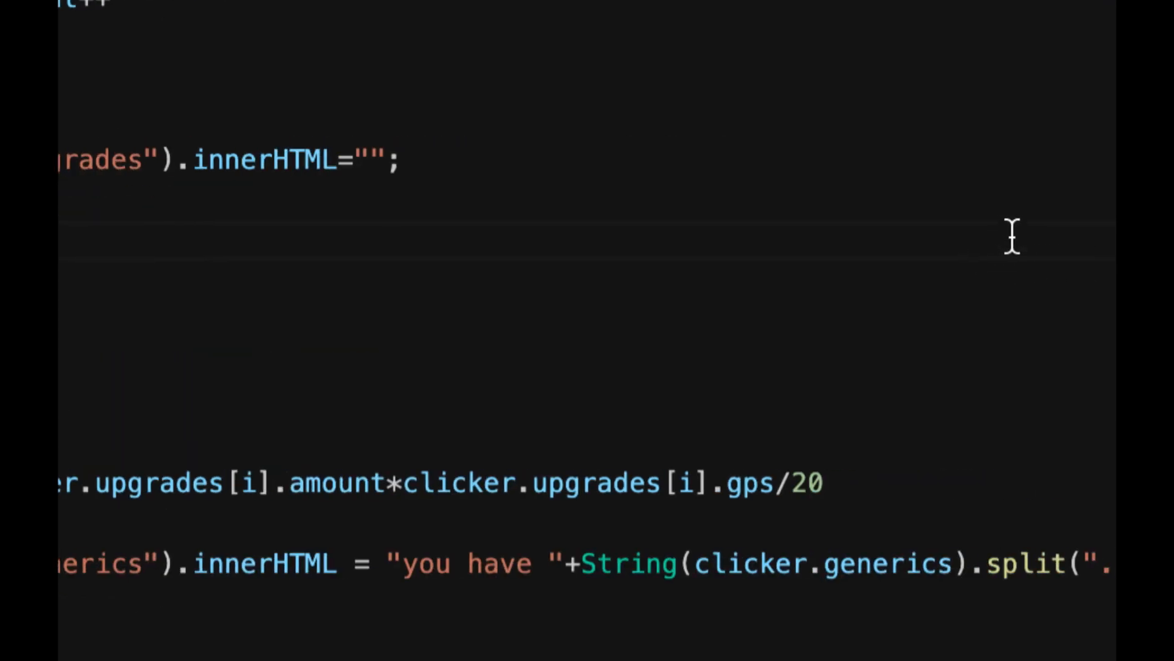
{"action": "mouse_move", "coordinate": [460, 257]}
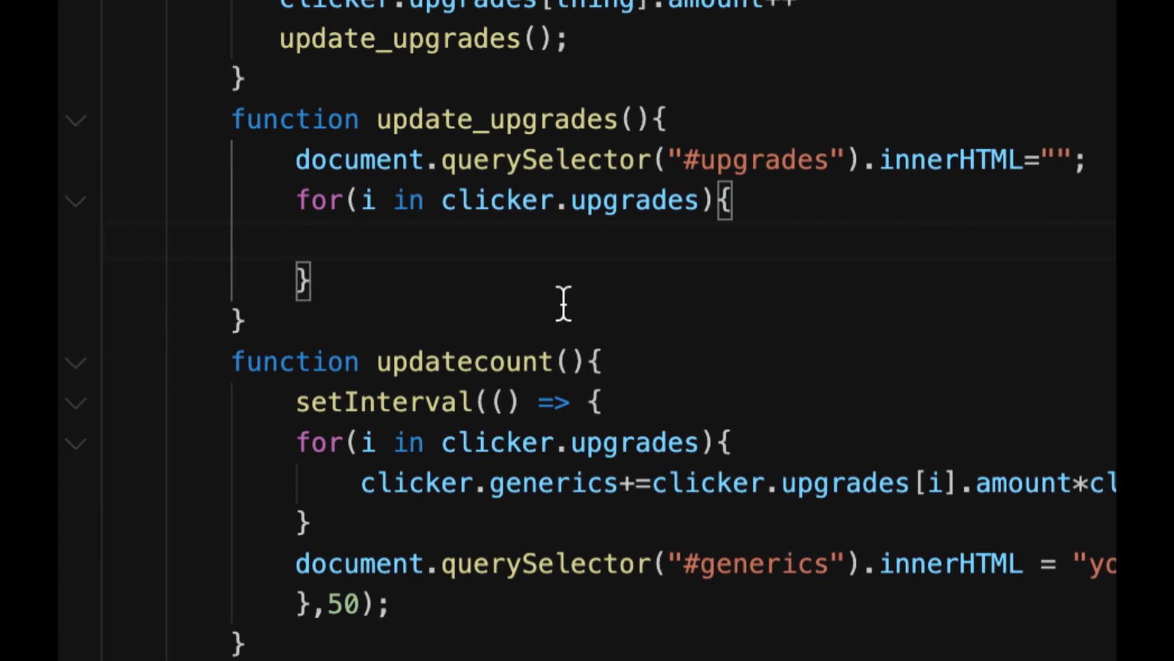
Step: Write document.getElementById("upgrades") in the loop body
{"action": "type", "text": "document."}
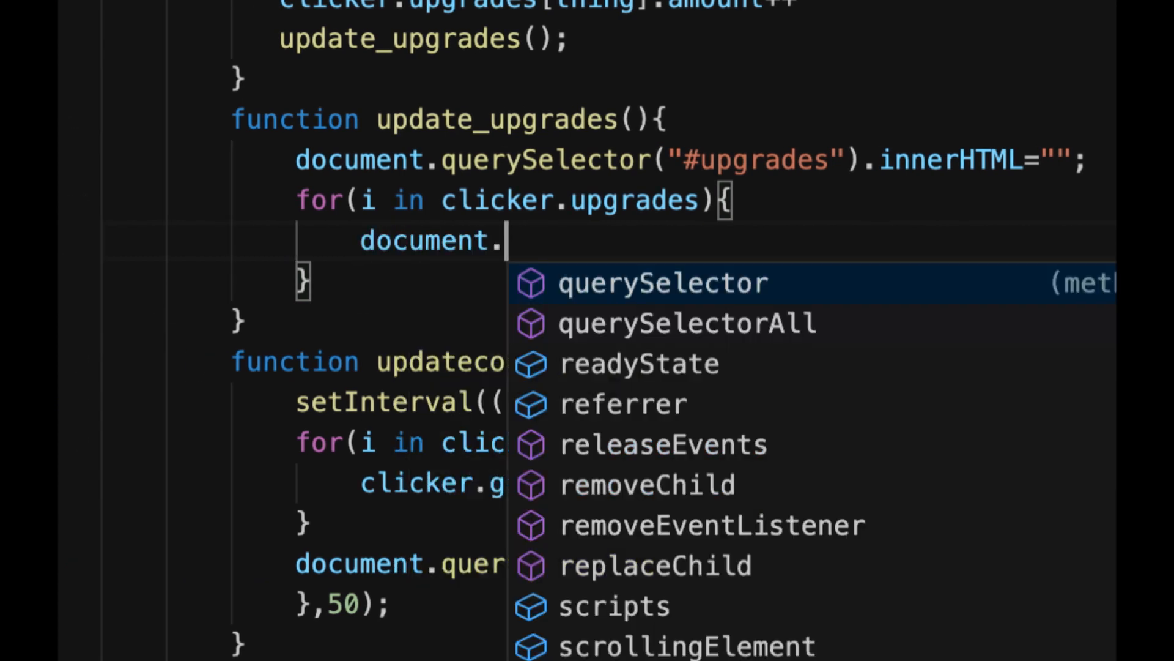
{"action": "type", "text": "getElementById"}
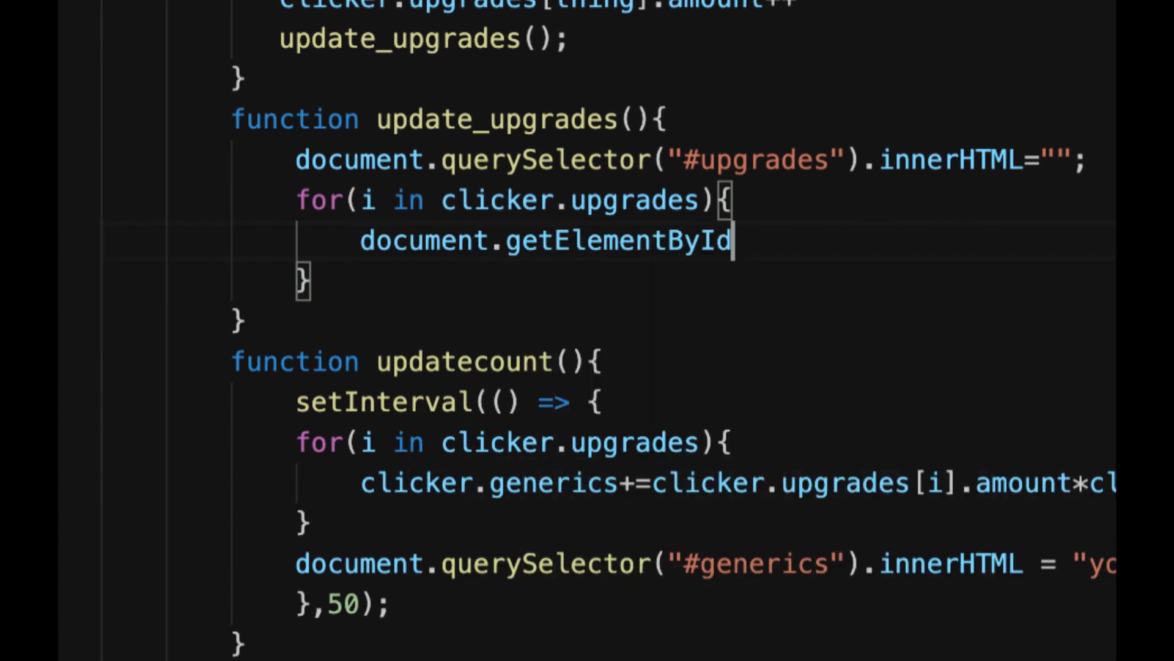
{"action": "type", "text": "()"}
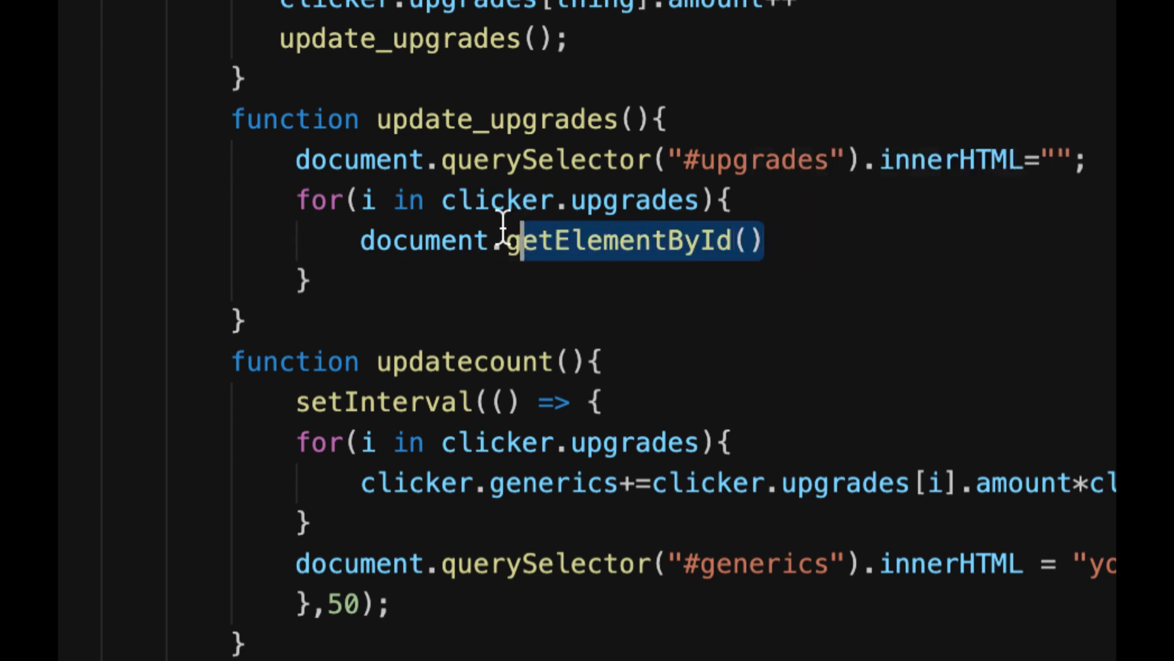
{"action": "left_click", "coordinate": [734, 240]}
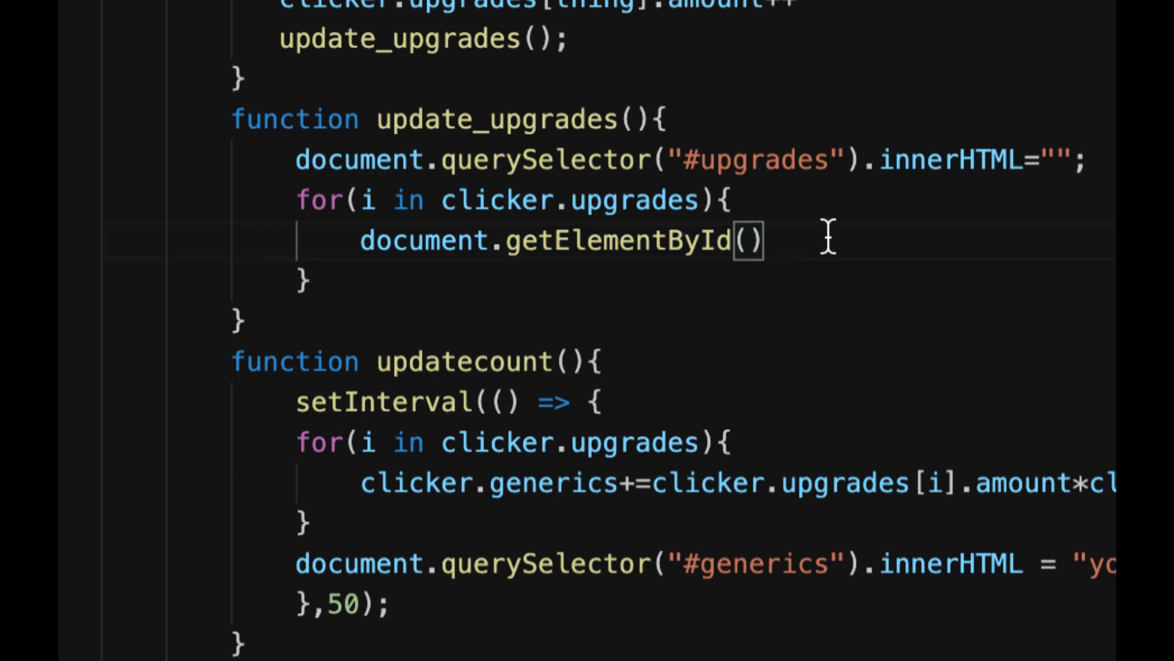
{"action": "type", "text": "\"upg\""}
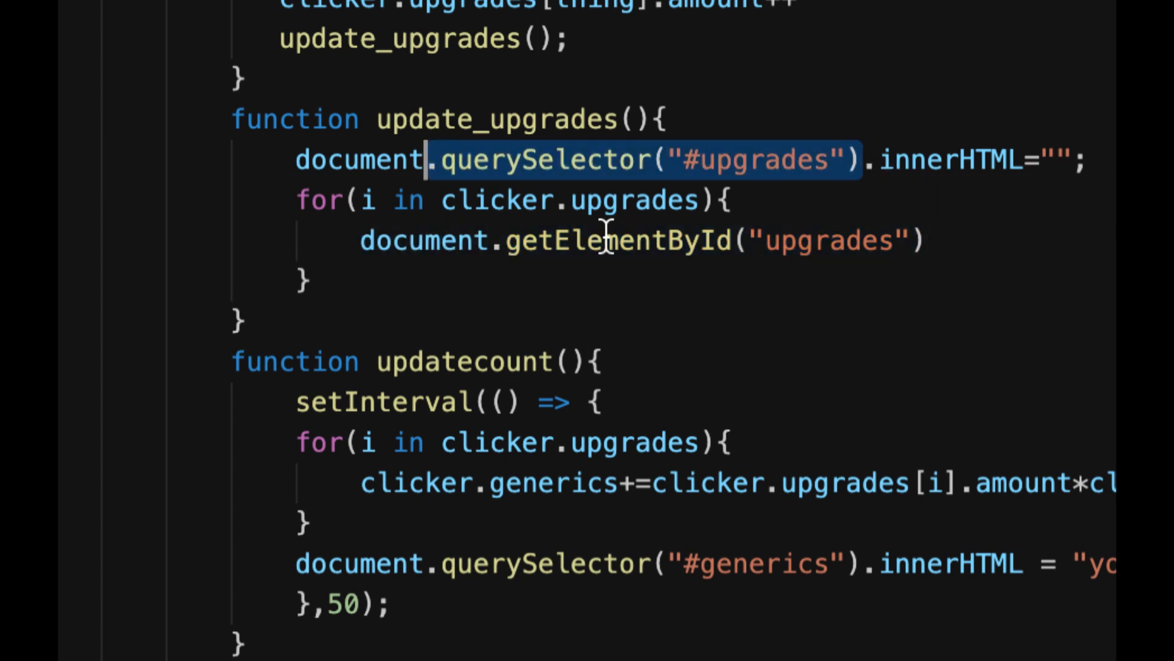
Step: Replace the getElementById call with document.querySelector
{"action": "double_click", "coordinate": [617, 240]}
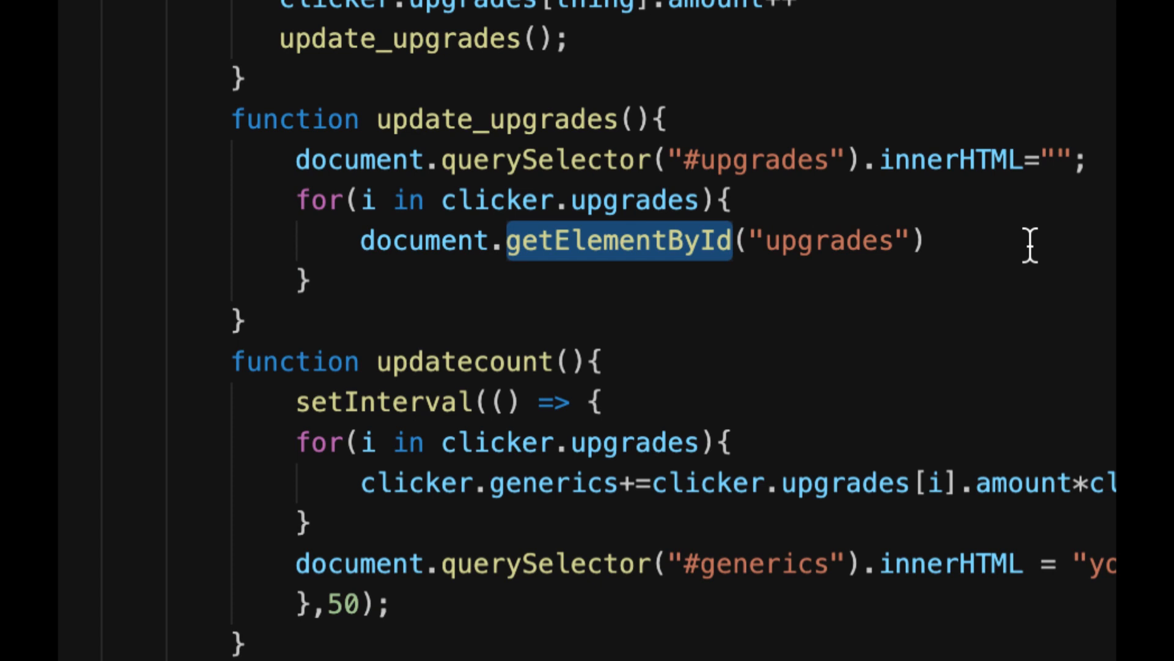
{"action": "left_click_drag", "start_coordinate": [505, 240], "coordinate": [925, 240]}
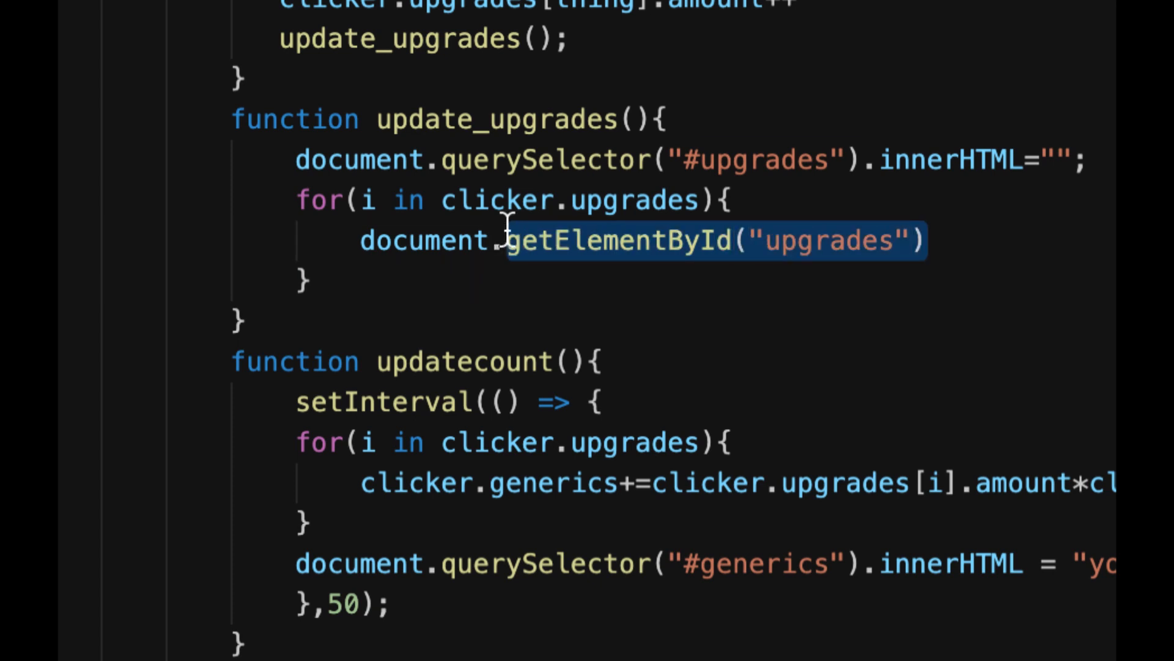
{"action": "mouse_move", "coordinate": [692, 277]}
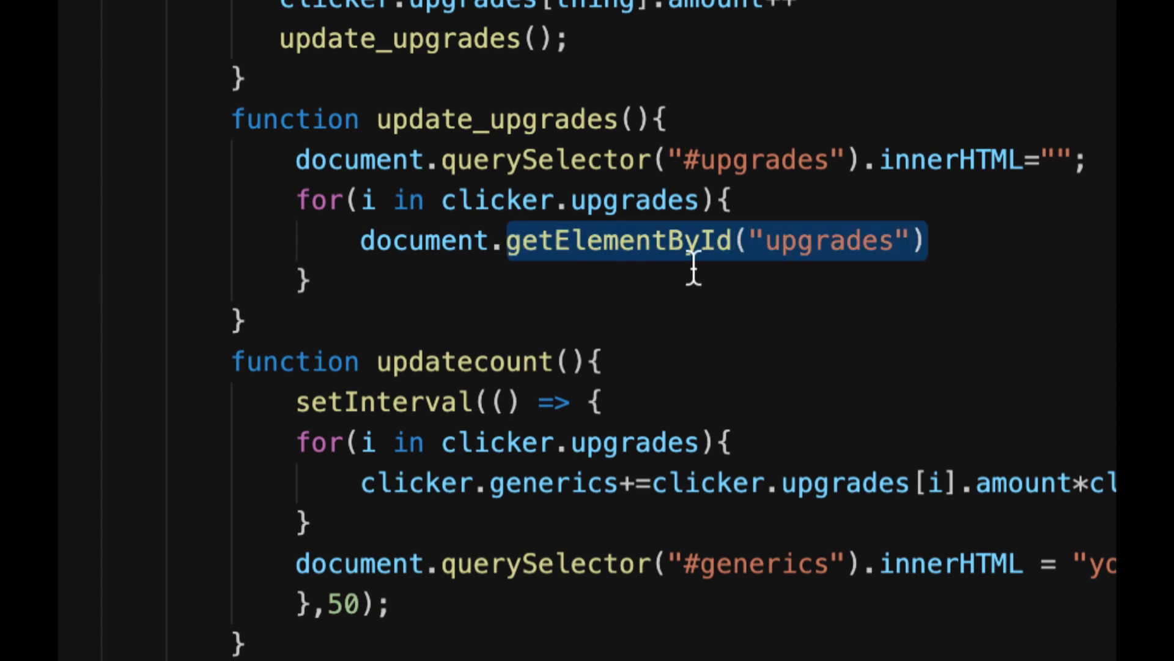
{"action": "type", "text": "querySelector"}
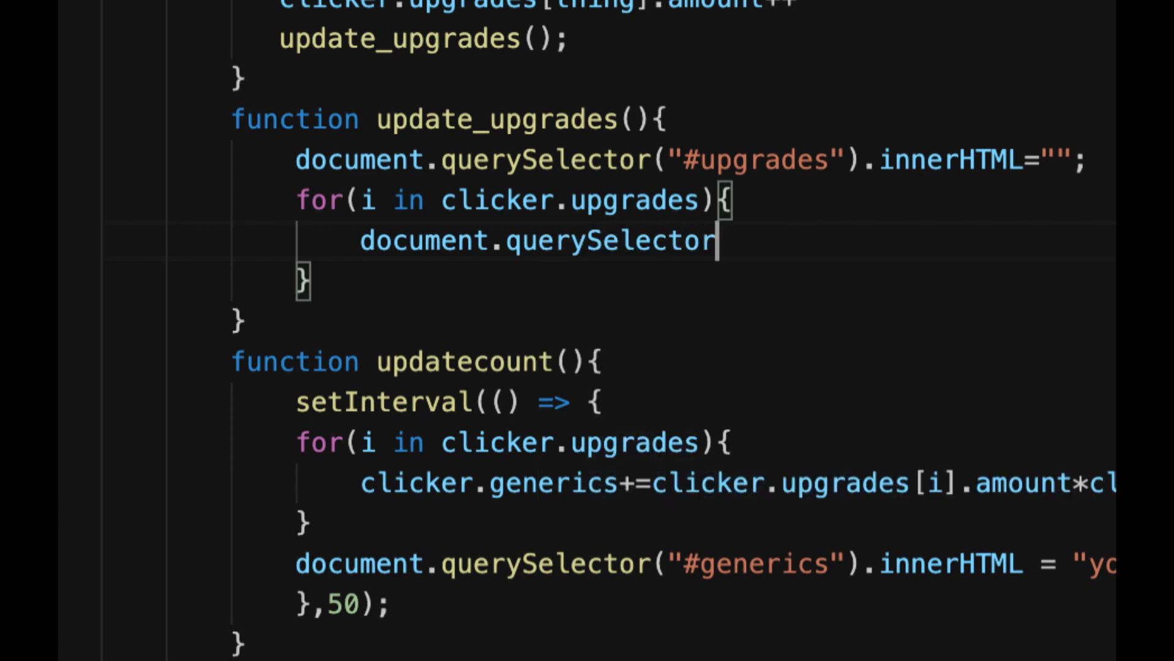
Step: Complete document.querySelector("#upgrades").innerHTML+= with an empty string
{"action": "type", "text": "(\"\")"}
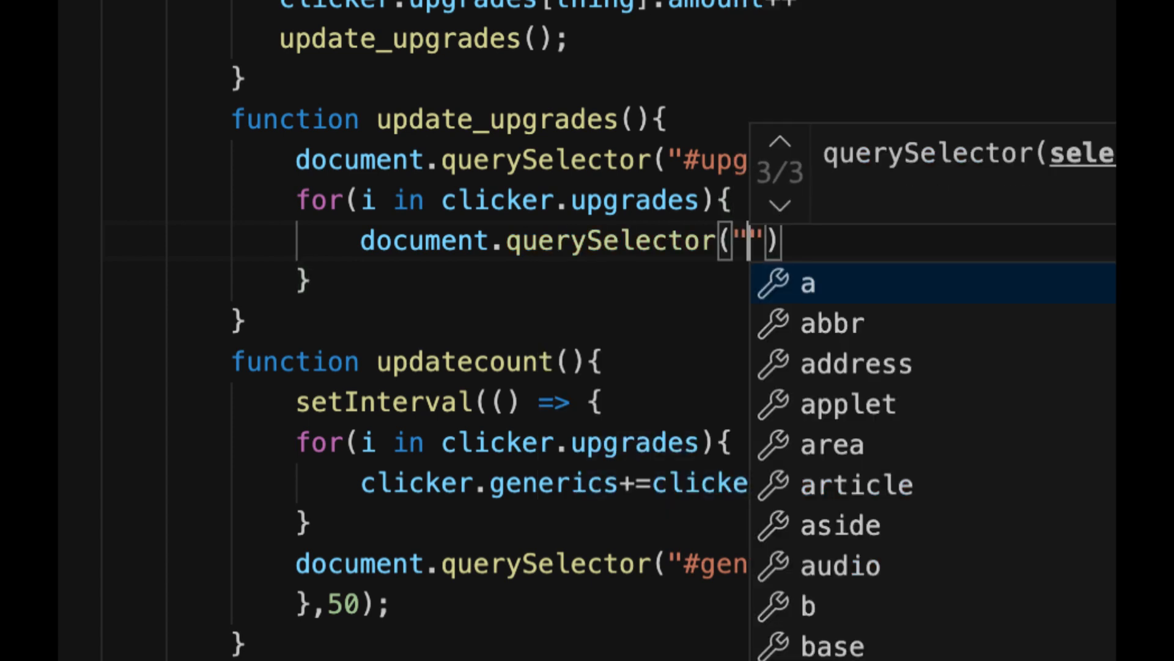
{"action": "type", "text": "#upgrades"}
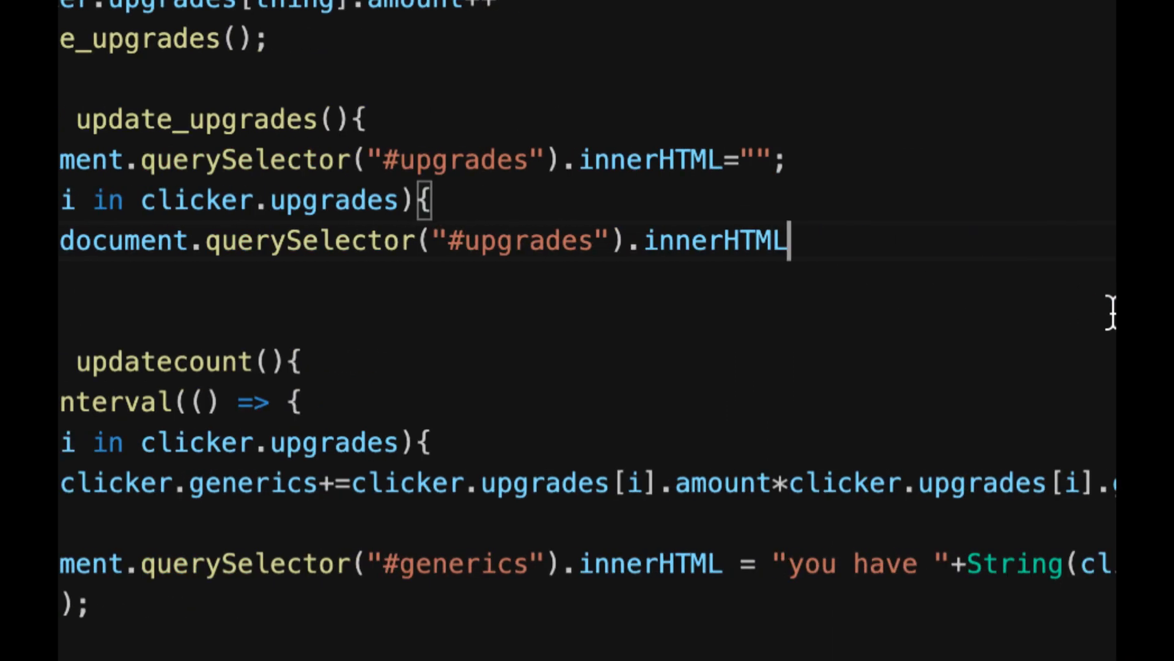
{"action": "type", "text": "+="}
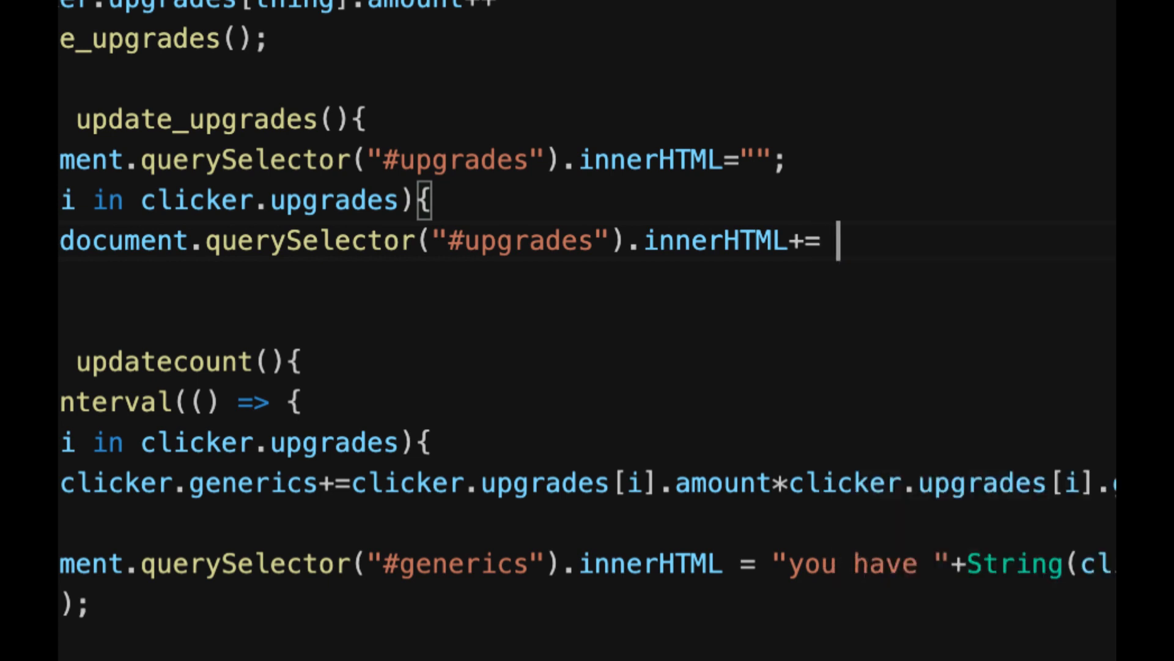
{"action": "type", "text": "\"\""}
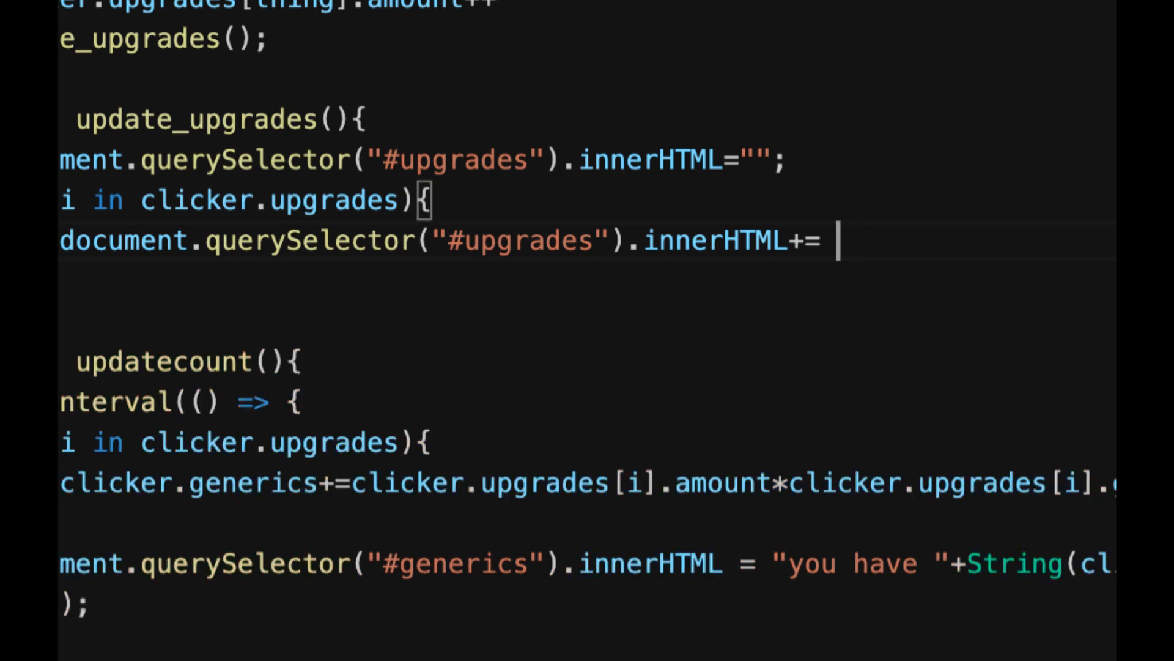
{"action": "mouse_move", "coordinate": [969, 303]}
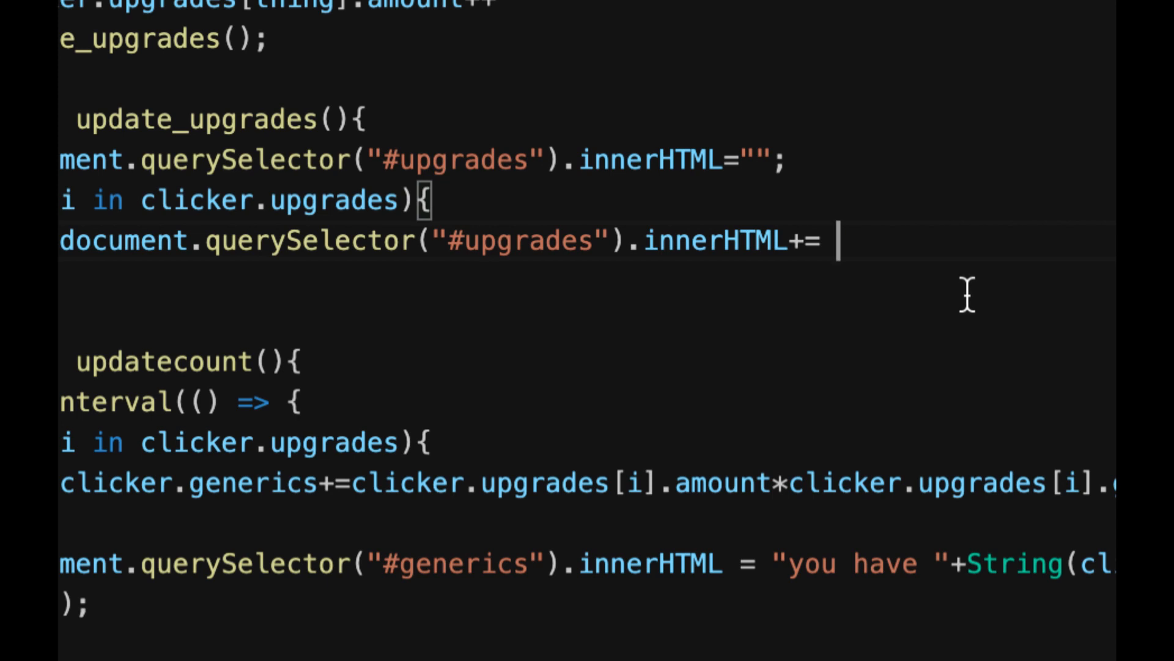
{"action": "mouse_move", "coordinate": [937, 282]}
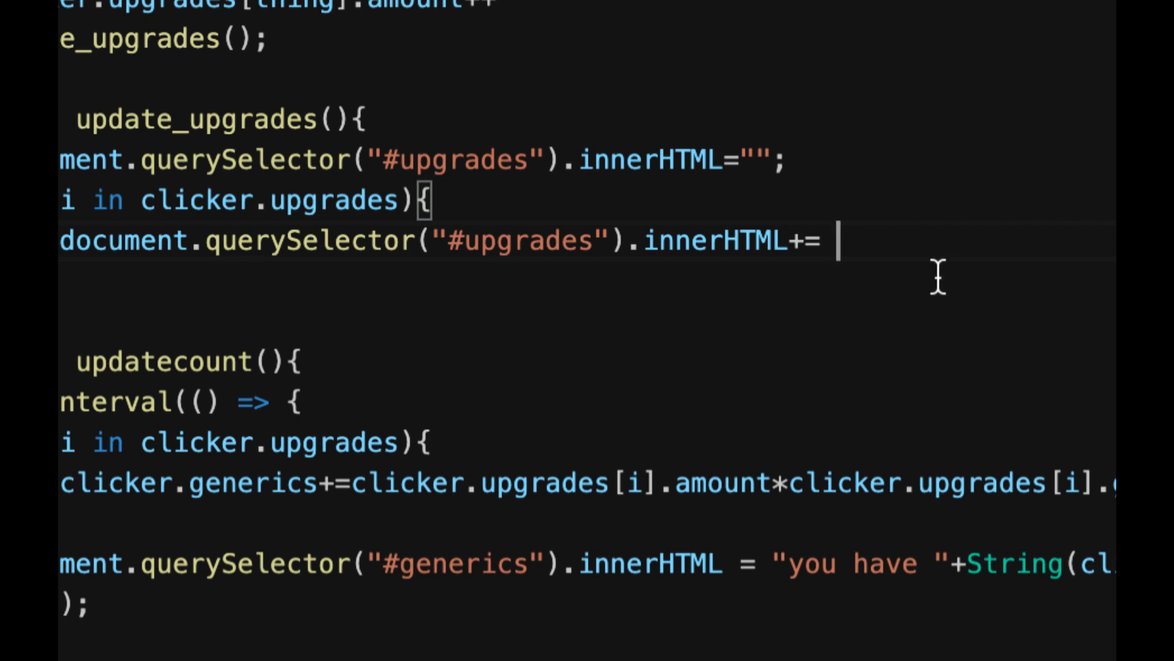
Step: Switch the appended string to an empty backtick template literal
{"action": "type", "text": "`"}
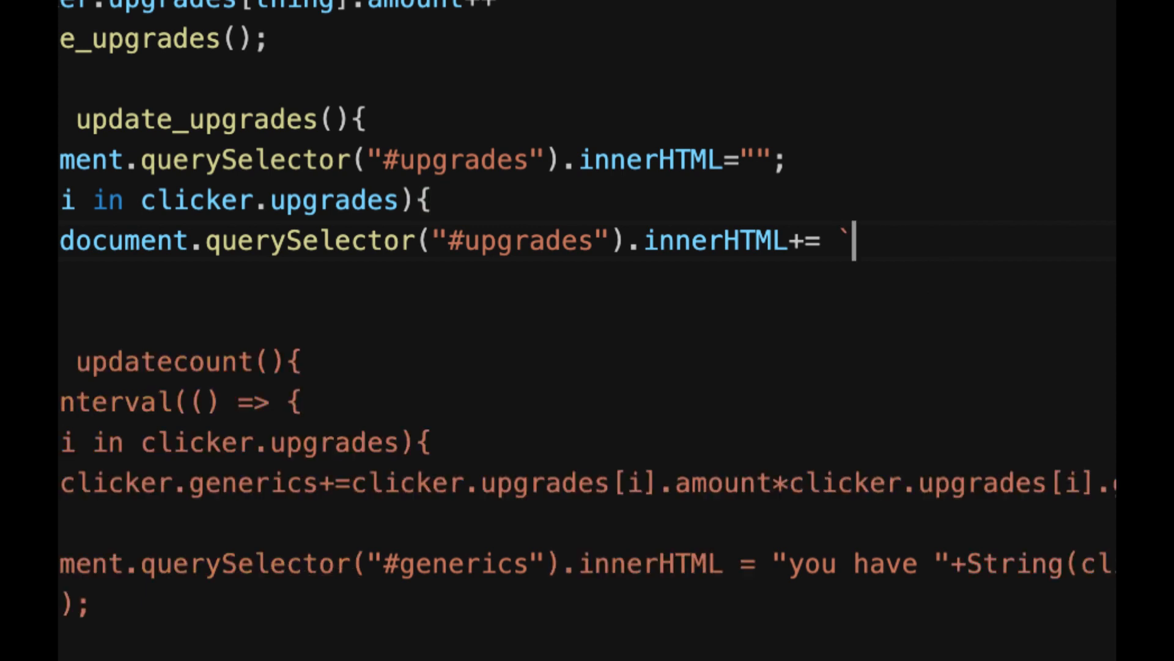
{"action": "type", "text": "`"}
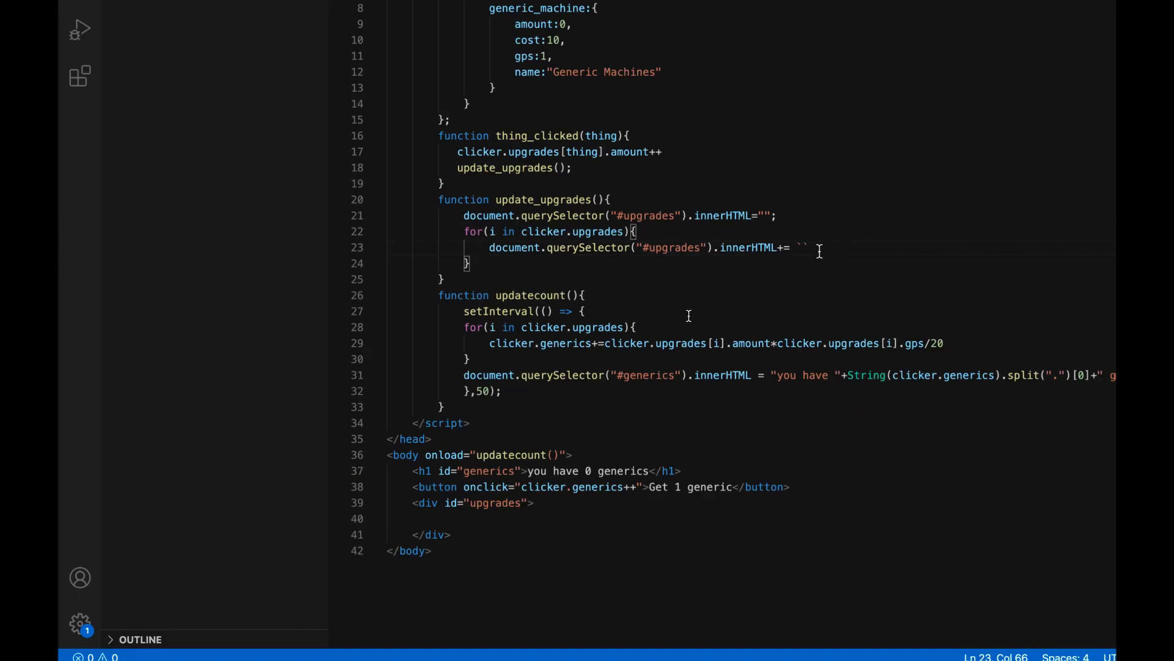
{"action": "left_click", "coordinate": [74, 20]}
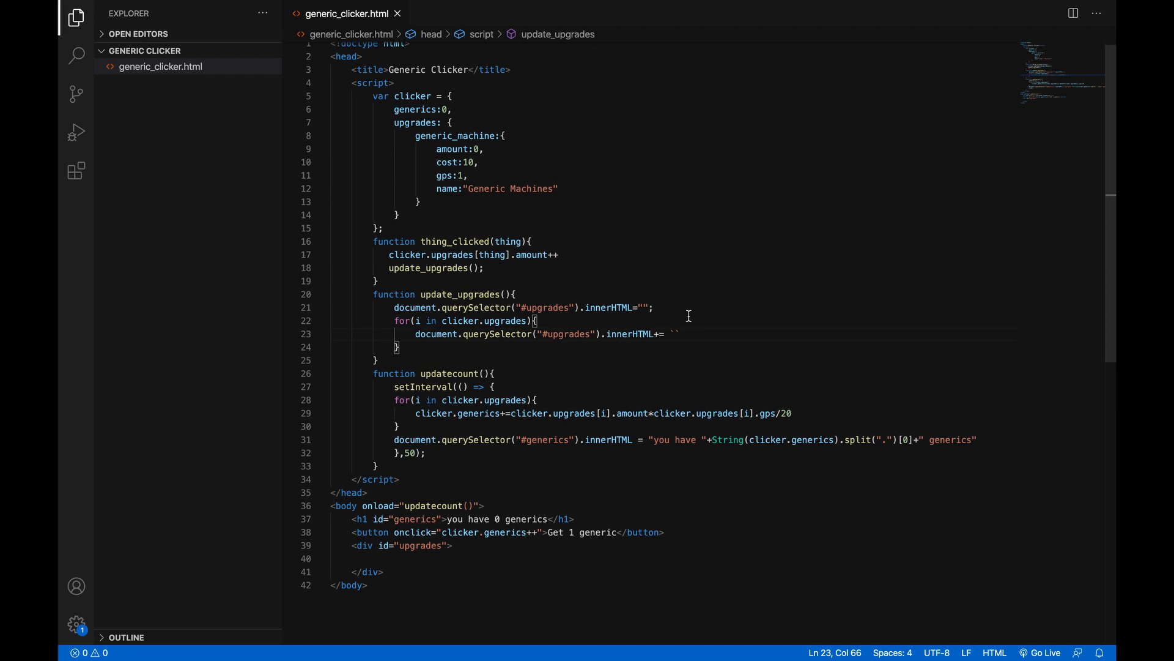
Step: Fill the template literal with <br> and an opening <button tag
{"action": "key", "text": "ctrl+="}
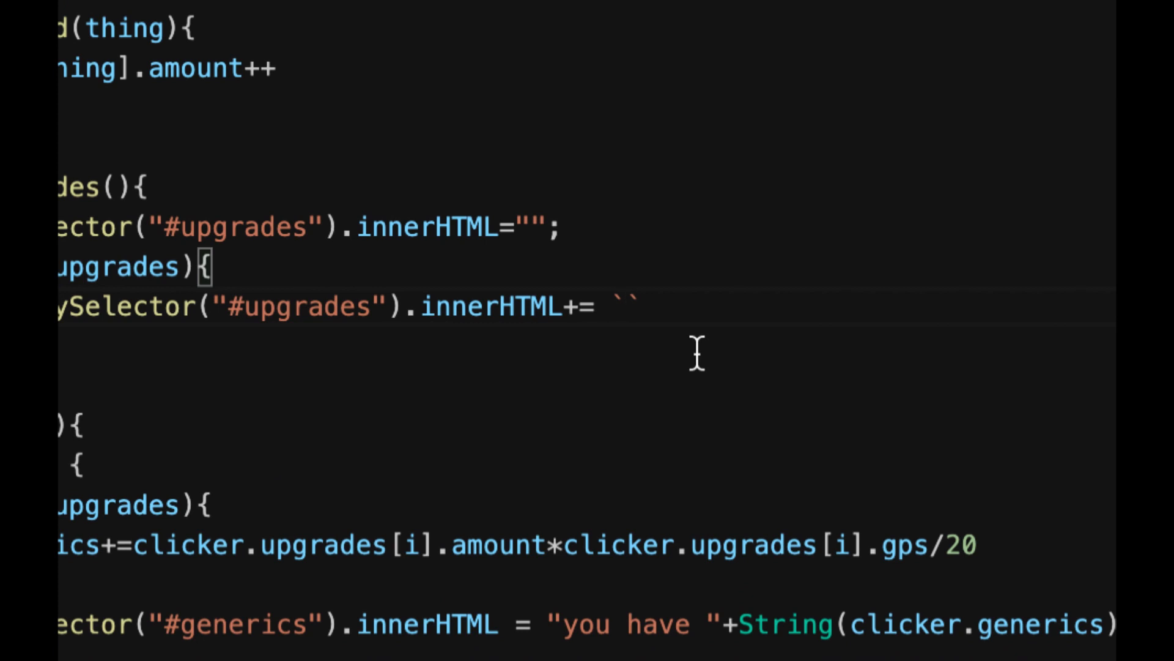
{"action": "type", "text": "<br>"}
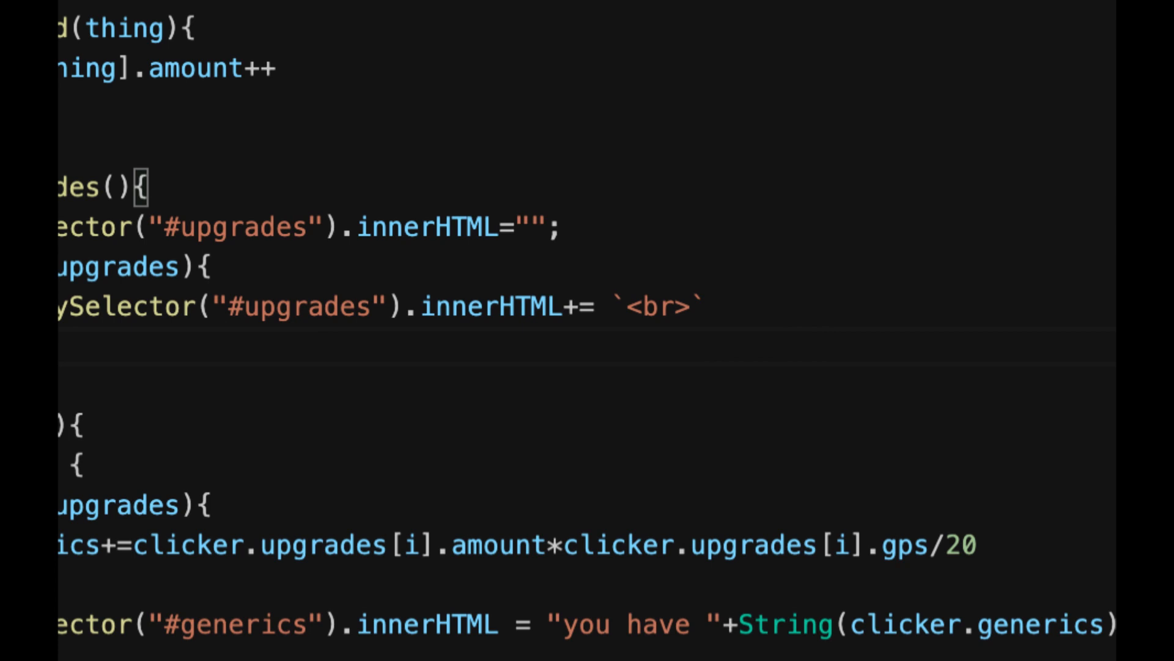
{"action": "mouse_move", "coordinate": [690, 292]}
{"action": "type", "text": " <butto"}
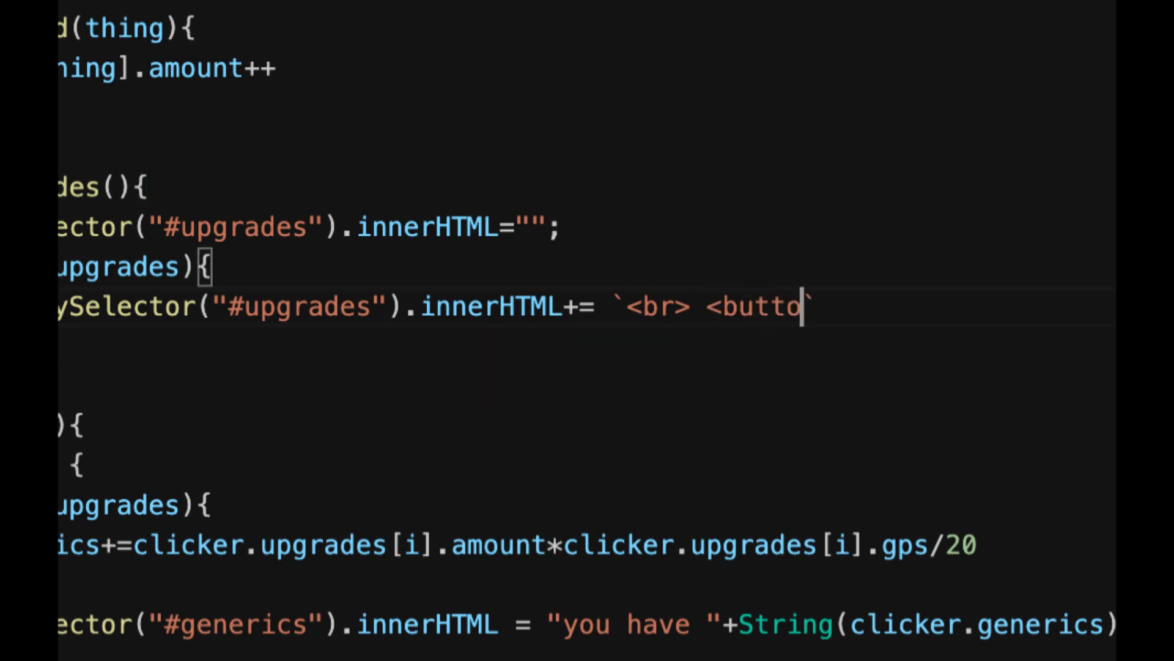
{"action": "type", "text": "n"}
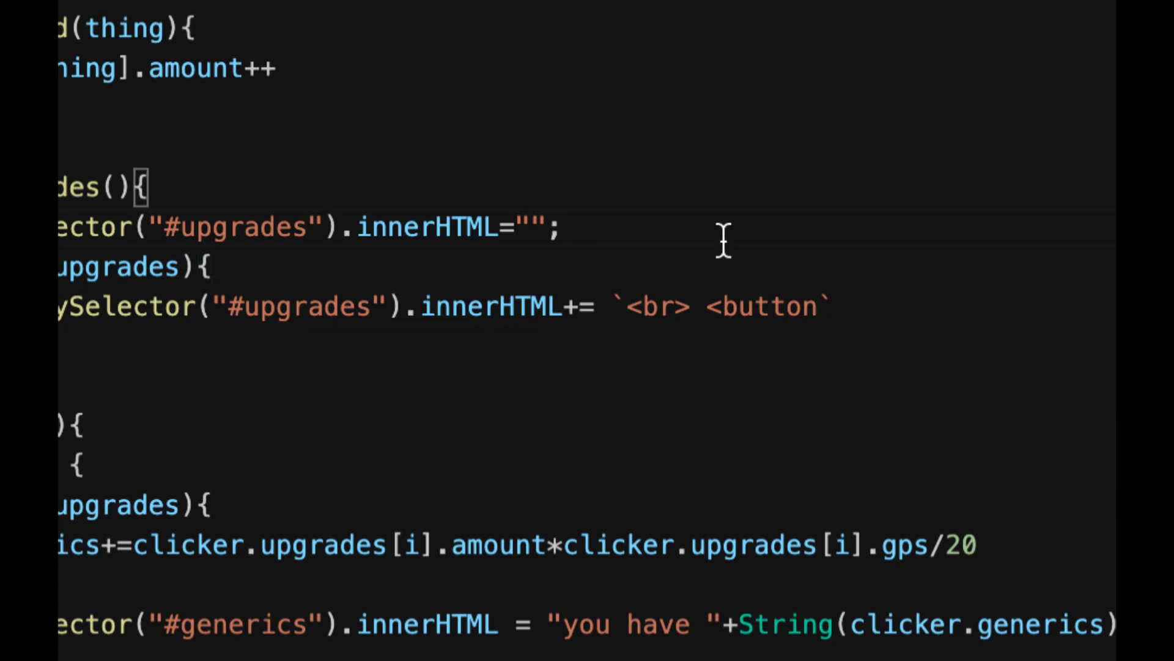
{"action": "type", "text": "'''"}
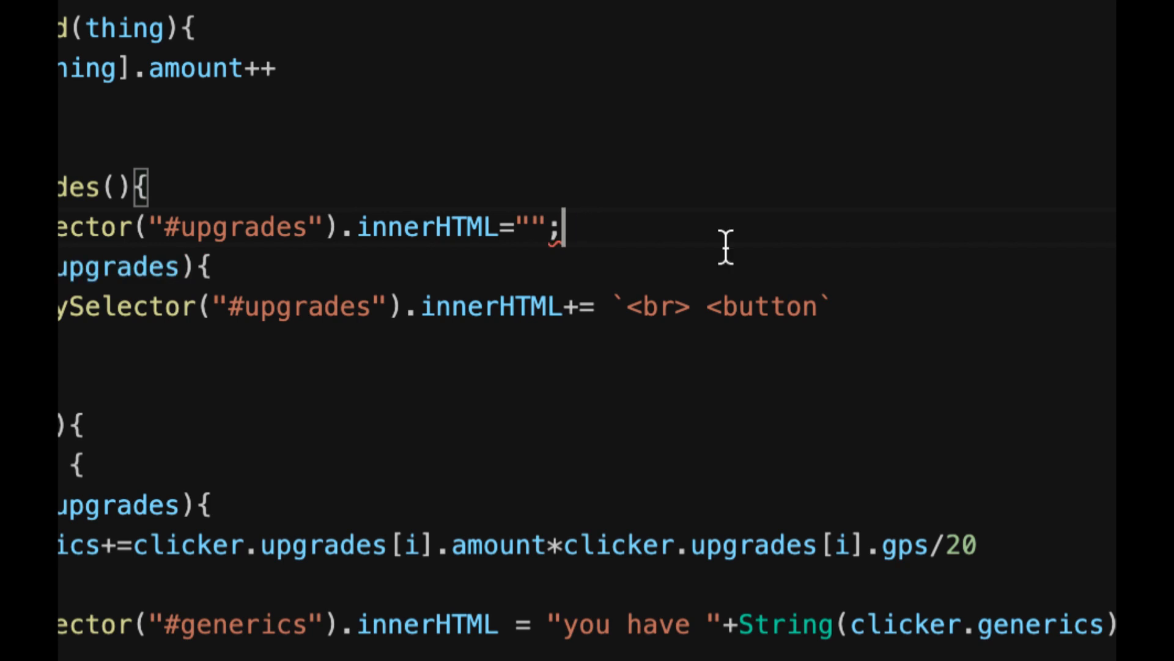
Step: Begin typing the button's onclick attribute after the button tag
{"action": "left_click", "coordinate": [838, 303]}
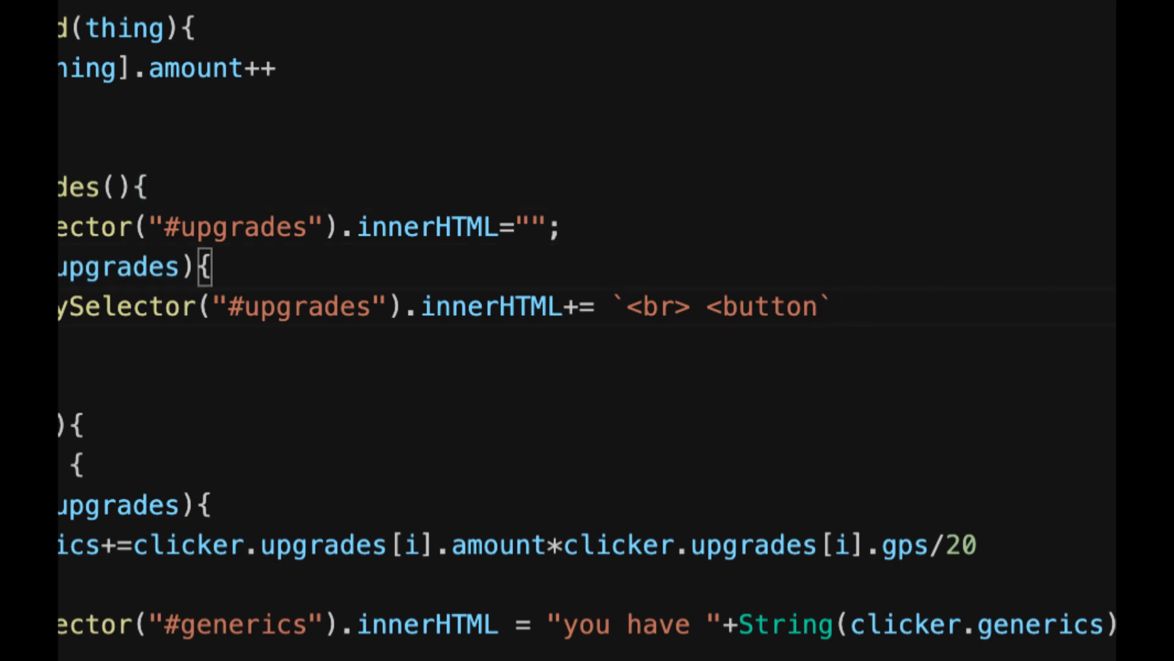
{"action": "type", "text": "onc"}
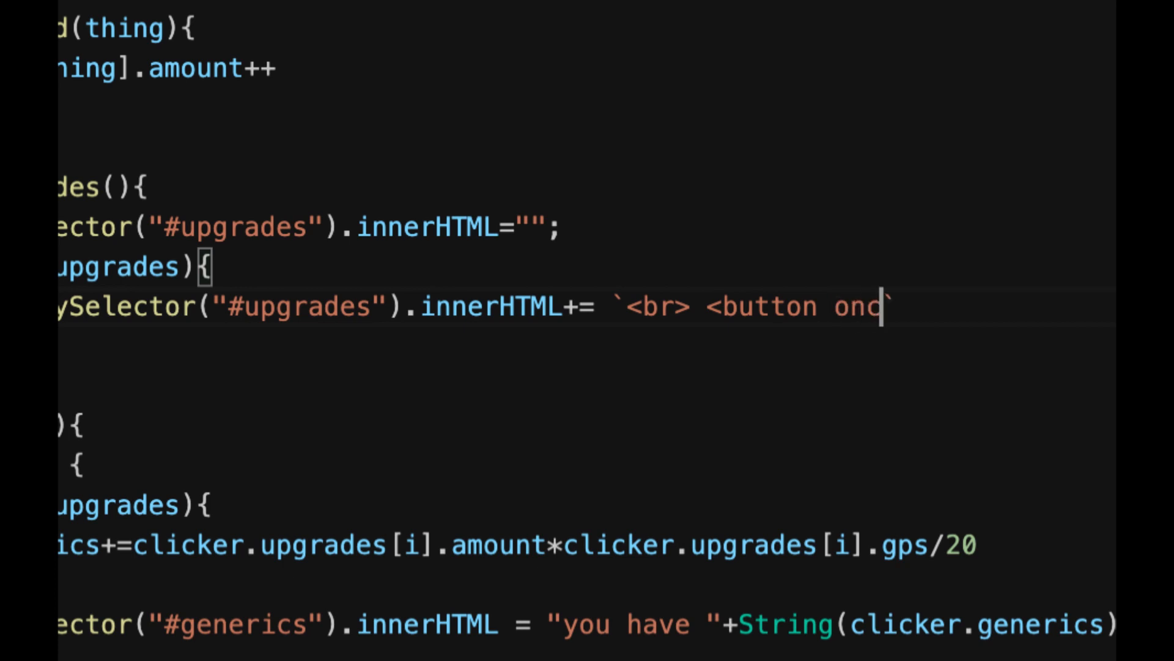
Step: Write onclick="thing_clicked(" on the generated upgrade button
{"action": "type", "text": "lick="}
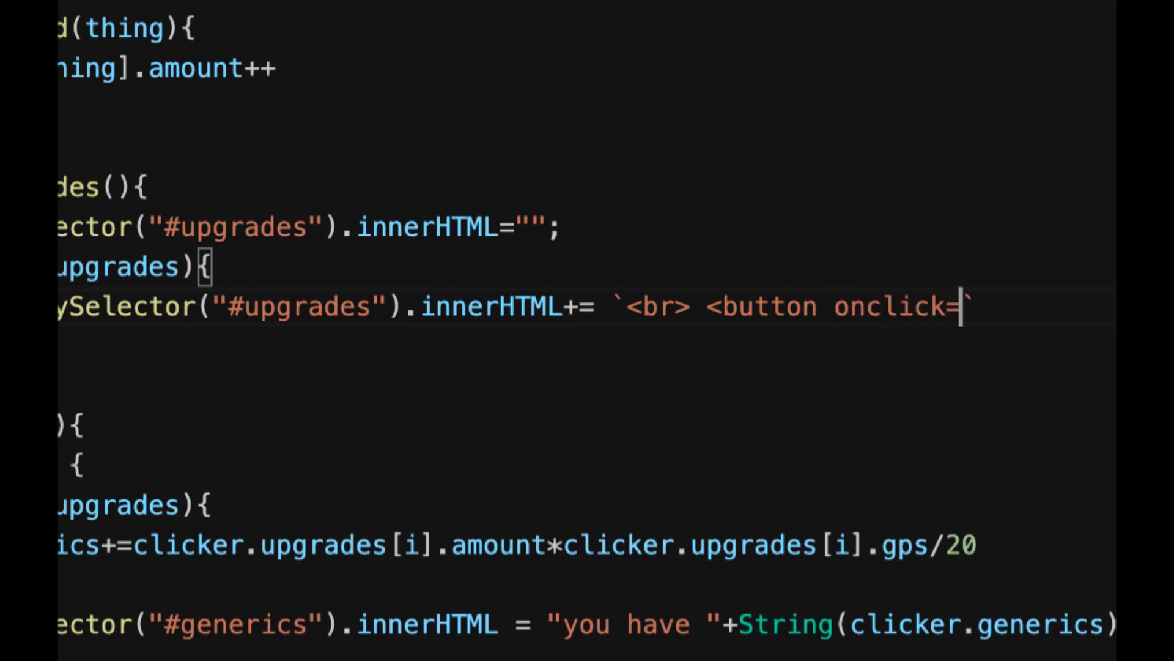
{"action": "type", "text": "\""}
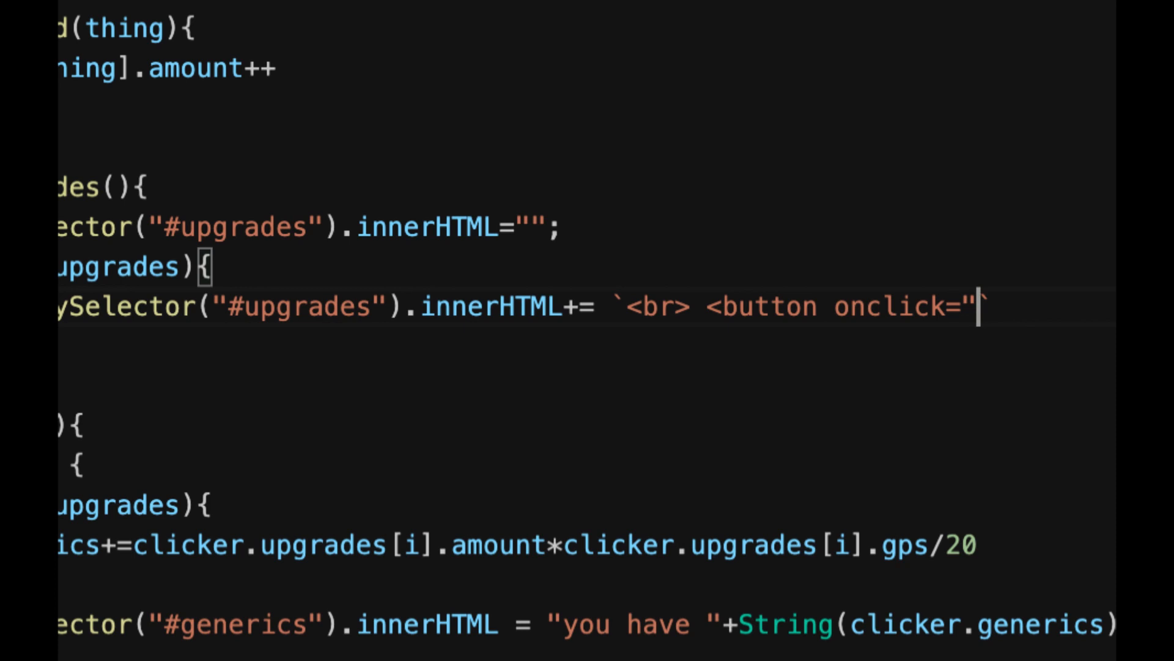
{"action": "type", "text": "\""}
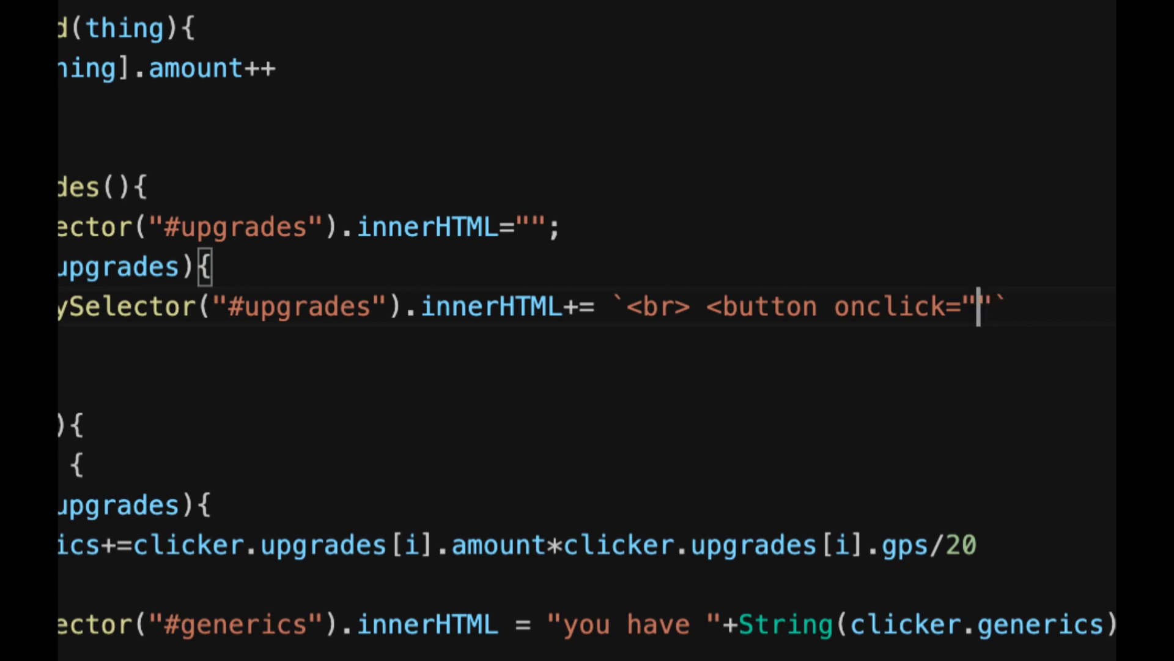
{"action": "type", "text": "thing_"}
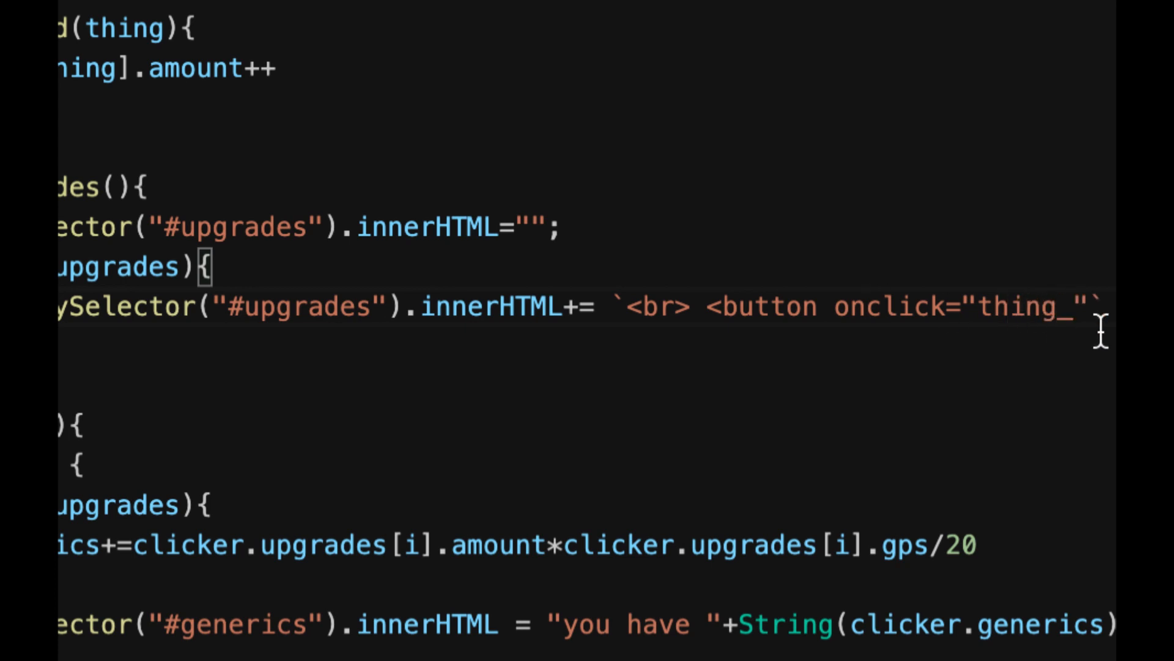
{"action": "type", "text": "clicked"}
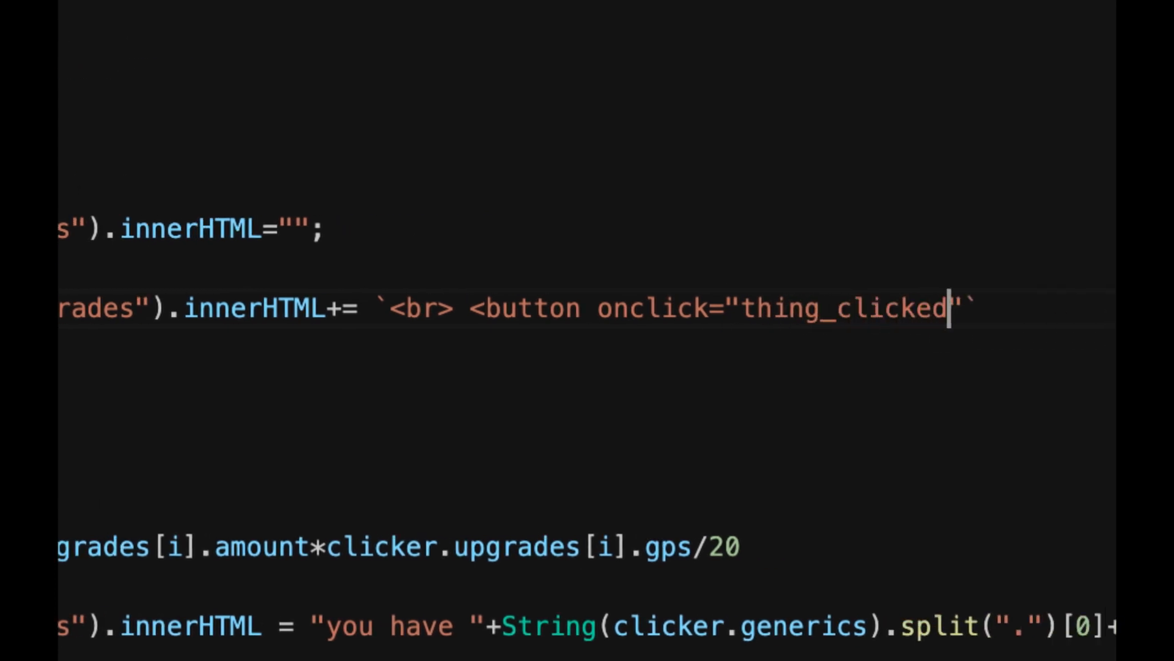
{"action": "type", "text": "(\""}
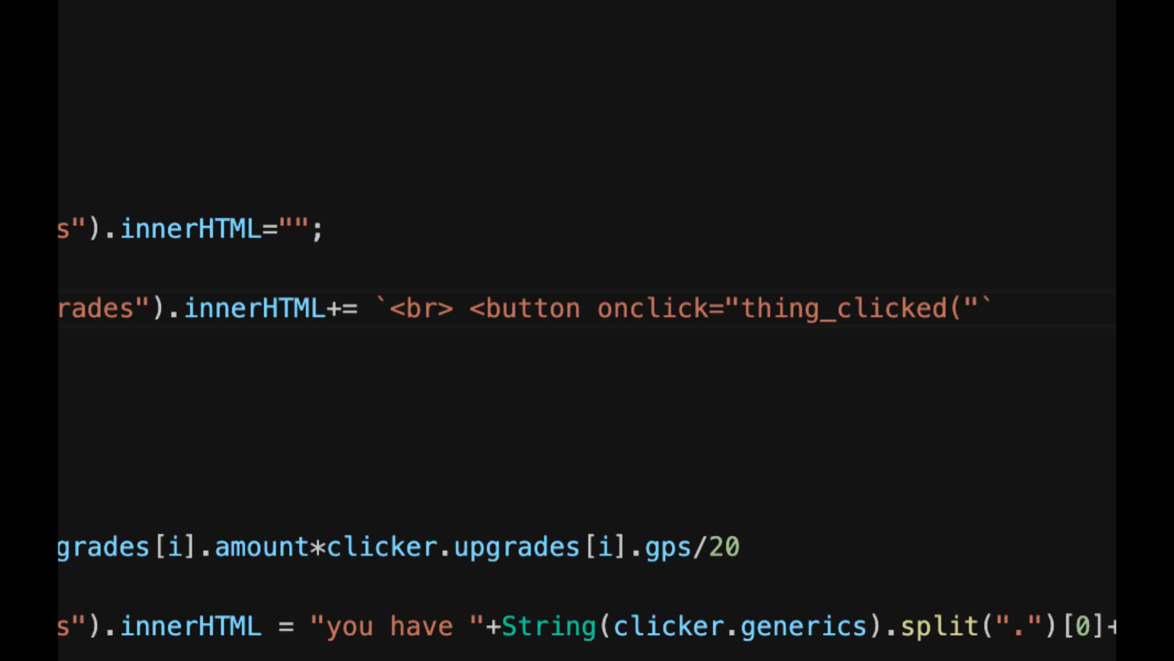
Step: Pass an empty '${}' template placeholder as thing_clicked's argument
{"action": "type", "text": "''"}
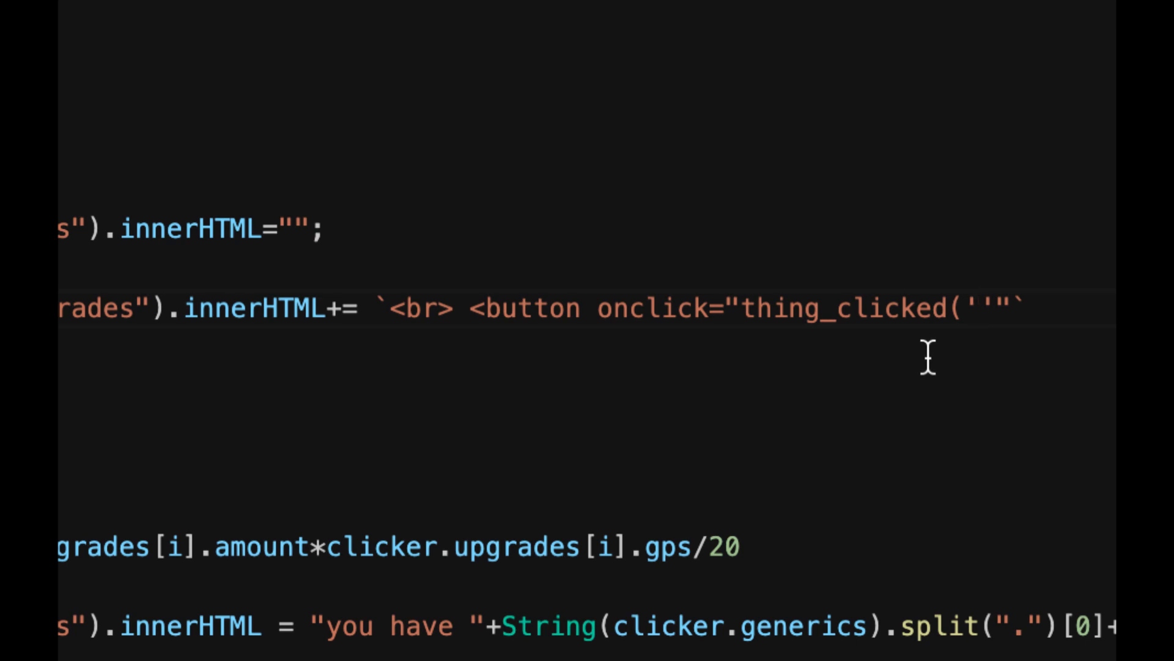
{"action": "type", "text": "$"}
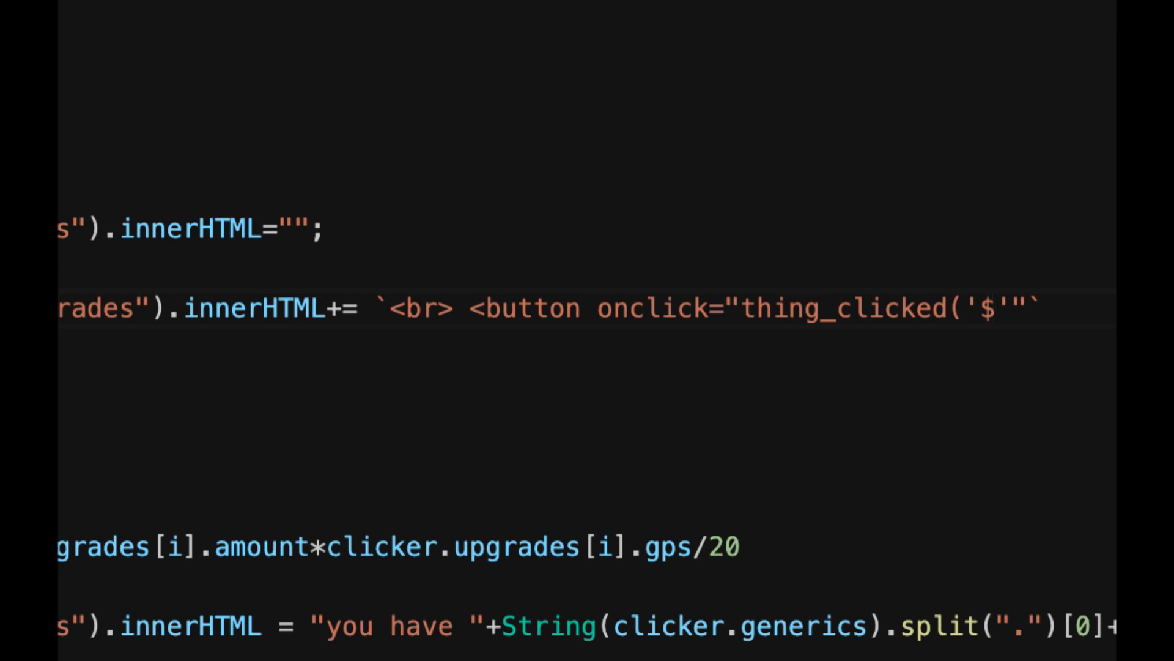
{"action": "type", "text": "{"}
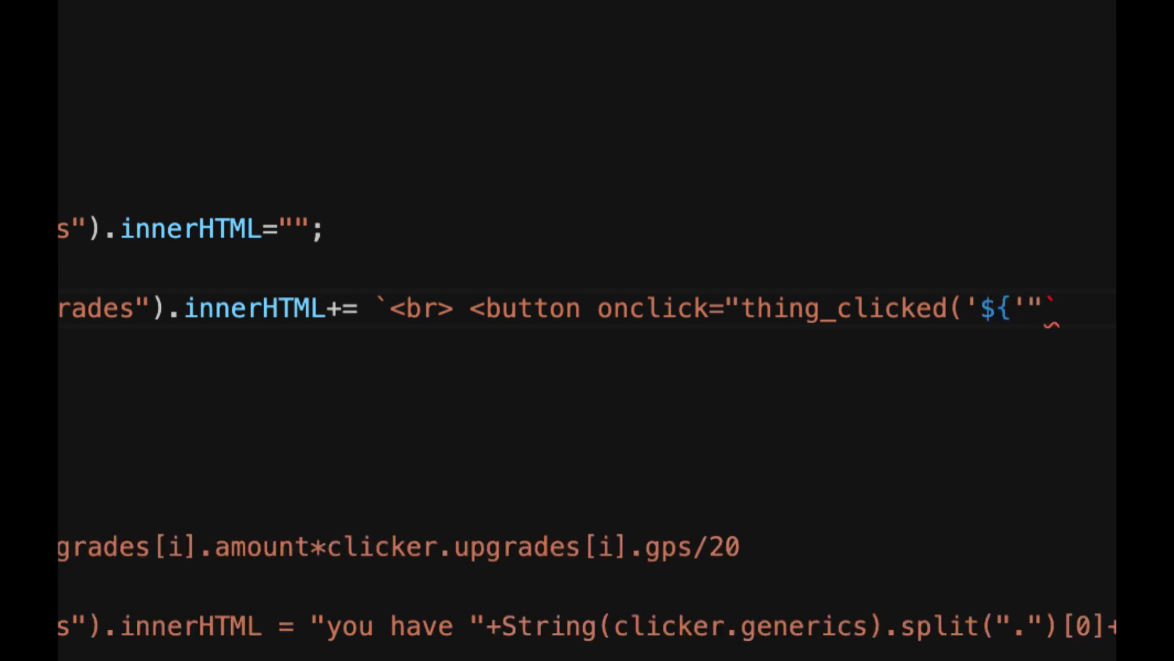
{"action": "type", "text": "}"}
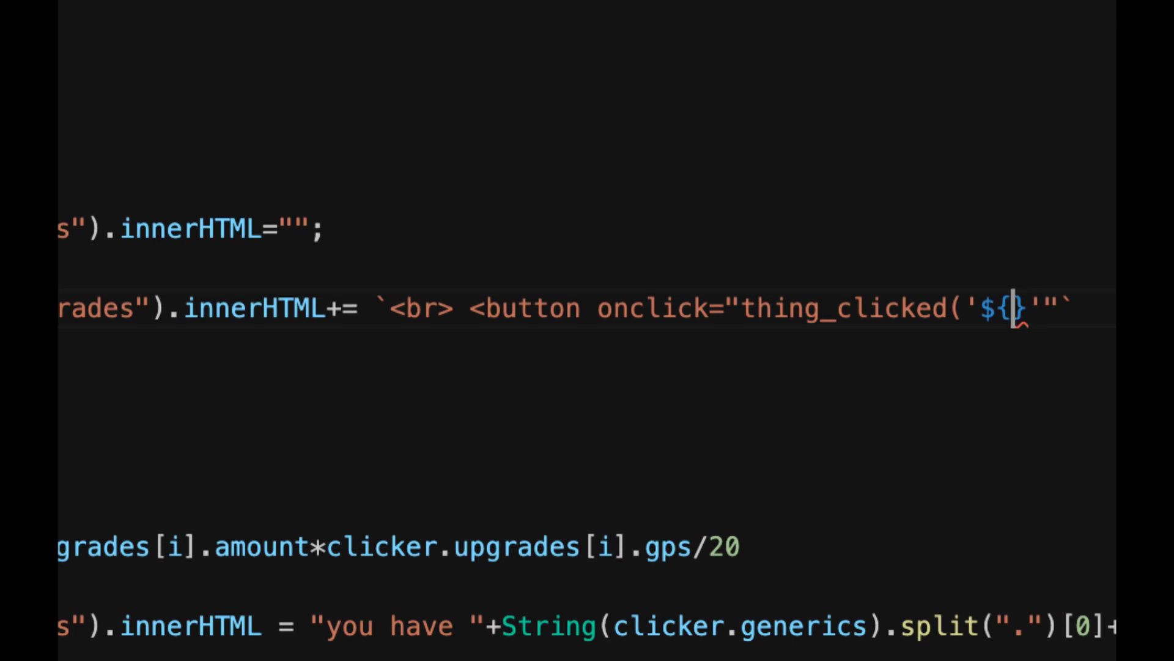
Step: Pass the loop index i into the thing_clicked onclick template
{"action": "scroll", "scroll_direction": "right", "scroll_amount": 3}
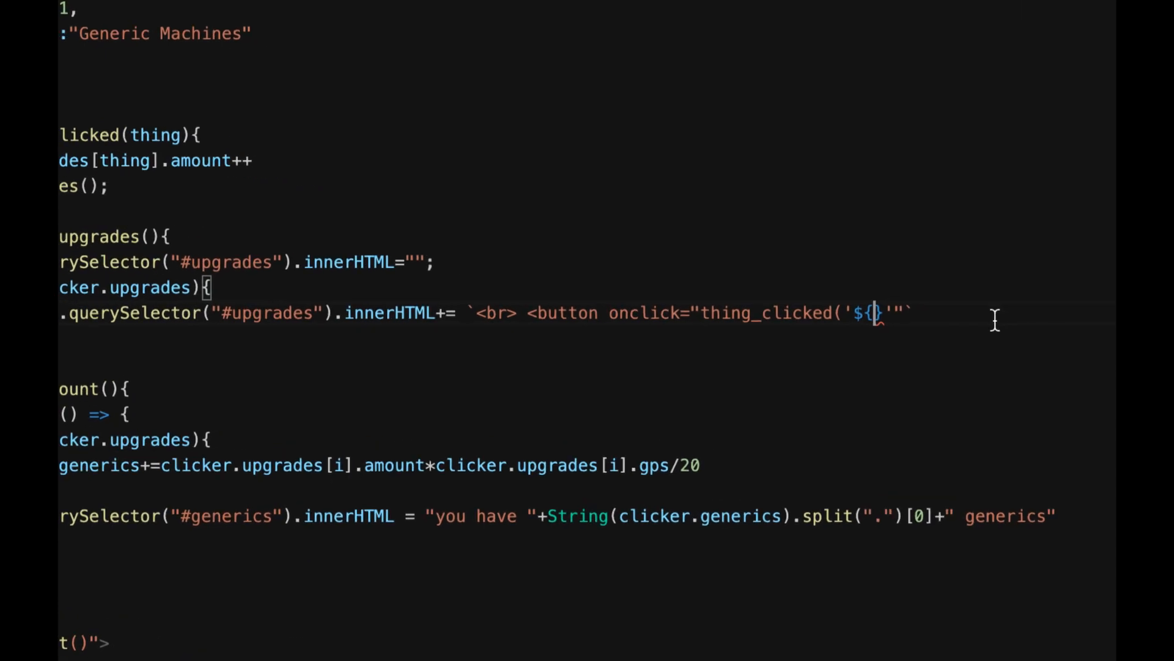
{"action": "type", "text": "i"}
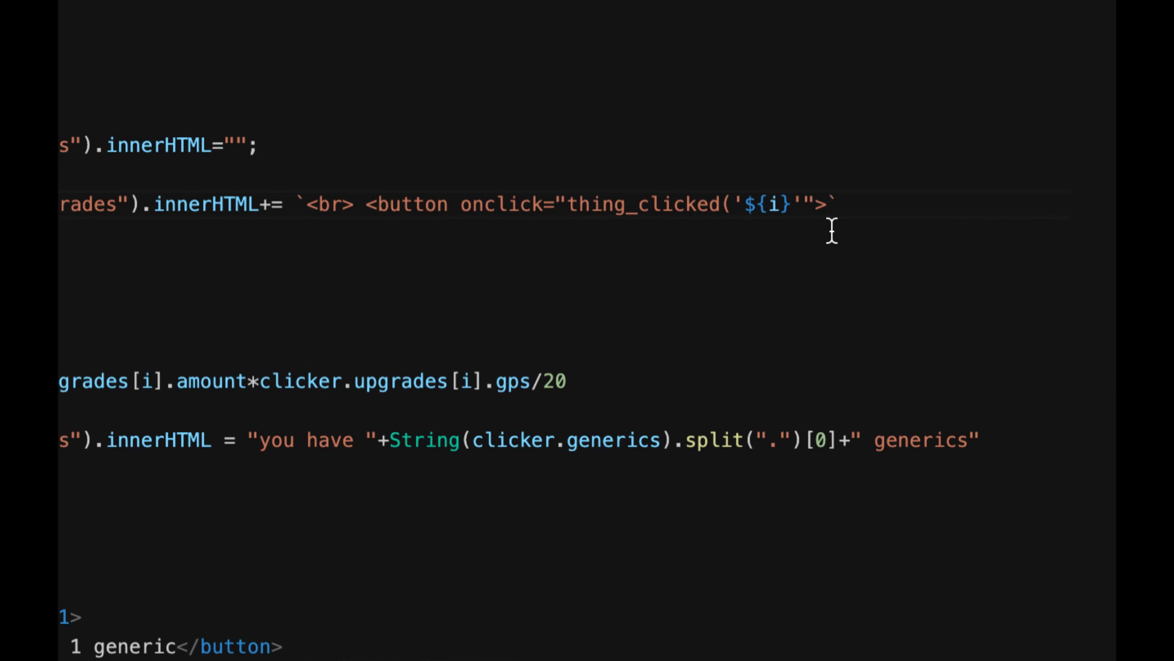
Step: Label each upgrade button with ${clicker.upgrades[i].name}
{"action": "type", "text": "$"}
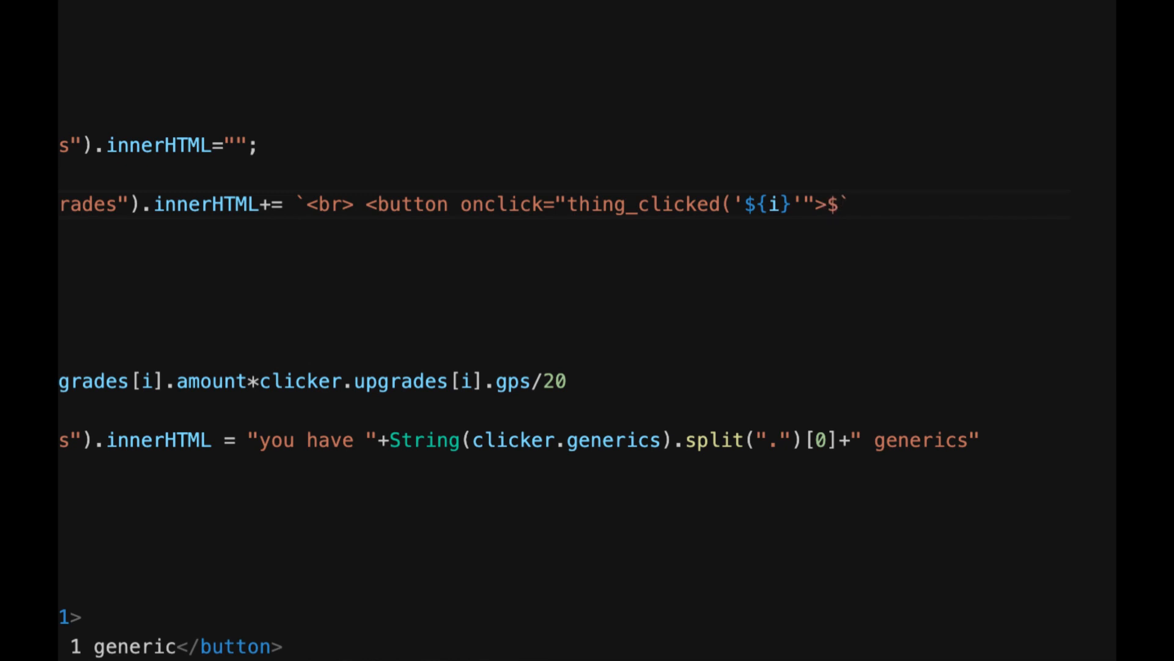
{"action": "type", "text": "{"}
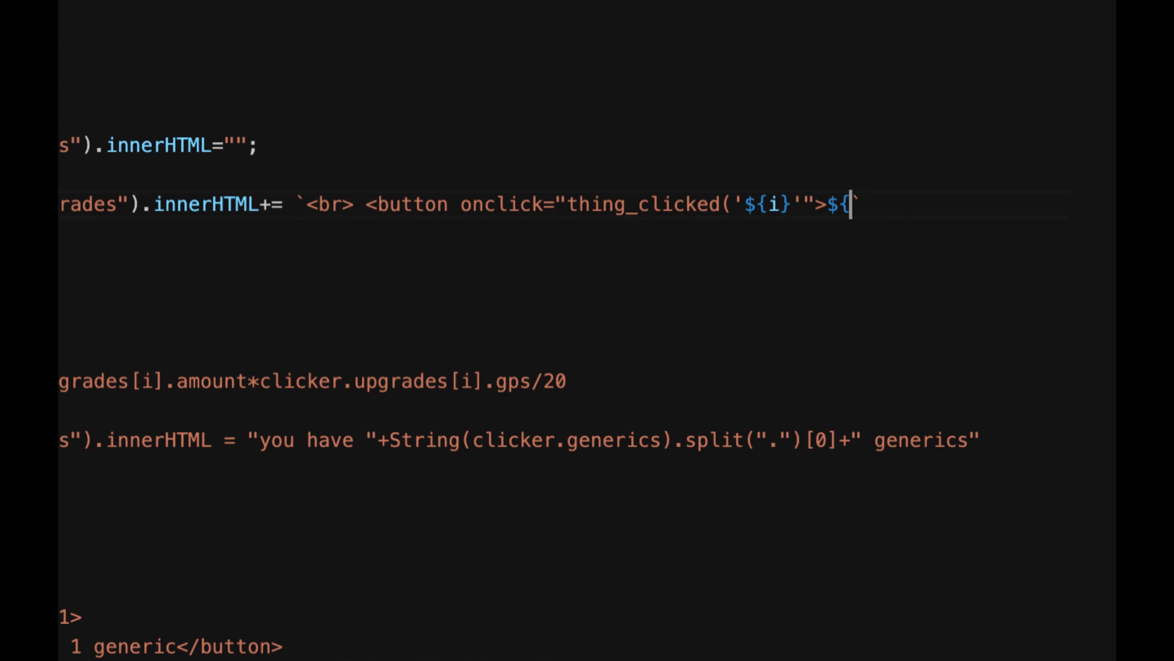
{"action": "type", "text": "c"}
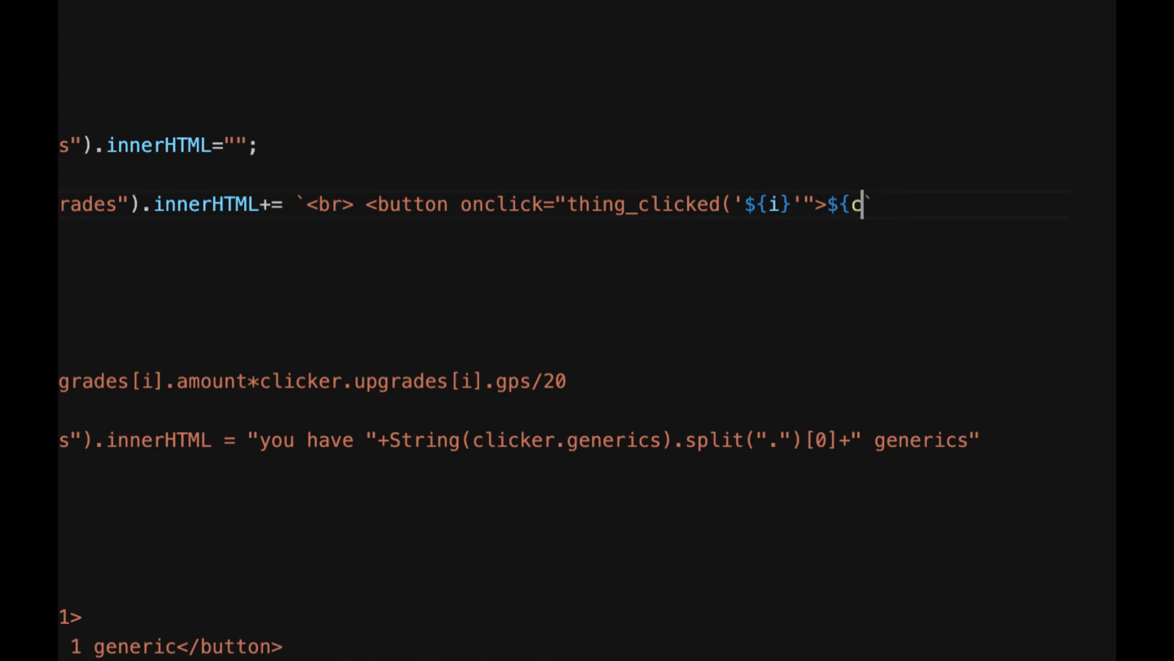
{"action": "type", "text": "licker.upgrades"}
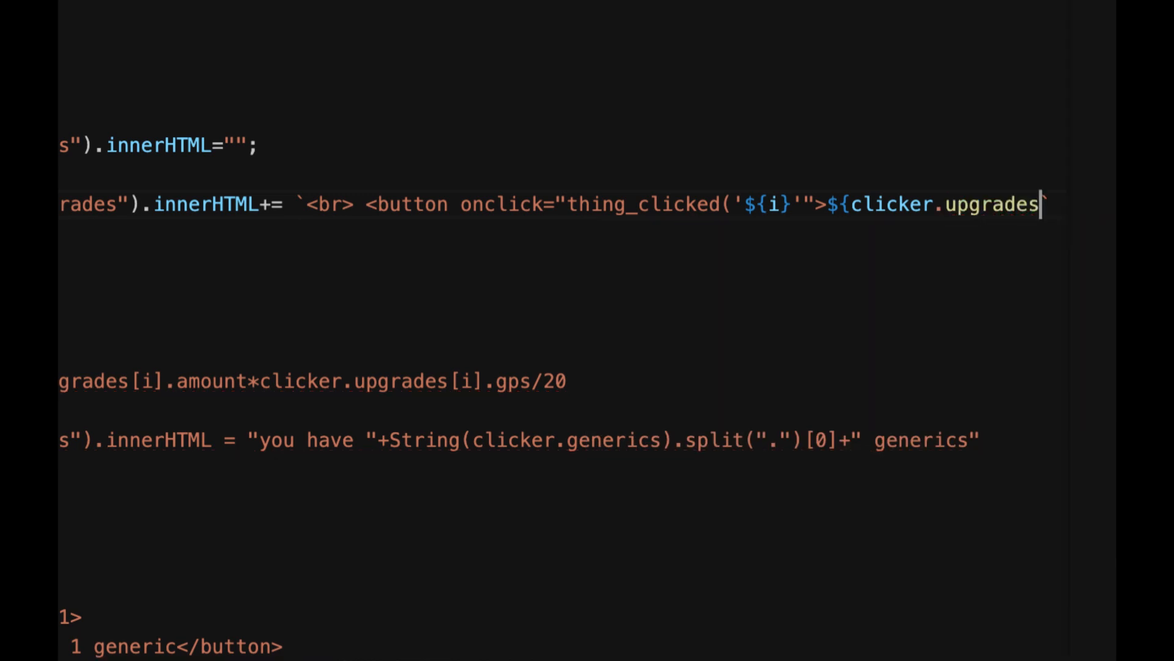
{"action": "type", "text": "["}
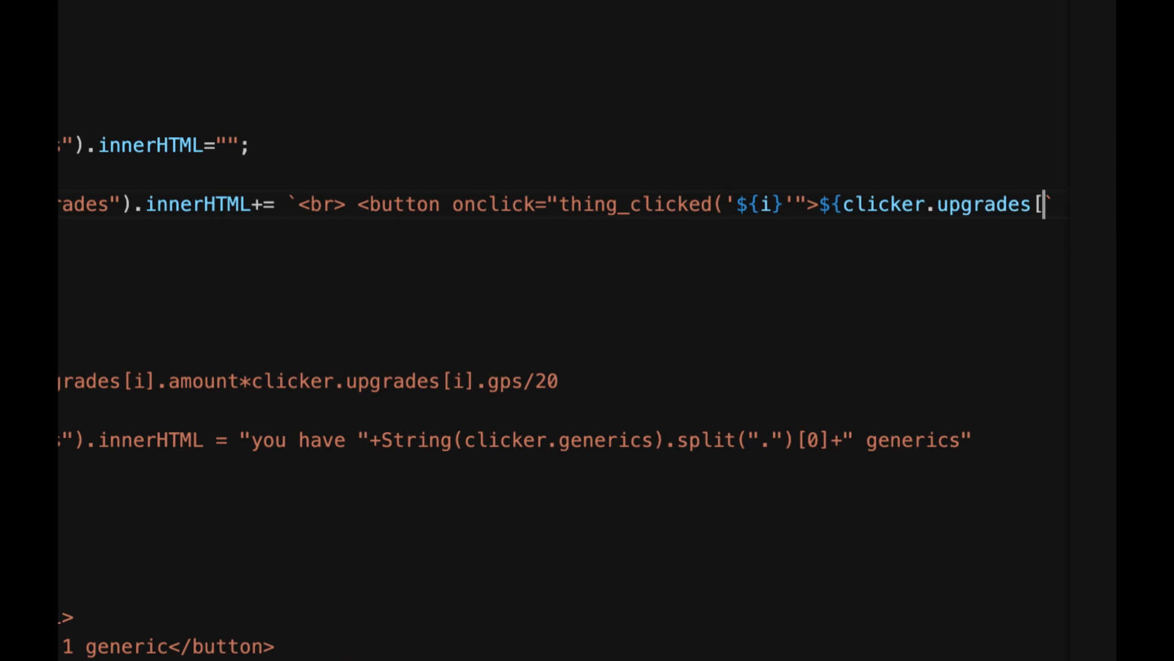
{"action": "type", "text": "i]"}
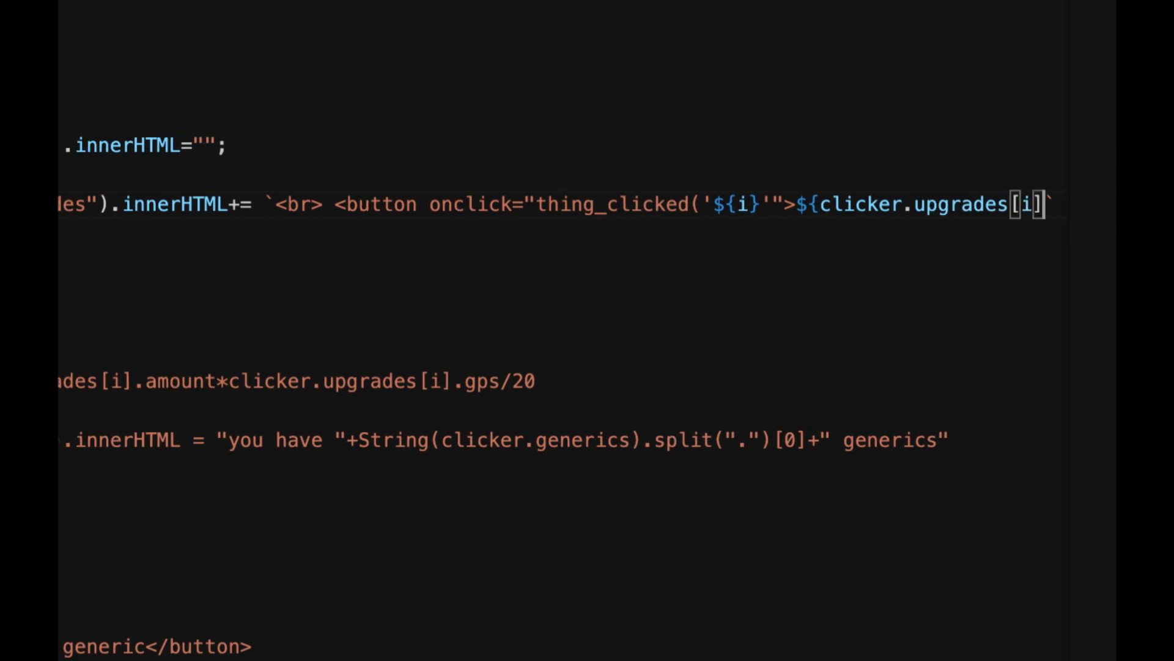
{"action": "type", "text": "."}
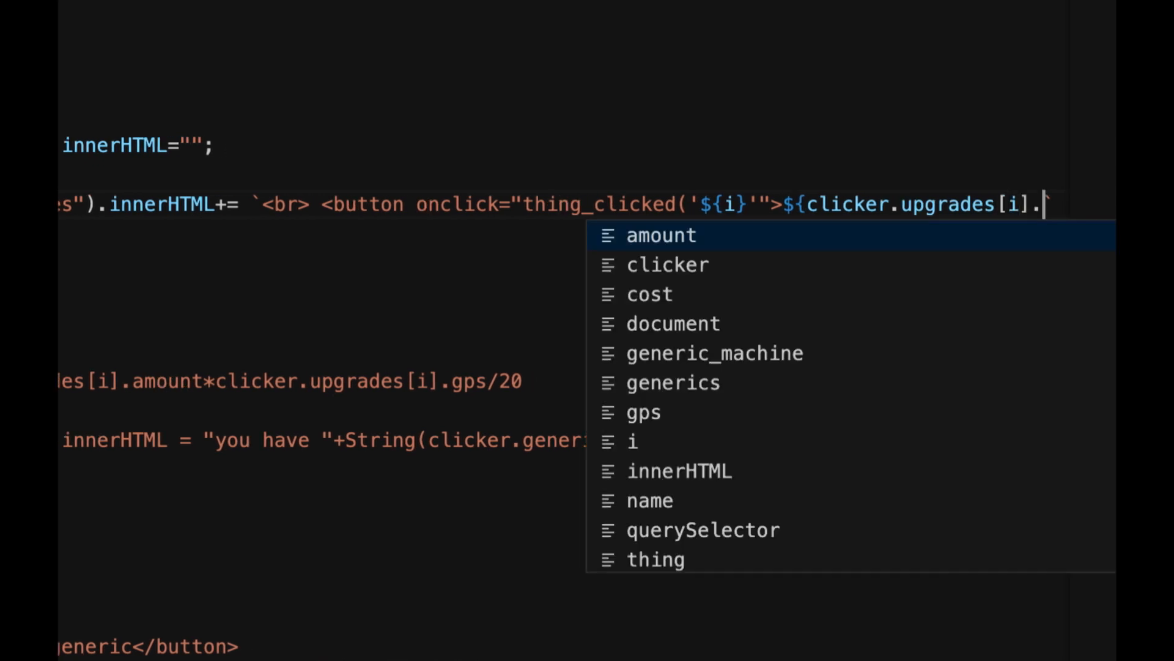
{"action": "type", "text": "name"}
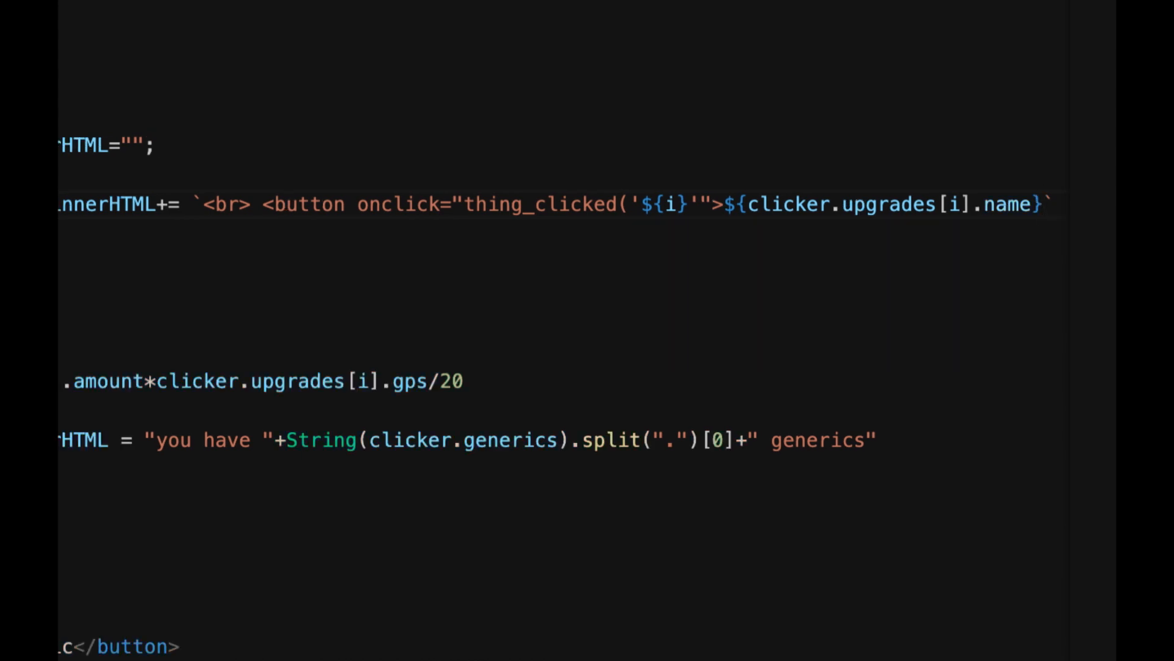
{"action": "mouse_move", "coordinate": [974, 279]}
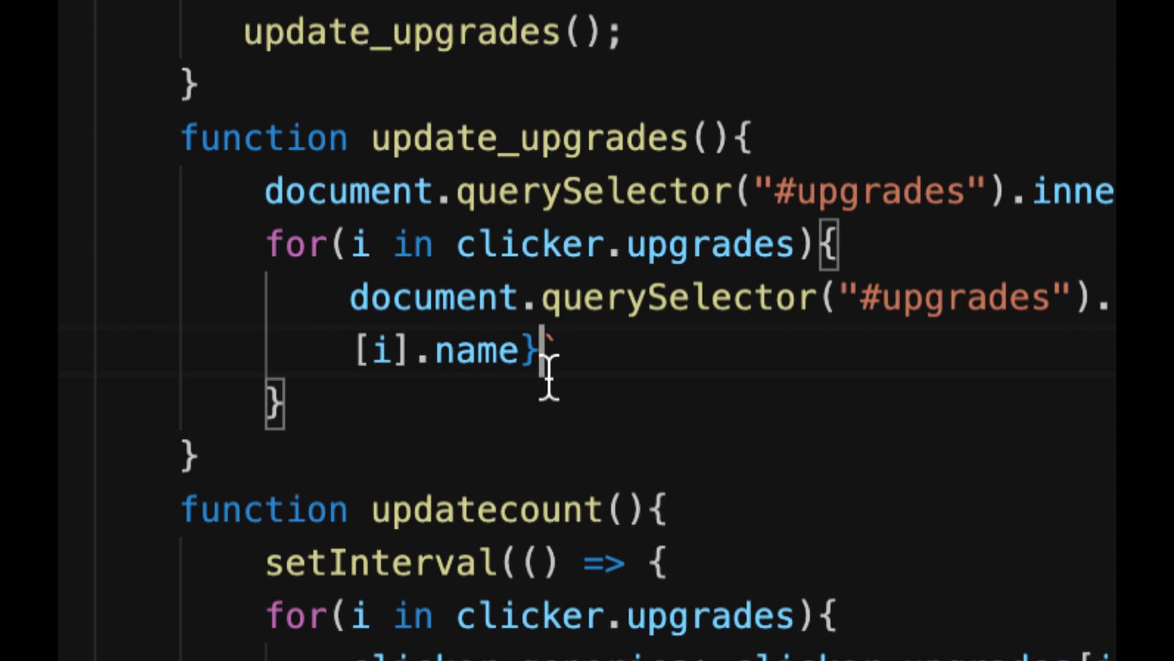
Step: Close the button element and follow it with the text 'you have'
{"action": "type", "text": "<"}
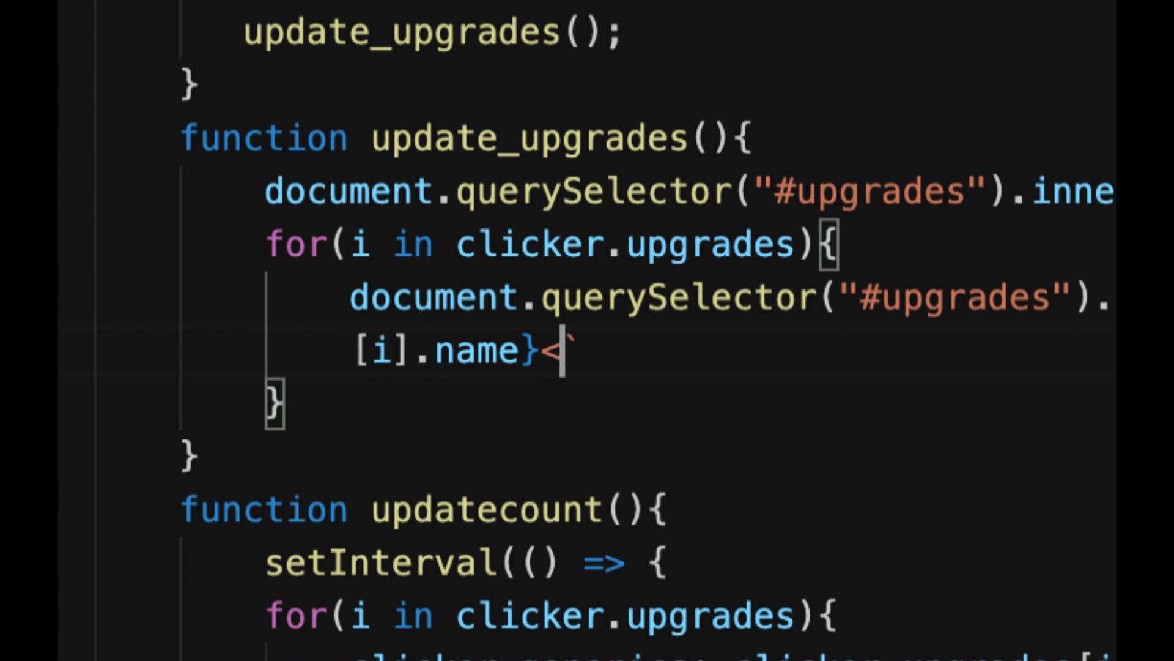
{"action": "type", "text": "/button"}
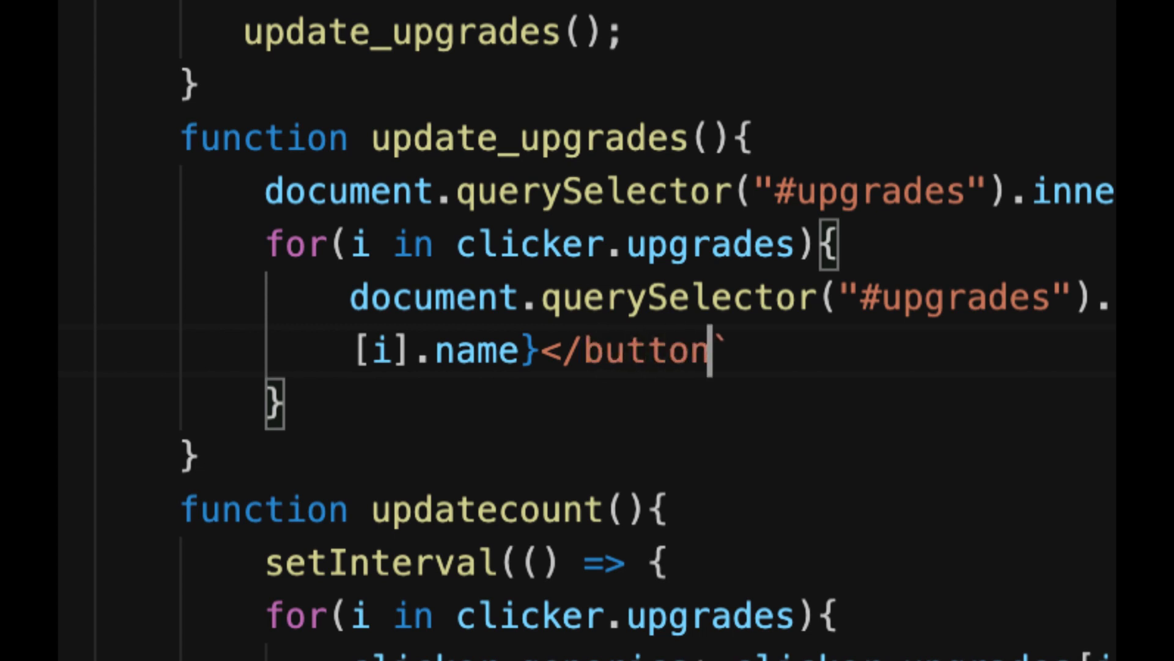
{"action": "type", "text": ">"}
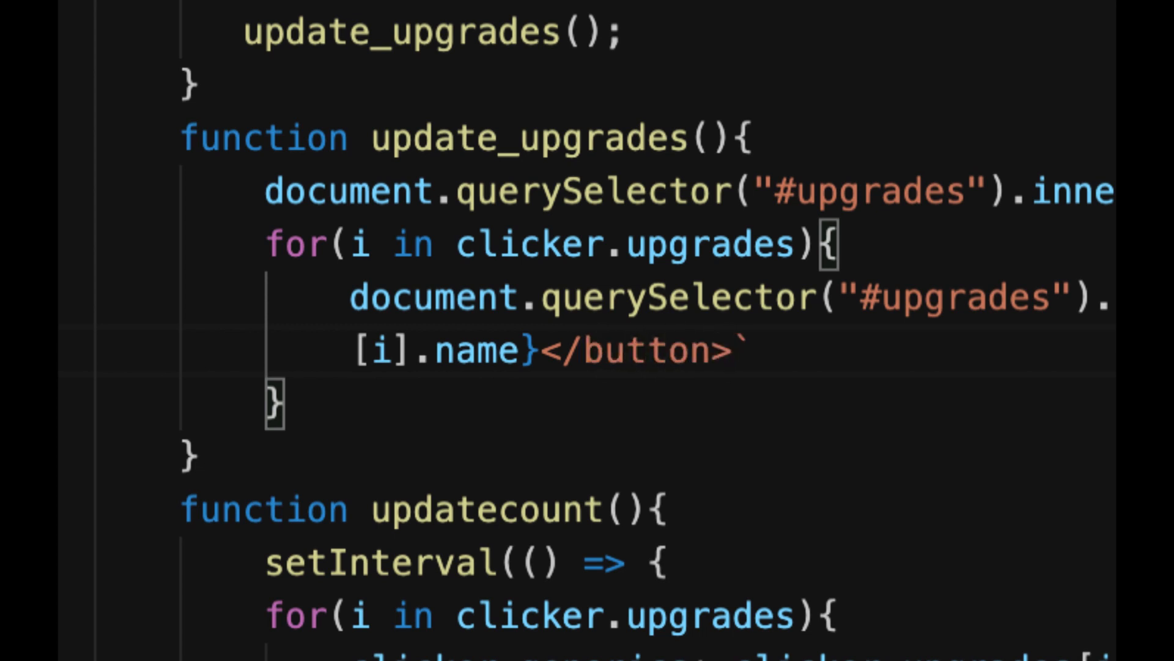
{"action": "type", "text": "you"}
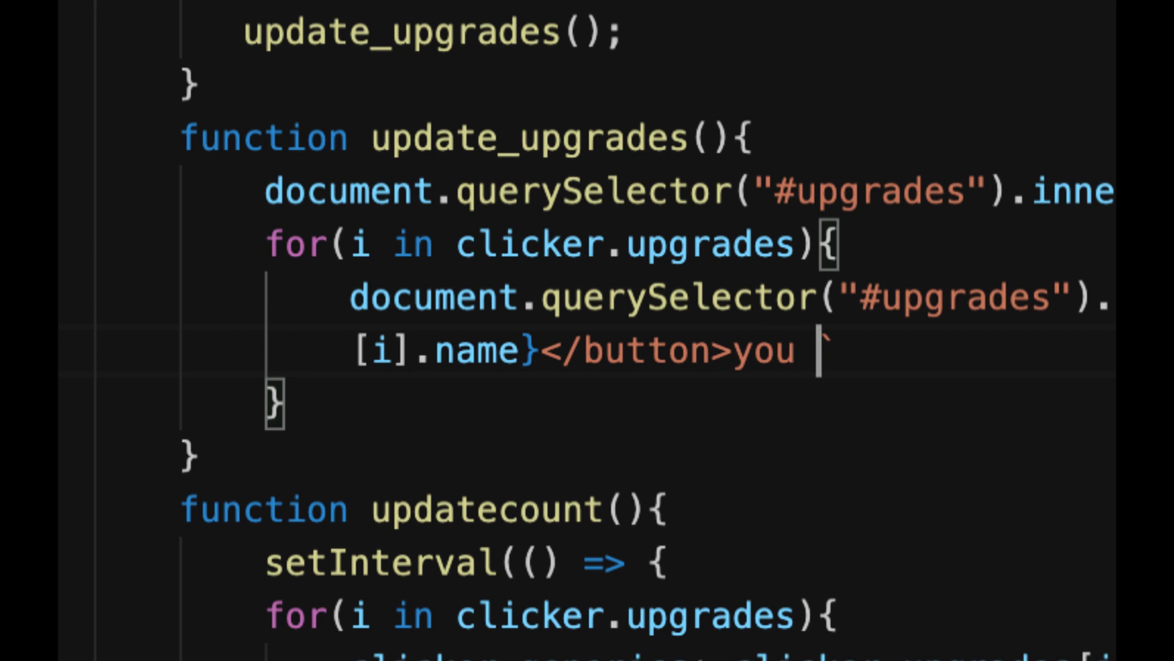
{"action": "type", "text": "have`"}
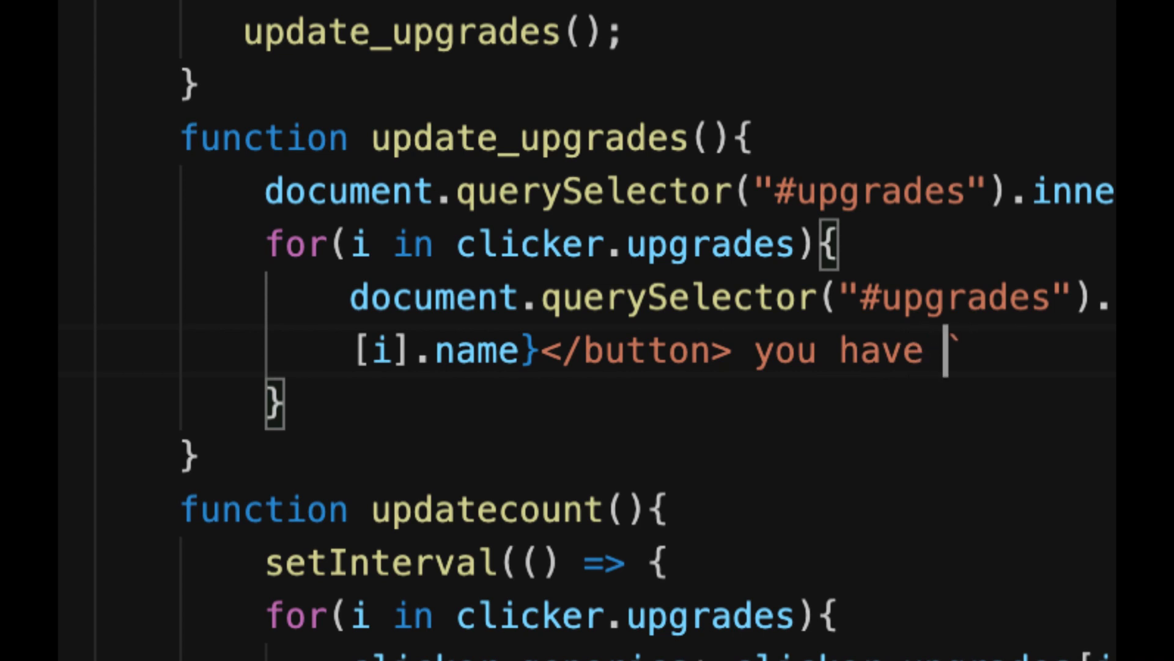
Step: Append ${clicker.upgrades[i].amount} so each upgrade line shows its count
{"action": "type", "text": "$"}
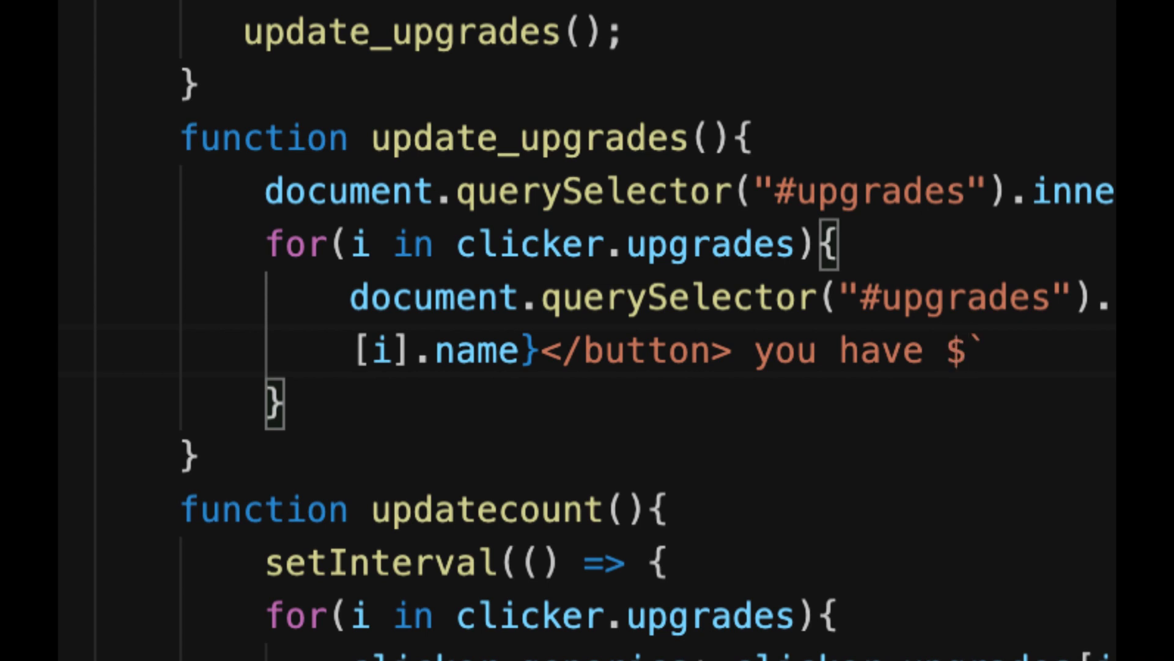
{"action": "type", "text": "{"}
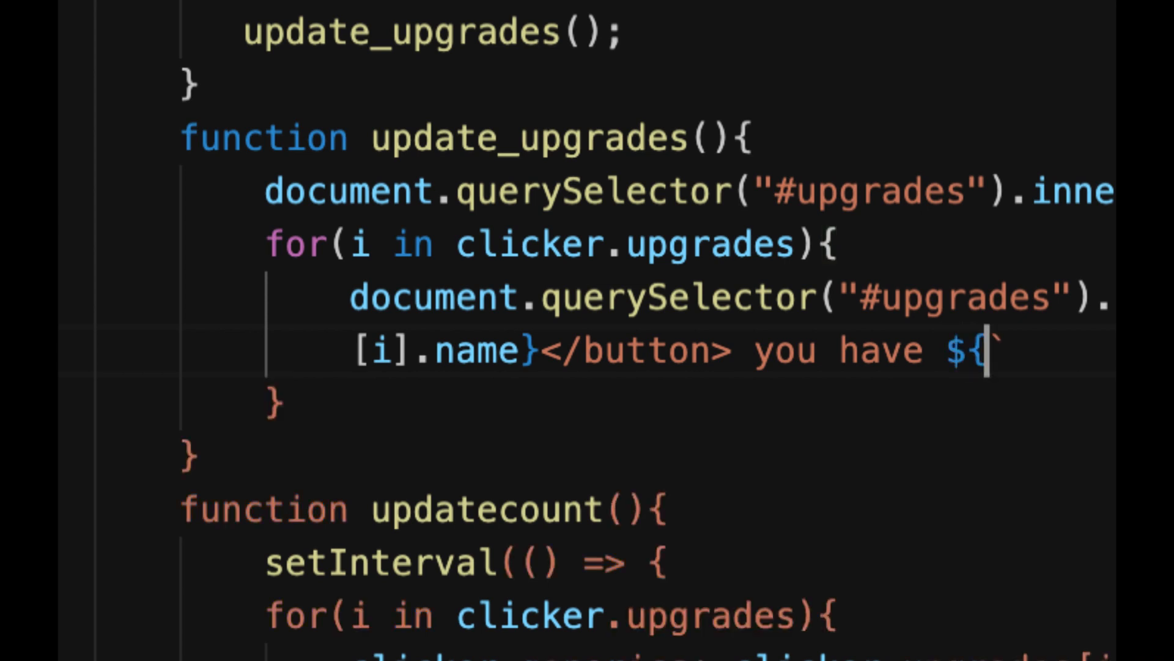
{"action": "type", "text": "clicker"}
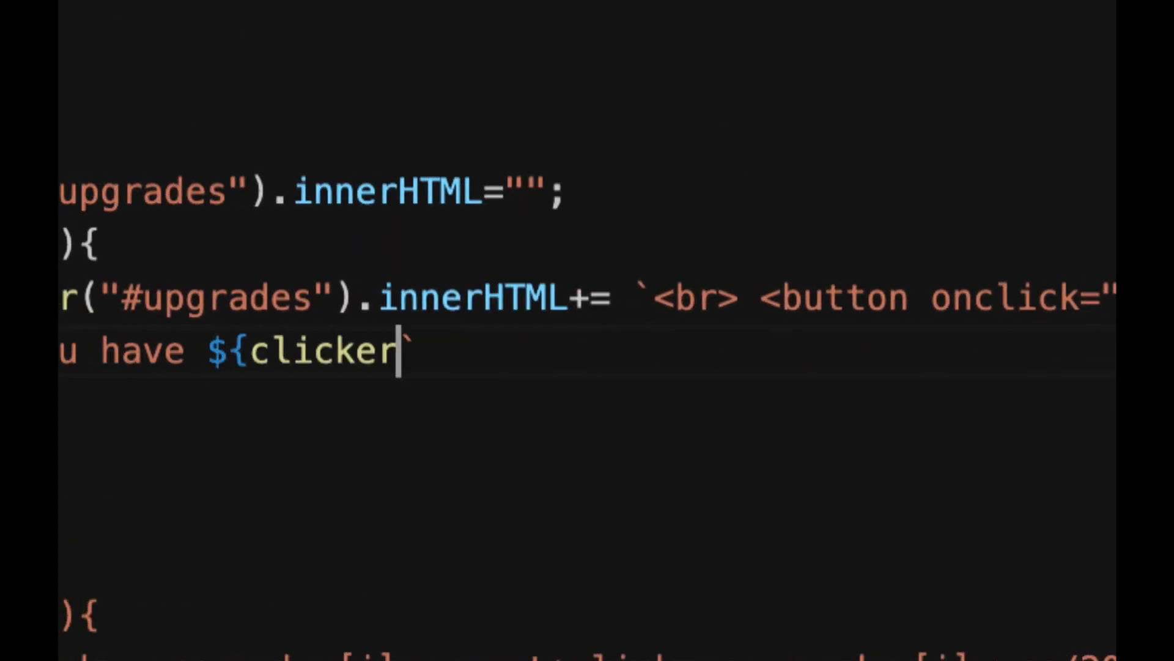
{"action": "type", "text": ".upgrades"}
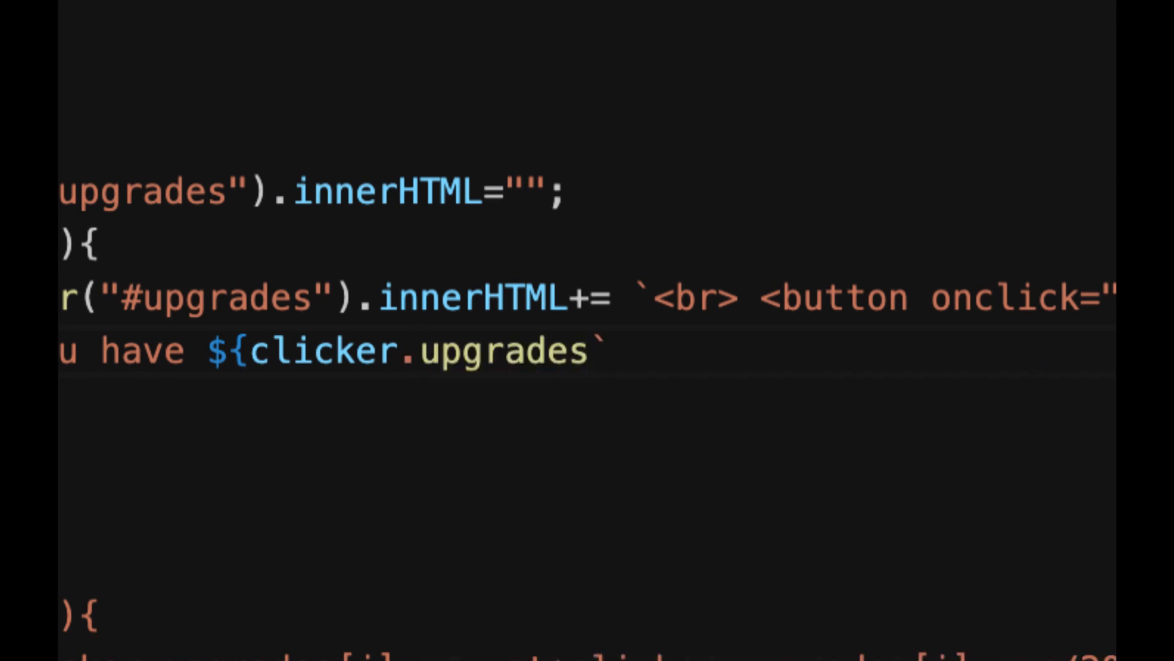
{"action": "type", "text": "[i]"}
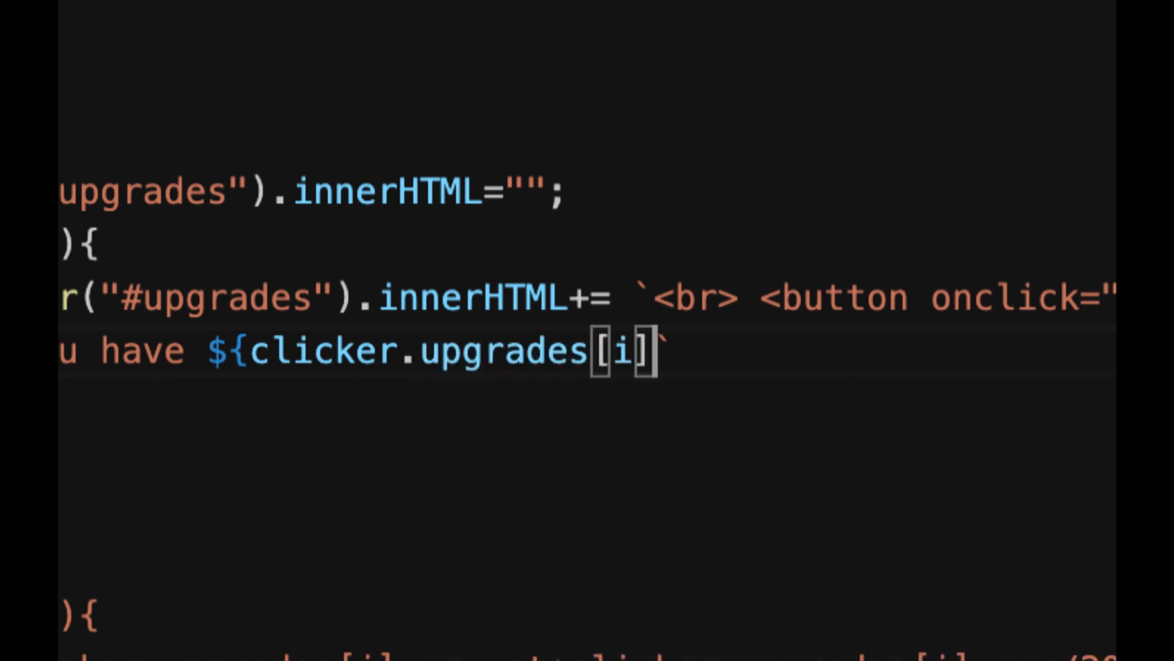
{"action": "type", "text": "."}
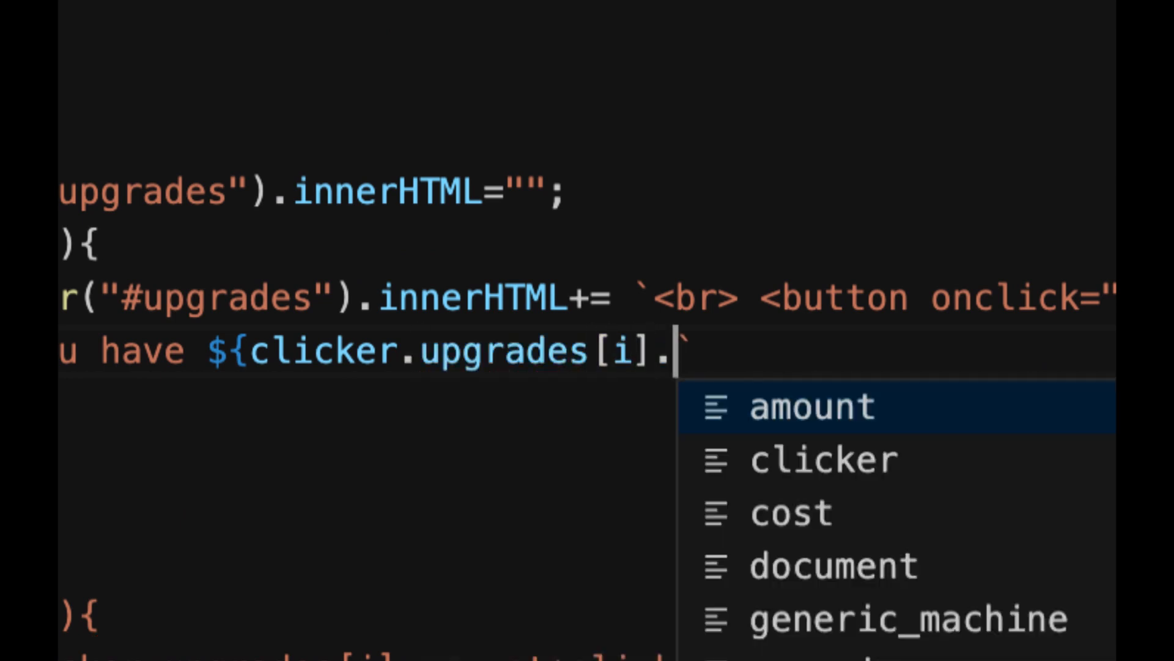
{"action": "type", "text": "a"}
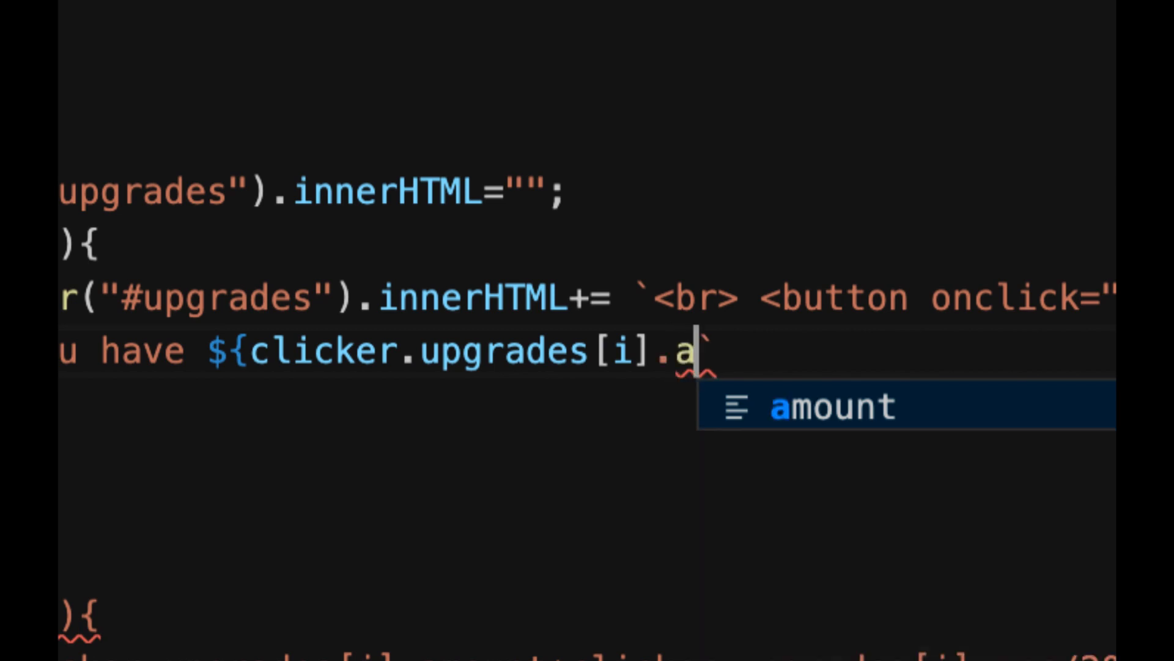
{"action": "key", "text": "Tab"}
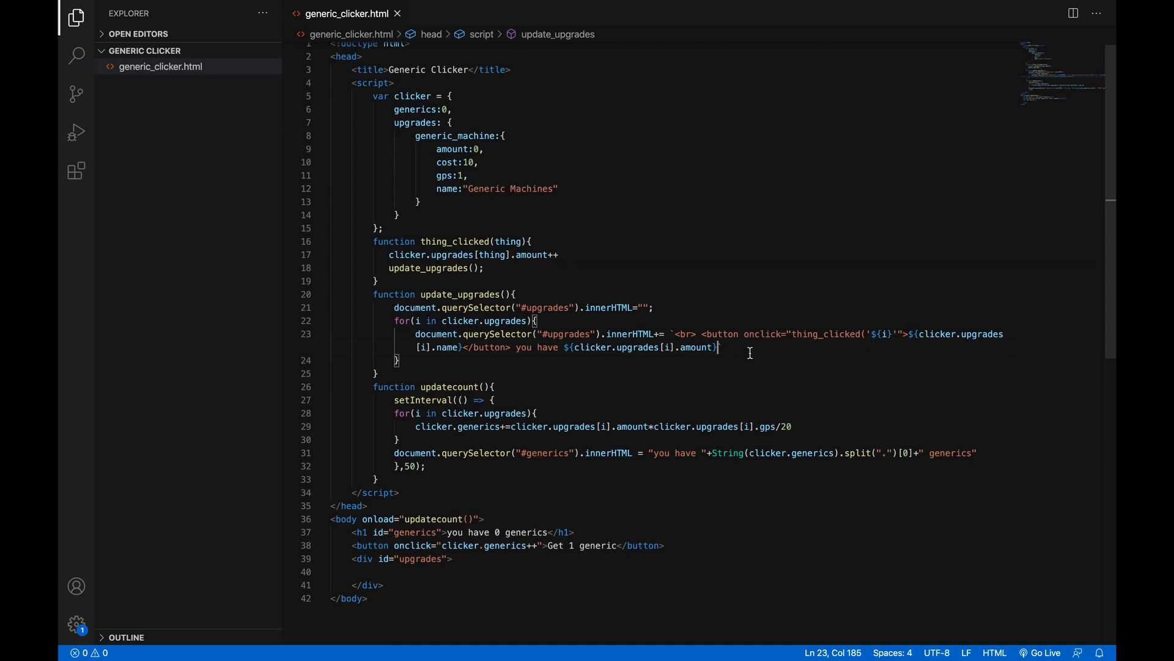
Step: End the template line with `; and call update_upgrades() at the top of updatecount
{"action": "type", "text": "`;"}
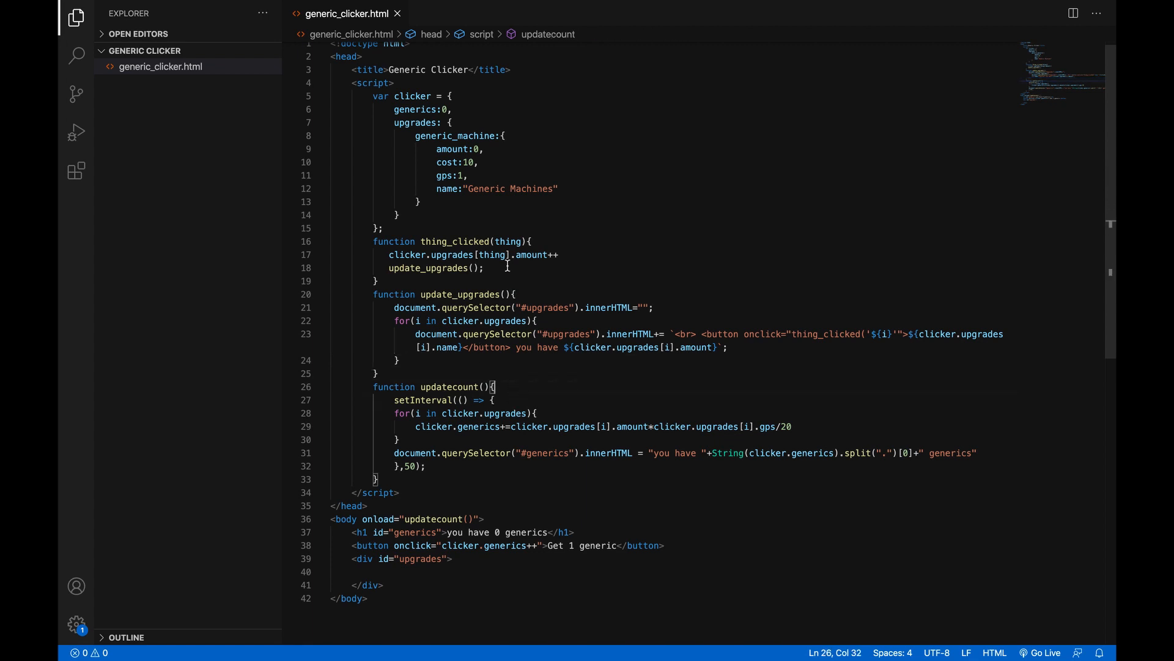
{"action": "mouse_move", "coordinate": [524, 396]}
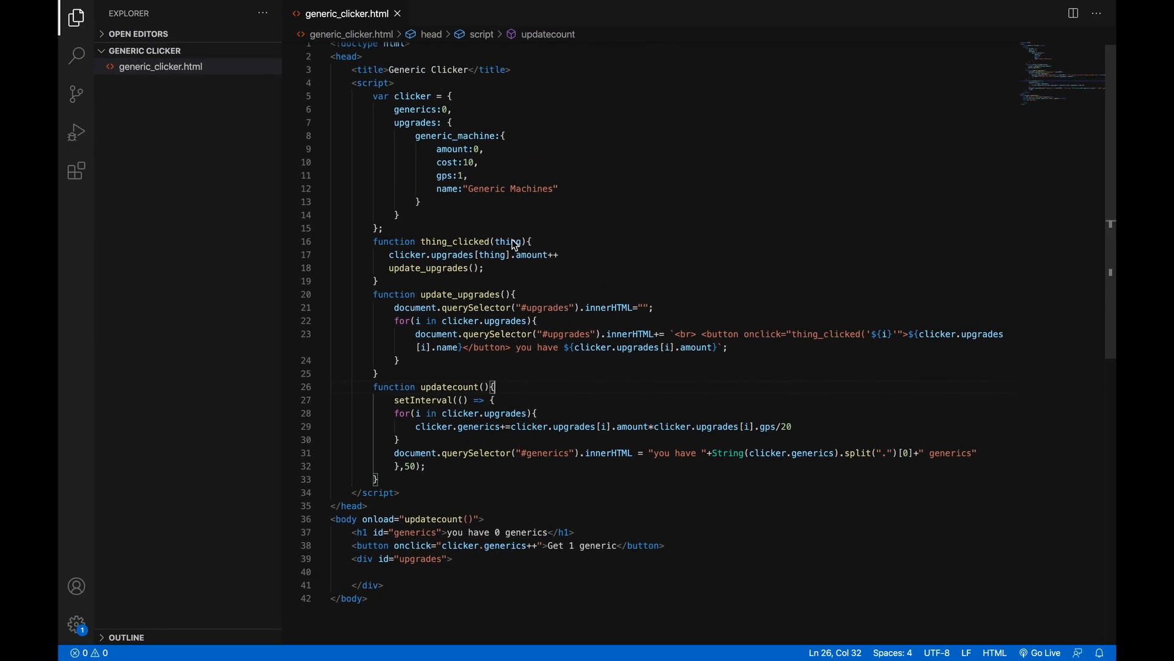
{"action": "mouse_move", "coordinate": [490, 393]}
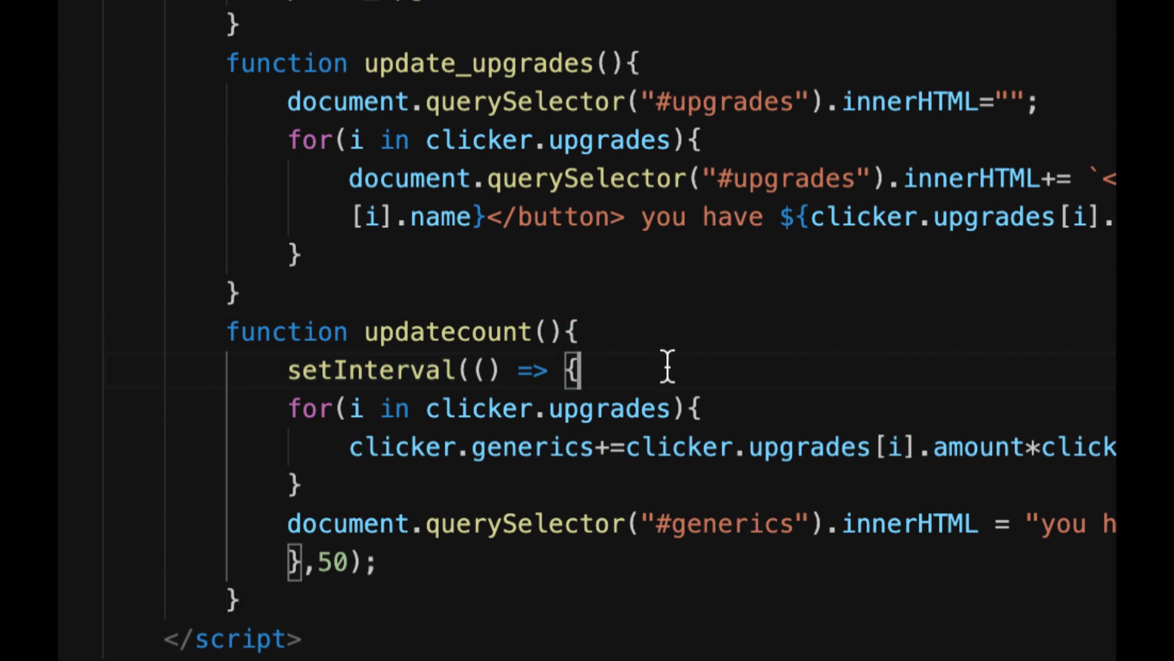
{"action": "mouse_move", "coordinate": [639, 335]}
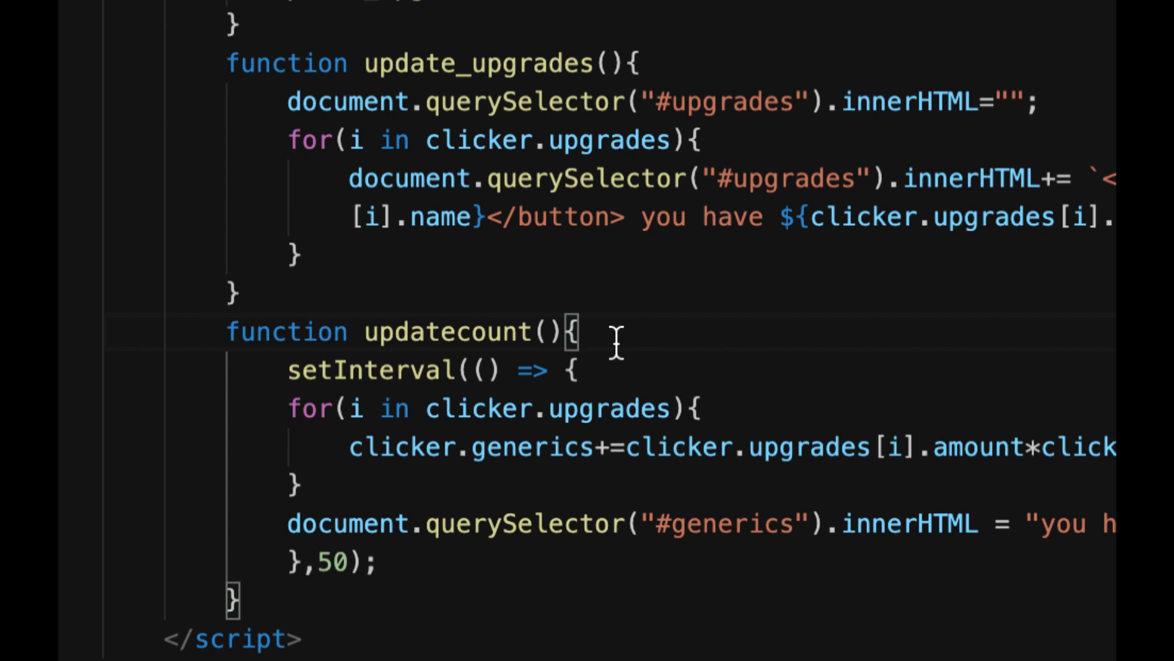
{"action": "key", "text": "Enter"}
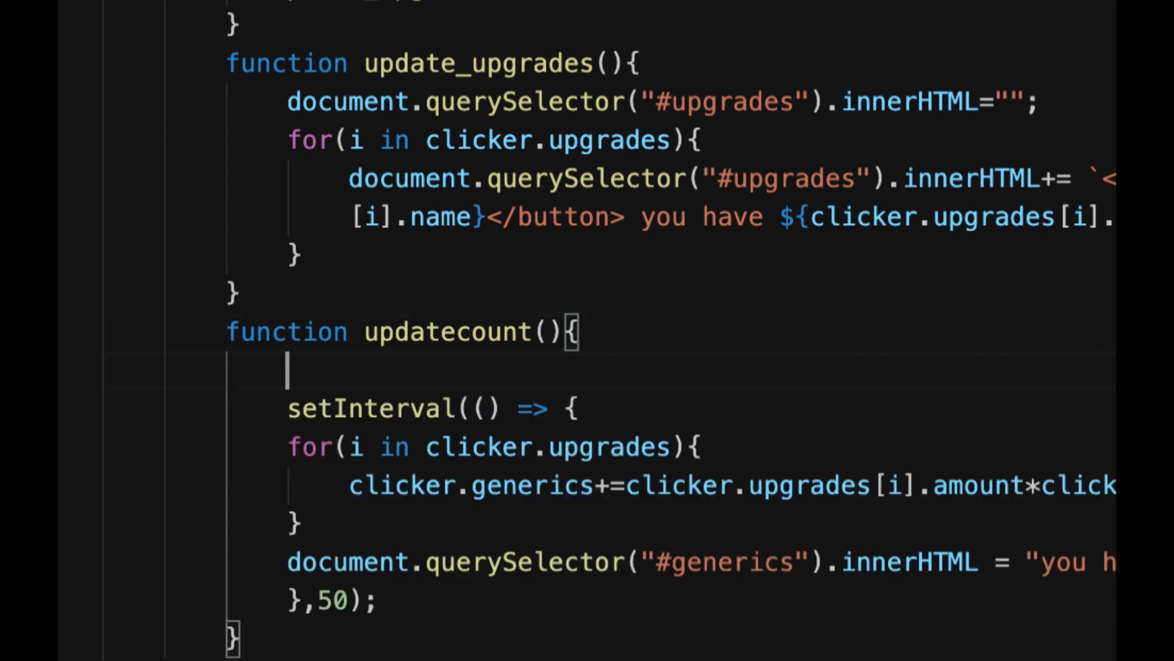
{"action": "type", "text": "update_upgrades"}
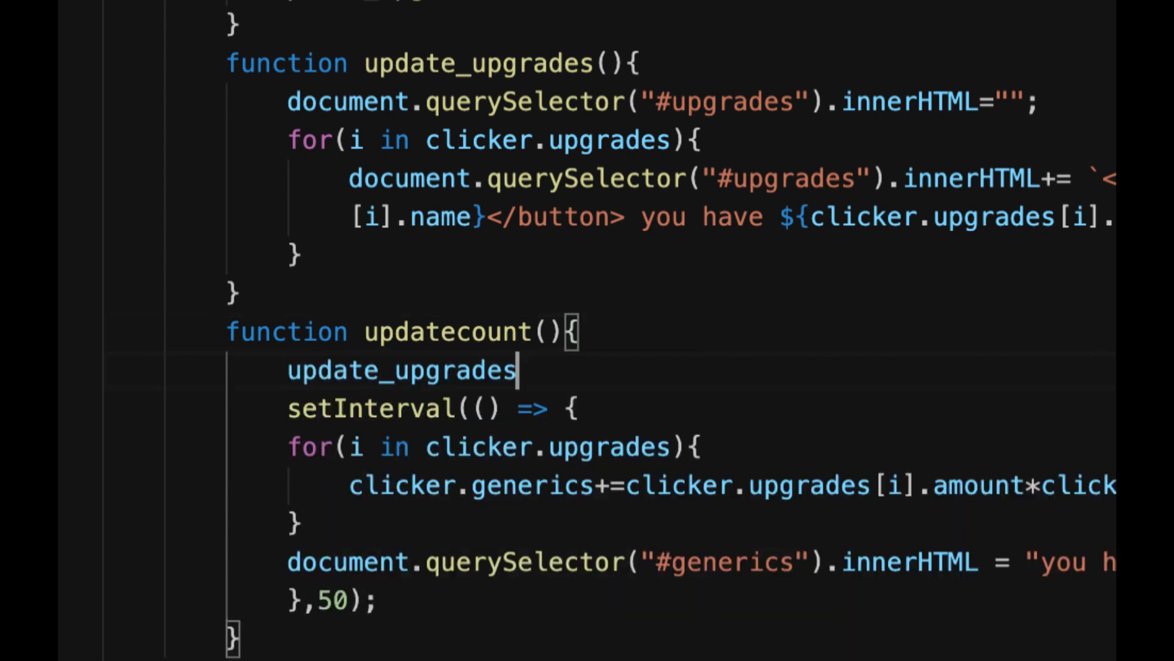
{"action": "type", "text": "()"}
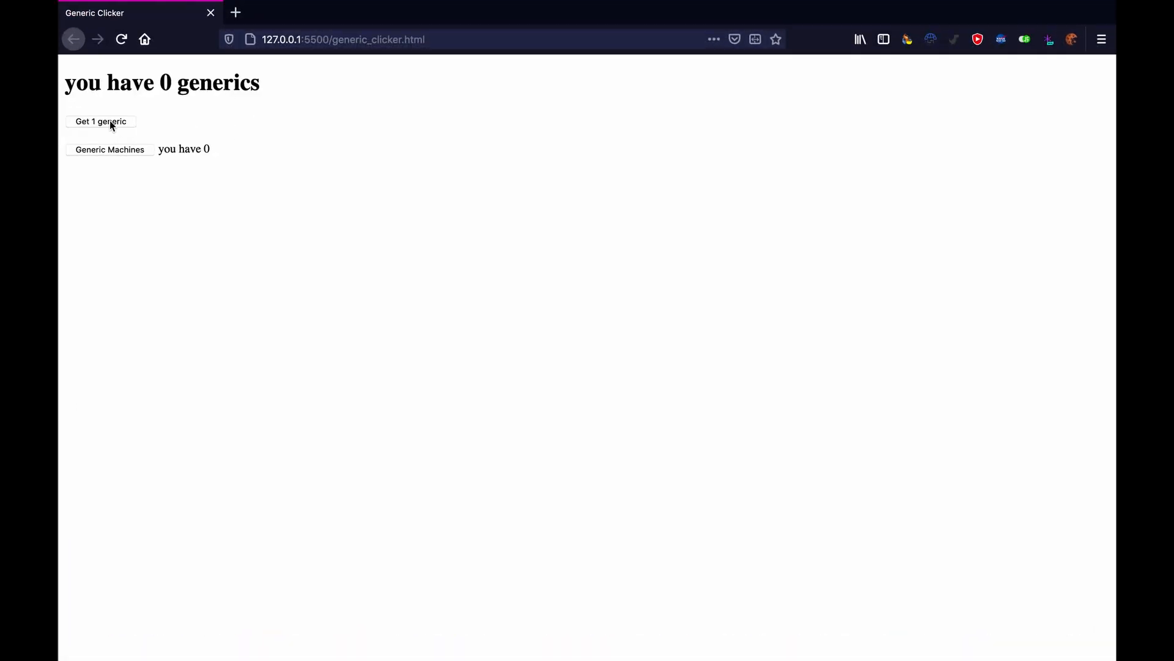
Step: Collect generics with the Get 1 generic button until the page shows 12
{"action": "left_click", "coordinate": [100, 121]}
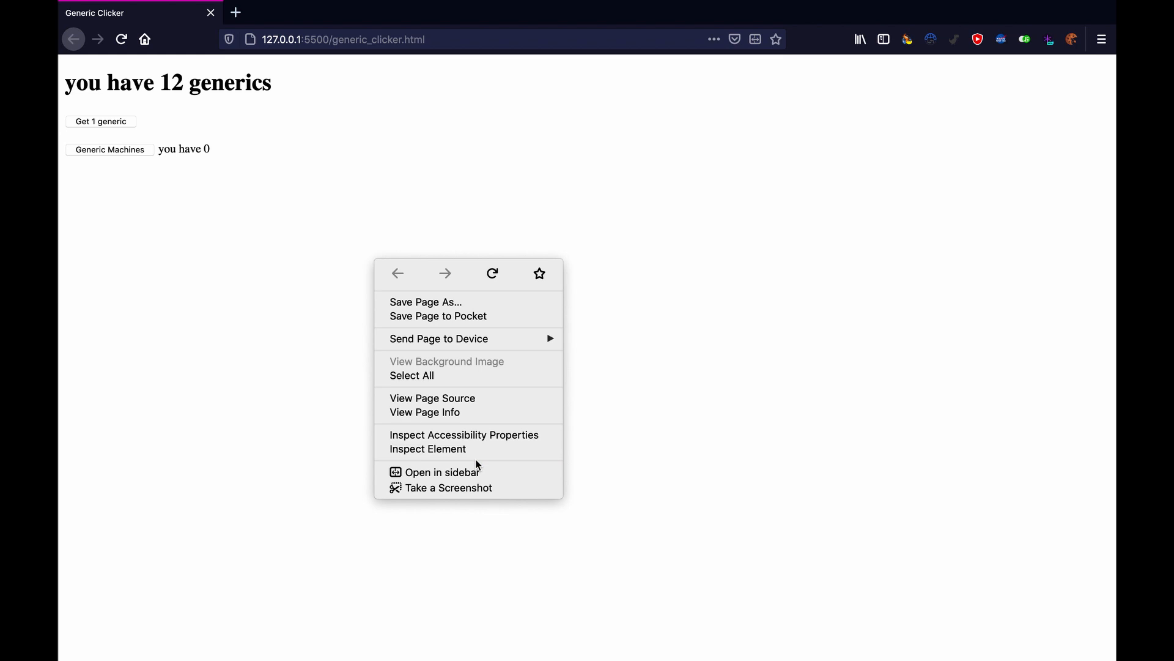
Step: Inspect the page and view the 'missing ) after argument list' SyntaxError in the Console
{"action": "left_click", "coordinate": [435, 449]}
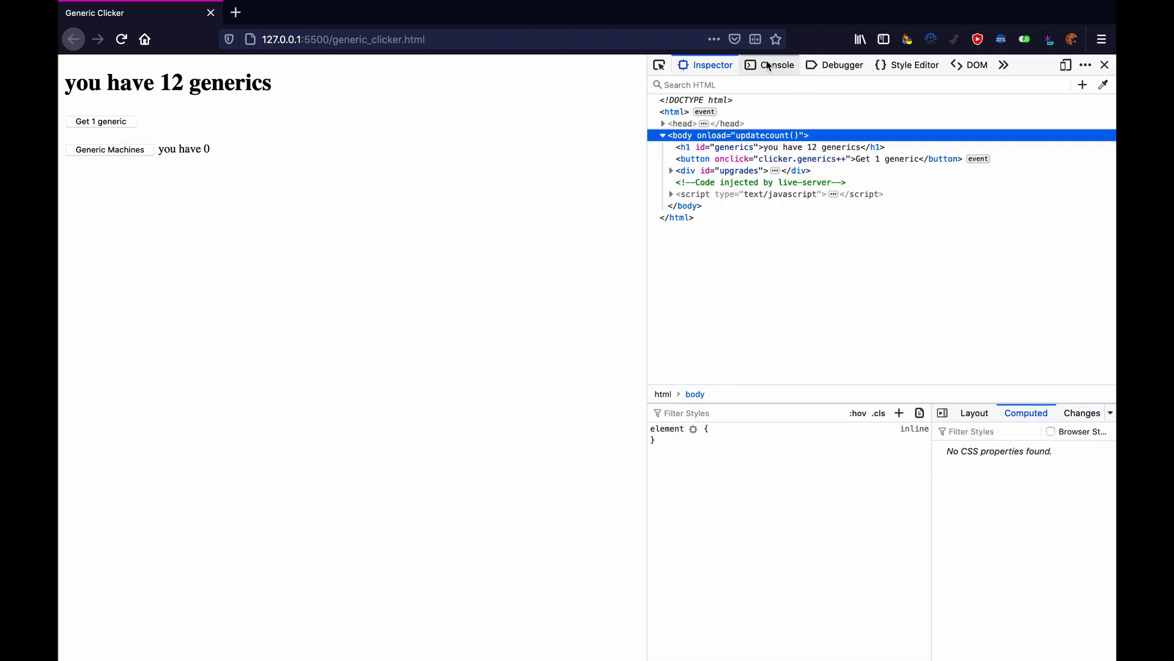
{"action": "left_click", "coordinate": [776, 65]}
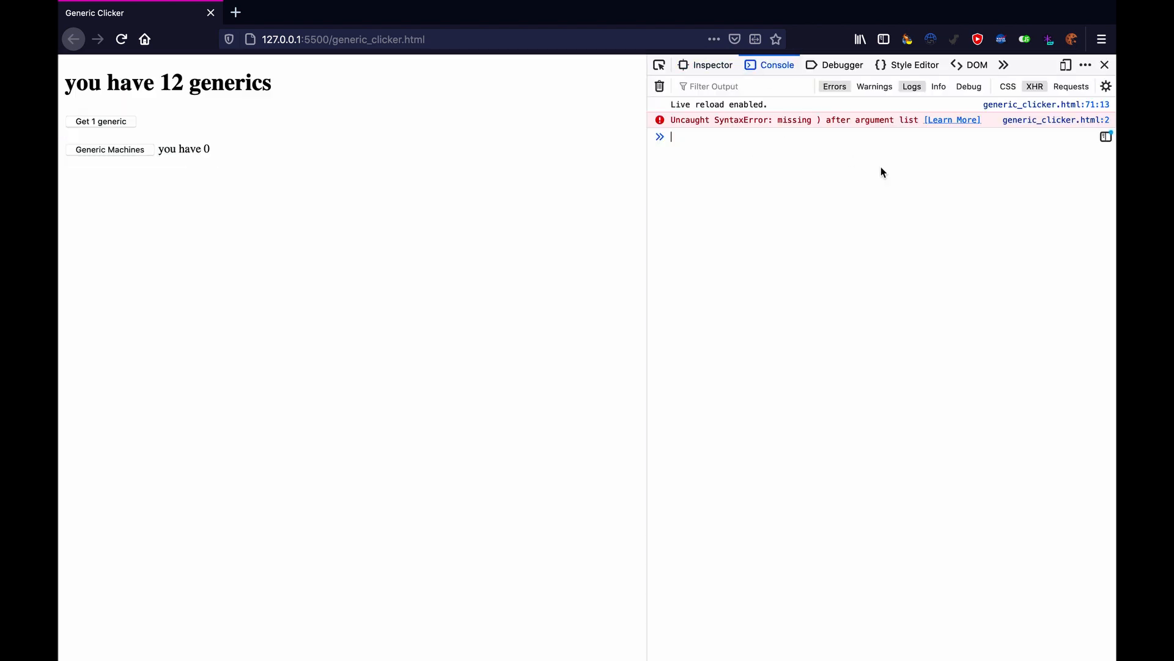
{"action": "mouse_move", "coordinate": [852, 131]}
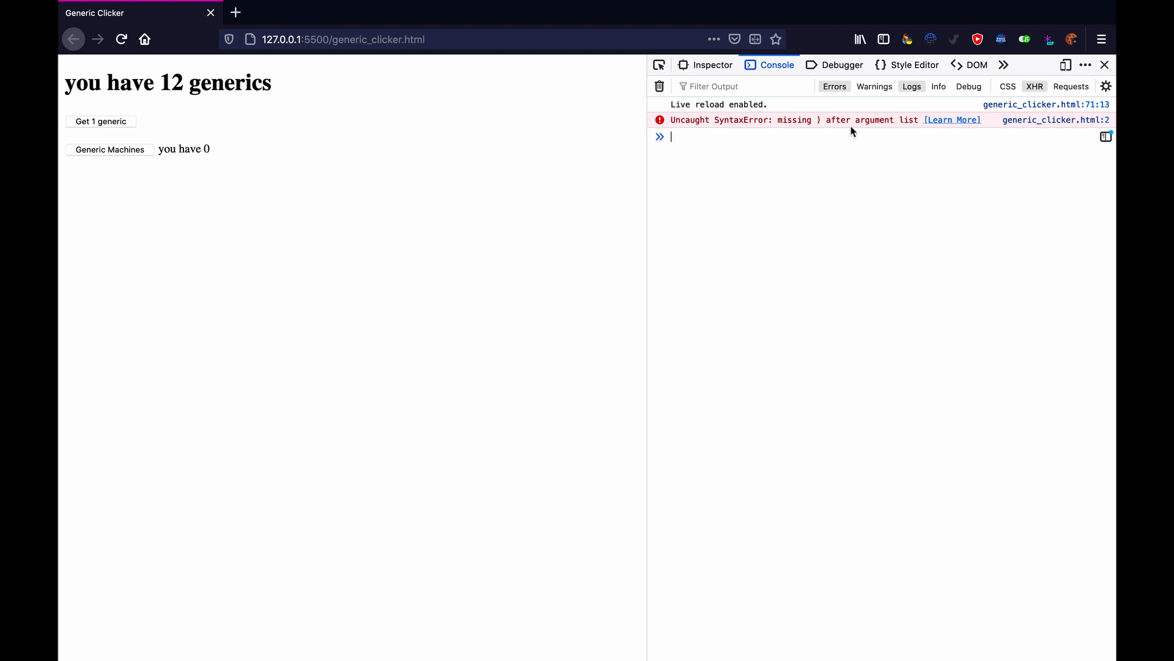
{"action": "left_click", "coordinate": [841, 65]}
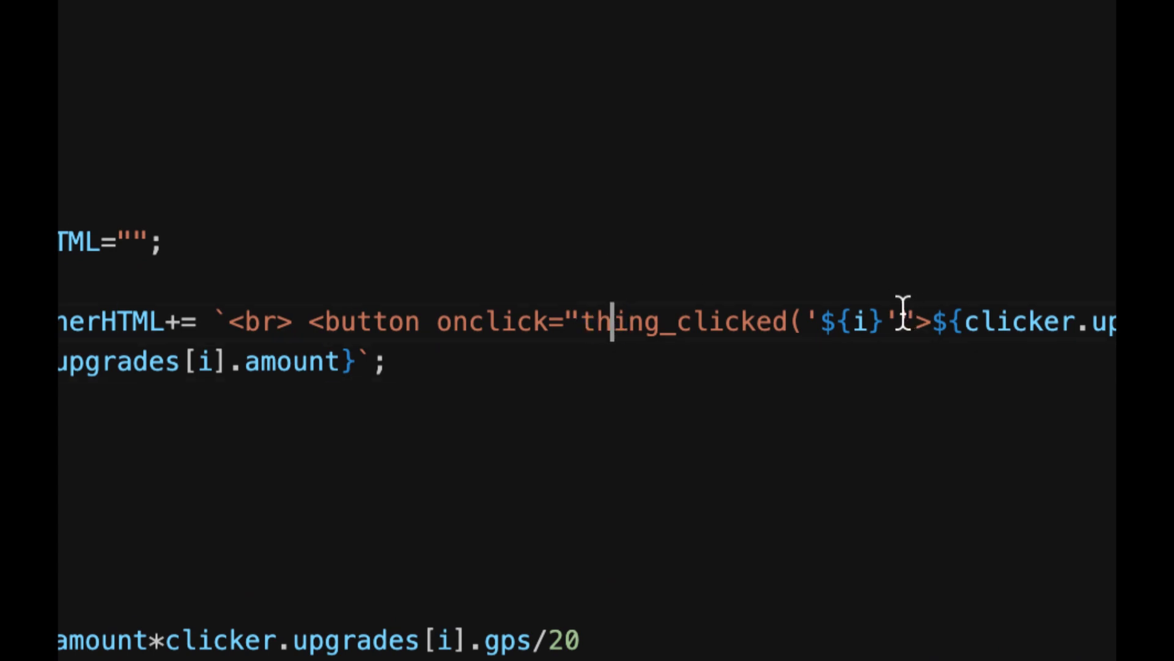
Step: Add the closing ) after ${i} in the thing_clicked onclick call
{"action": "type", "text": ")"}
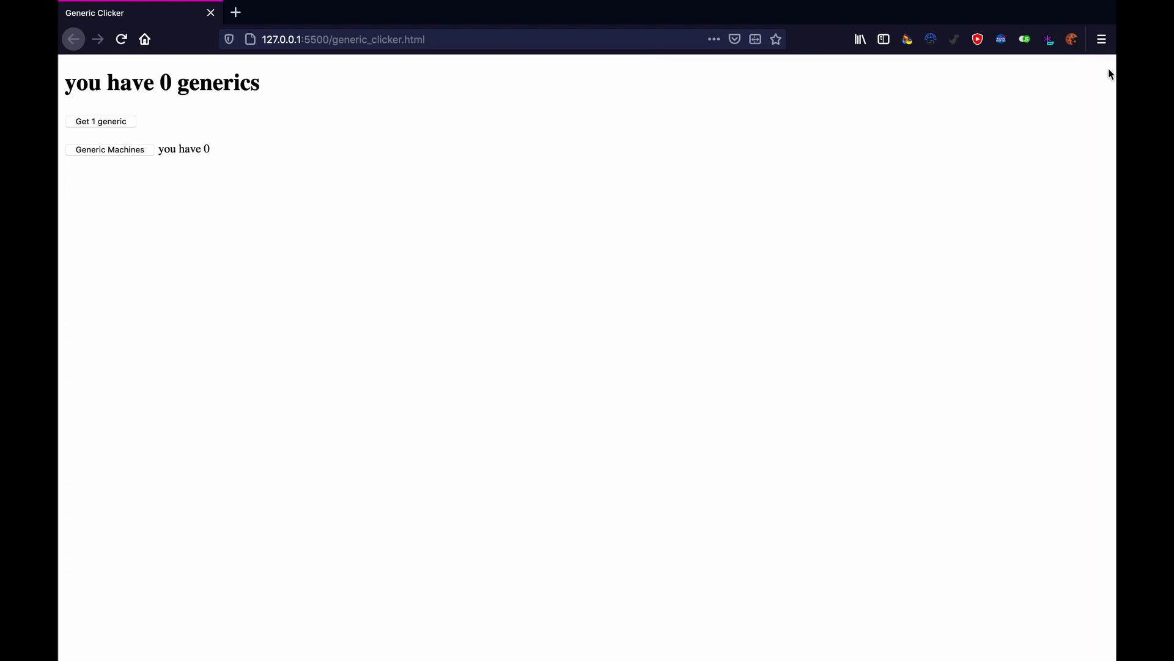
Step: Collect a few generics on the error-free page, reaching 4
{"action": "left_click", "coordinate": [100, 121]}
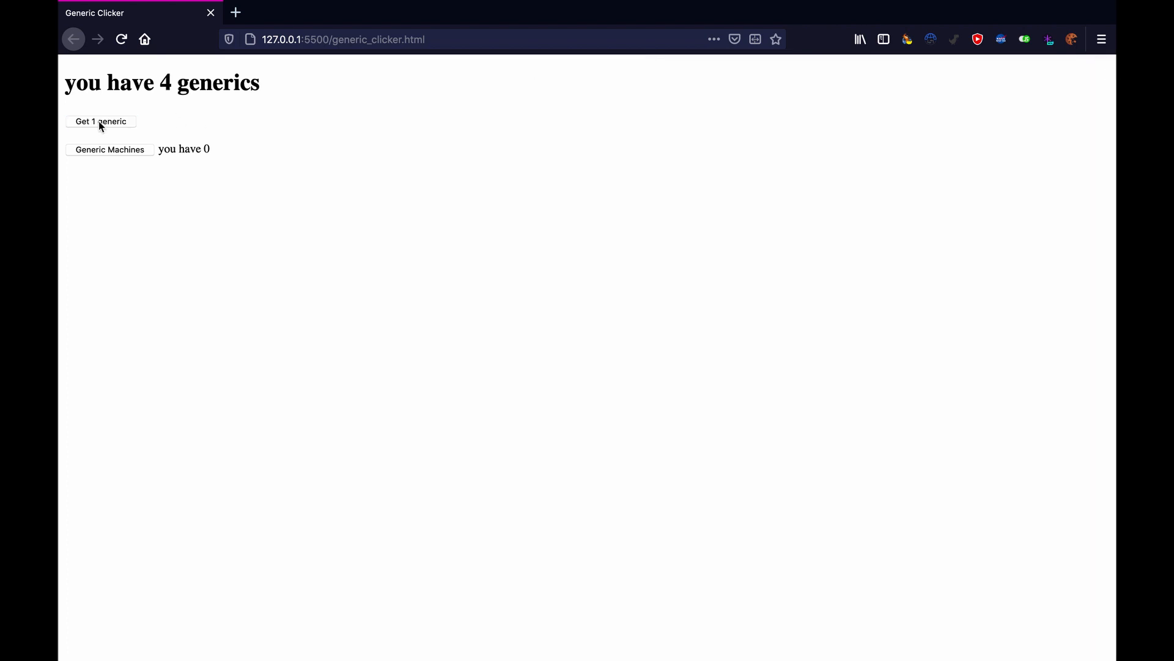
{"action": "left_click", "coordinate": [110, 149]}
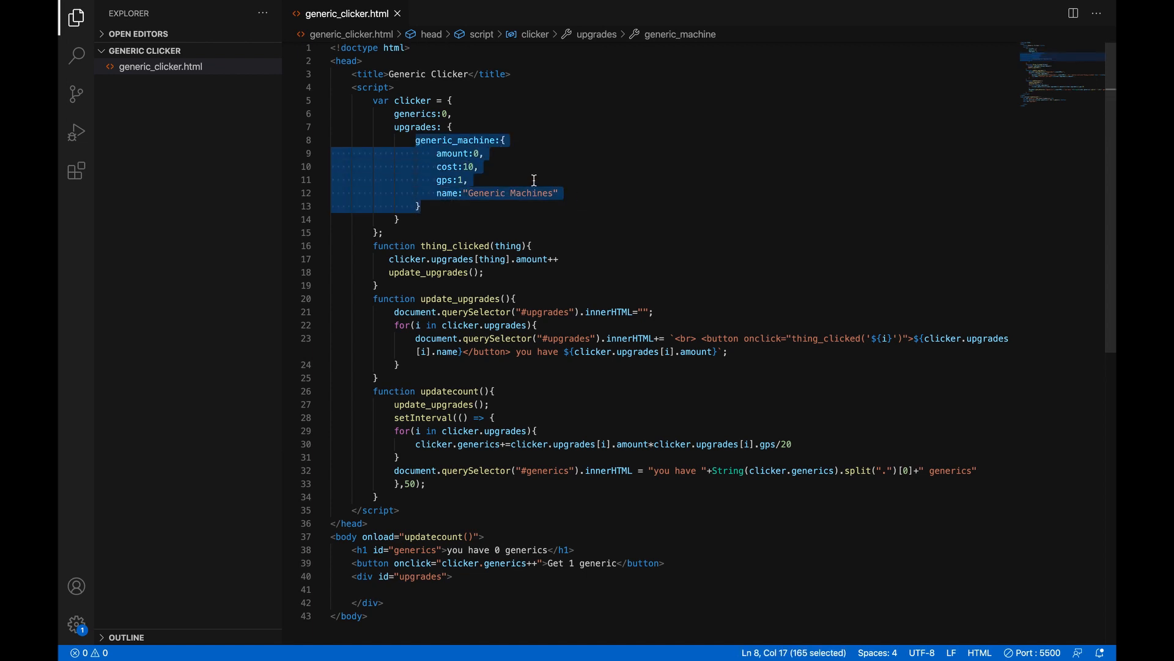
Step: Duplicate the generic_machine block and rename the copy's key to generic_factory
{"action": "left_click", "coordinate": [438, 205]}
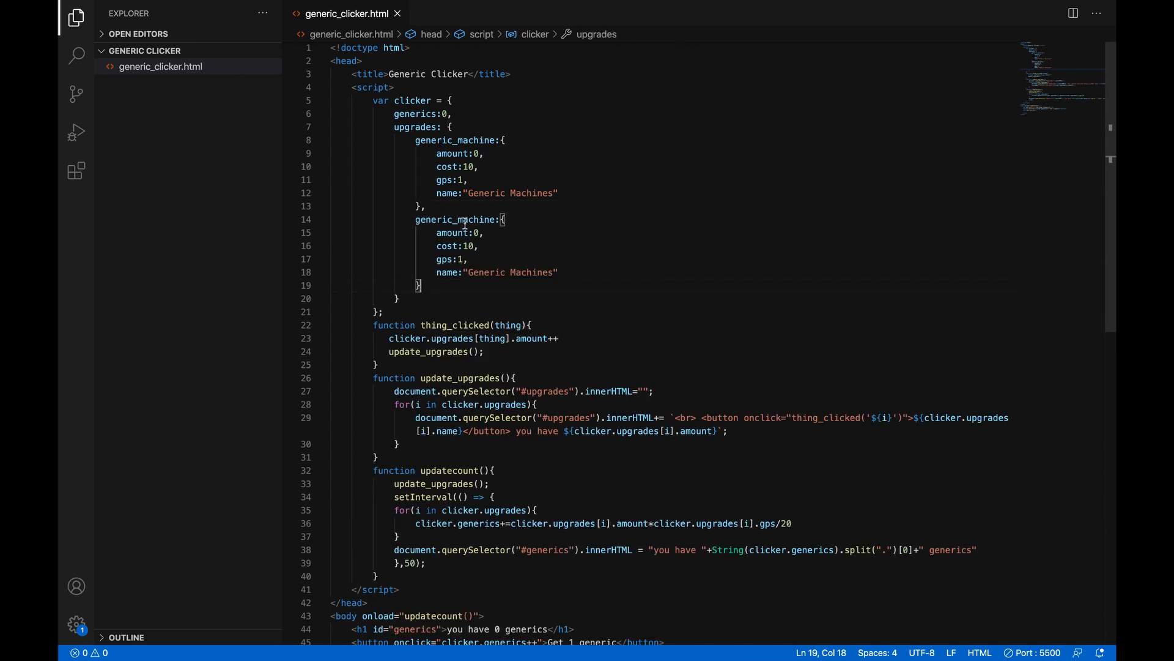
{"action": "double_click", "coordinate": [455, 219]}
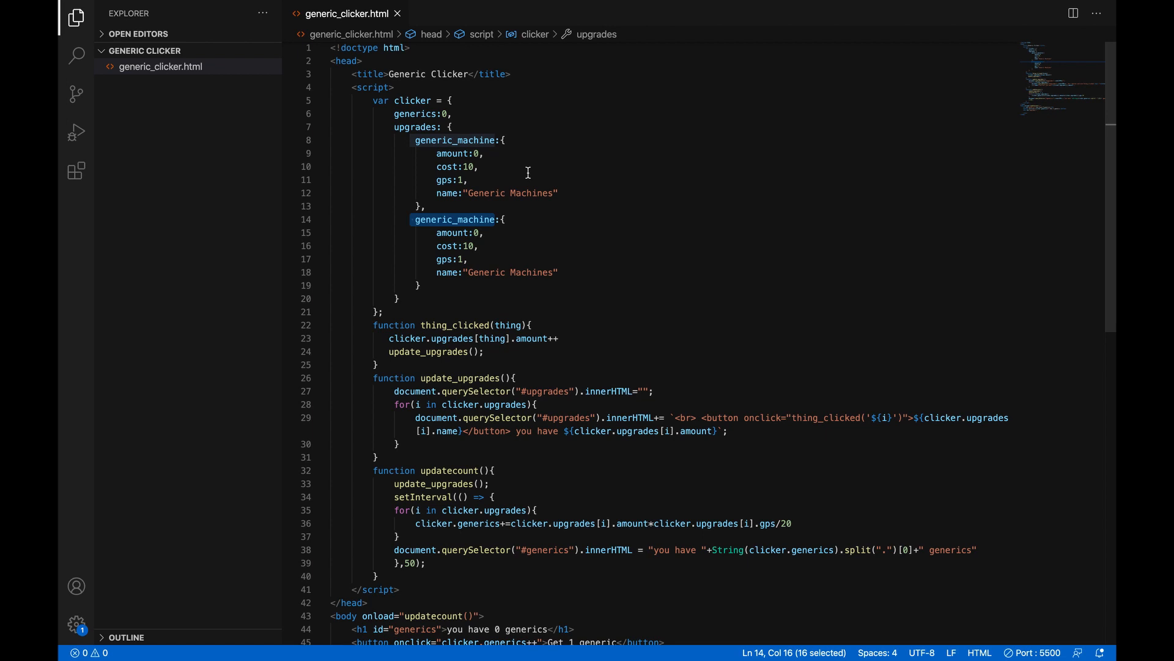
{"action": "type", "text": "gener"}
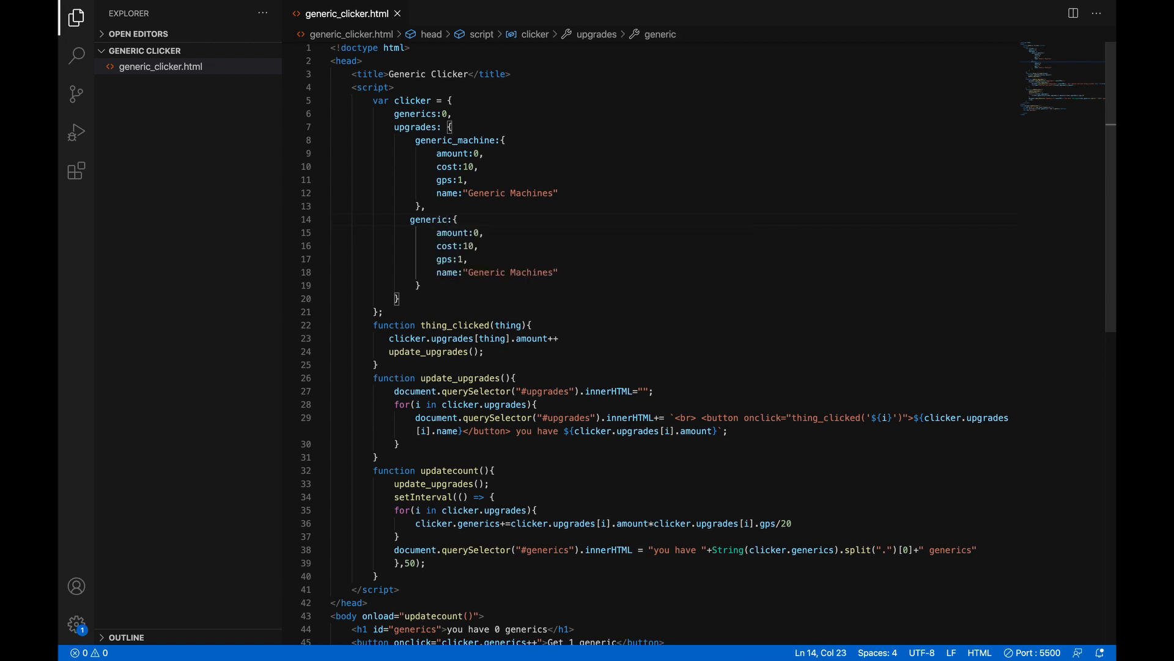
{"action": "type", "text": "_factory"}
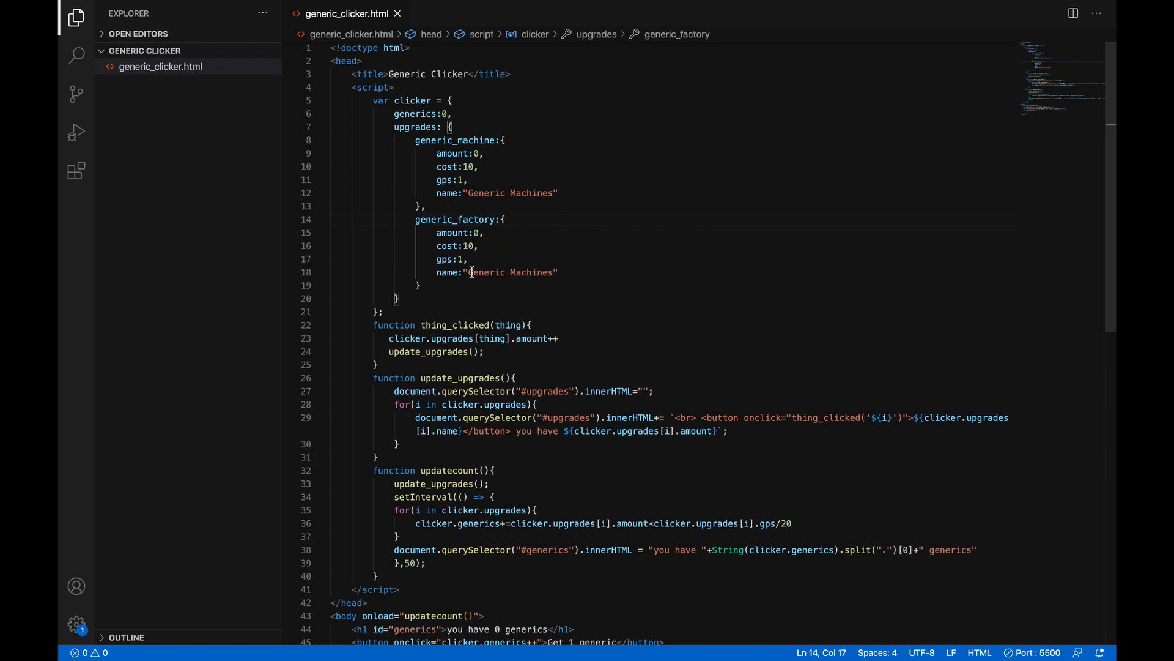
Step: Name the copy Generic Factories and change its gps to 10
{"action": "double_click", "coordinate": [531, 272]}
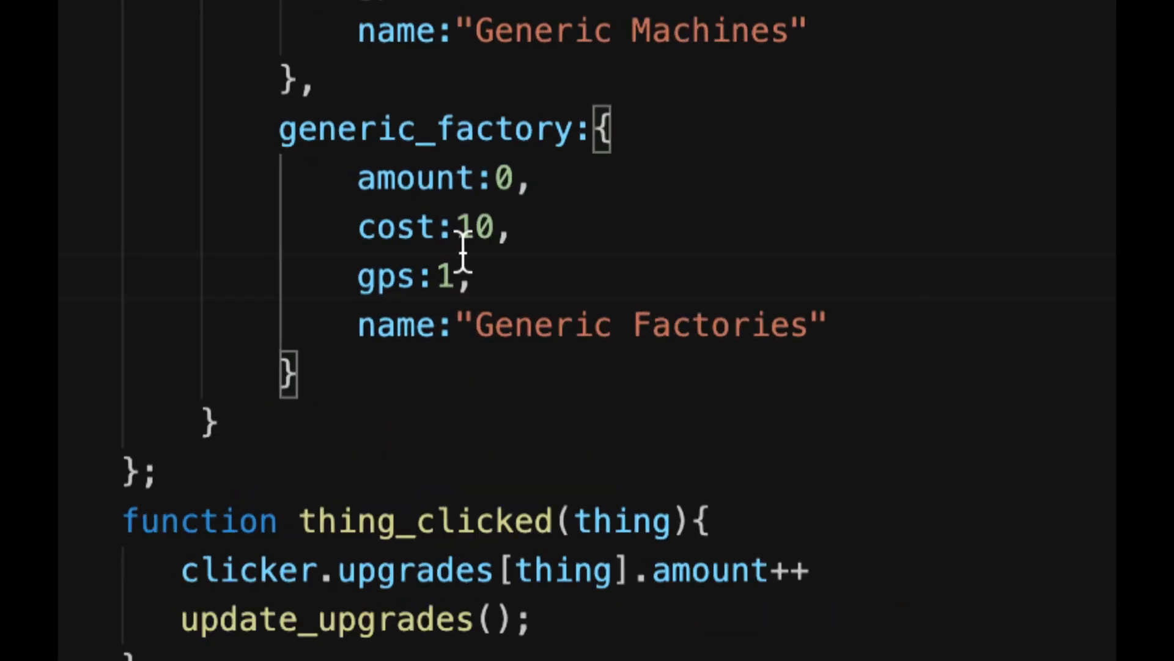
{"action": "scroll", "scroll_direction": "down", "scroll_amount": 3}
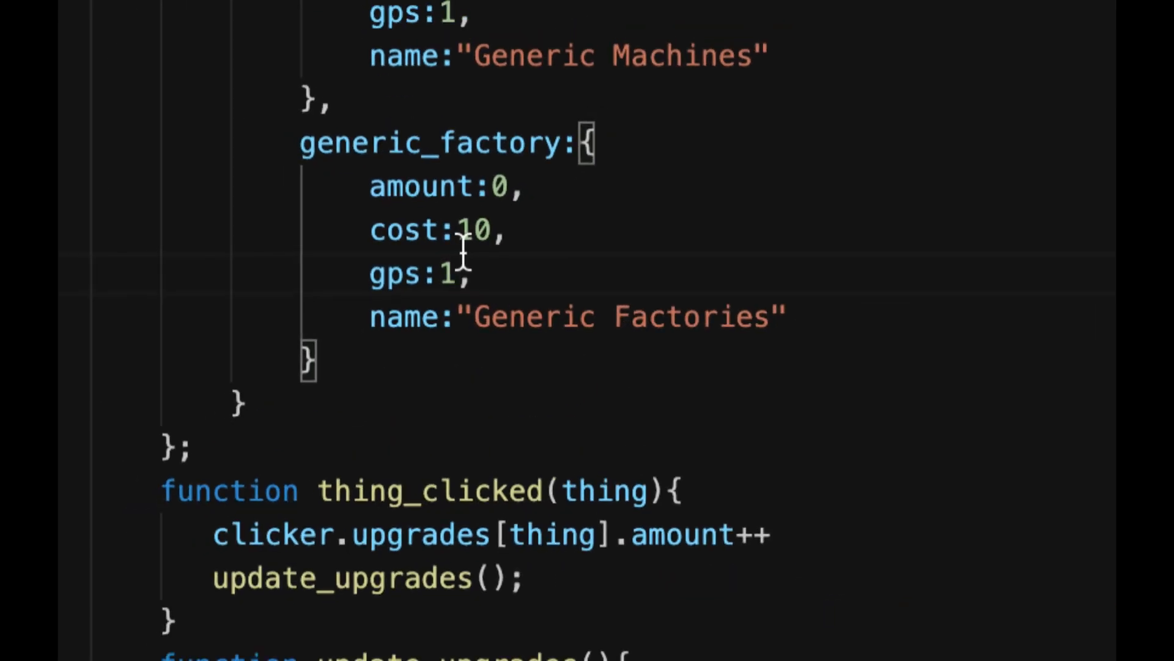
{"action": "type", "text": "0"}
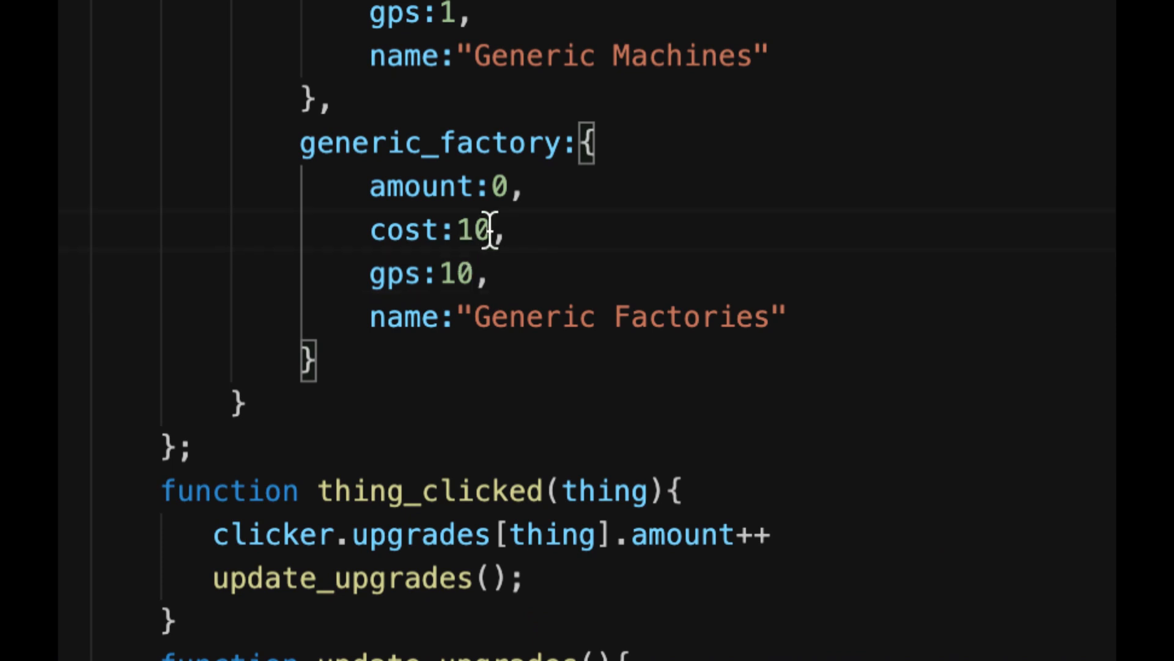
{"action": "type", "text": "2"}
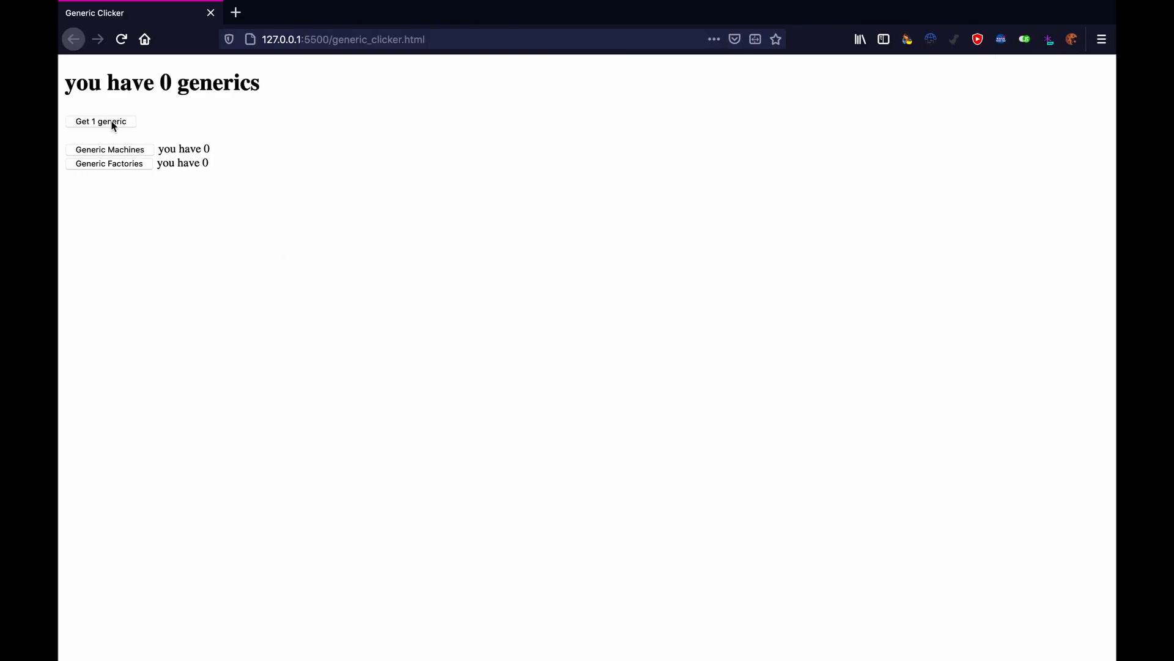
Step: Collect a generic and buy Generic Machines and Generic Factories so generics climb to 56
{"action": "left_click", "coordinate": [109, 149]}
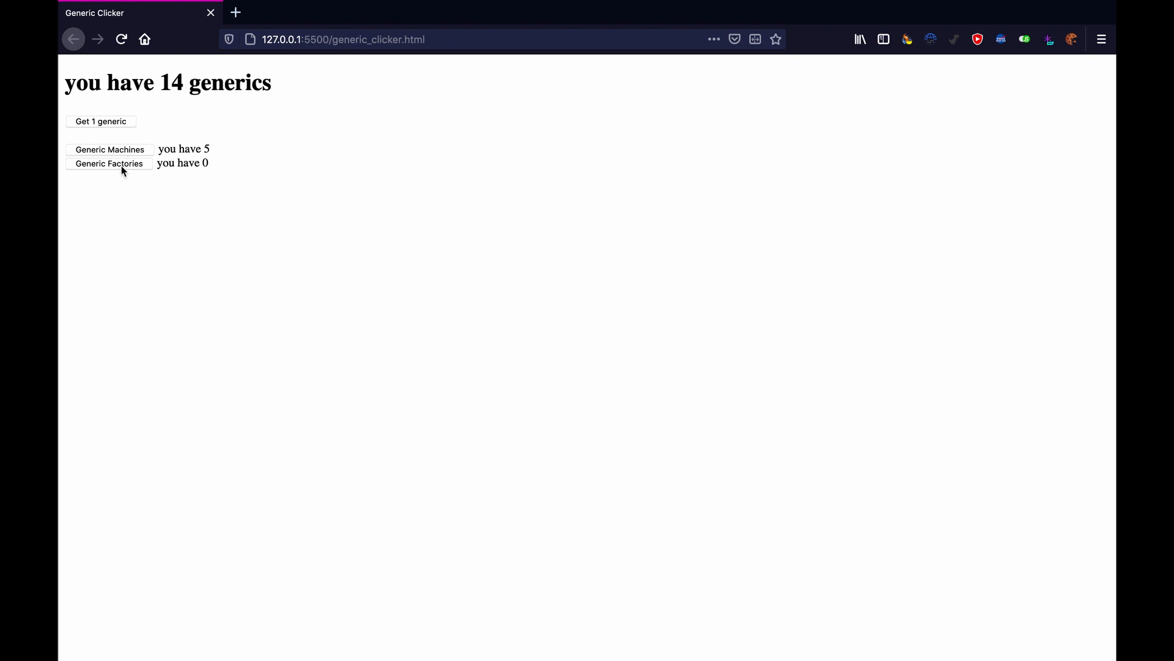
{"action": "left_click", "coordinate": [109, 164]}
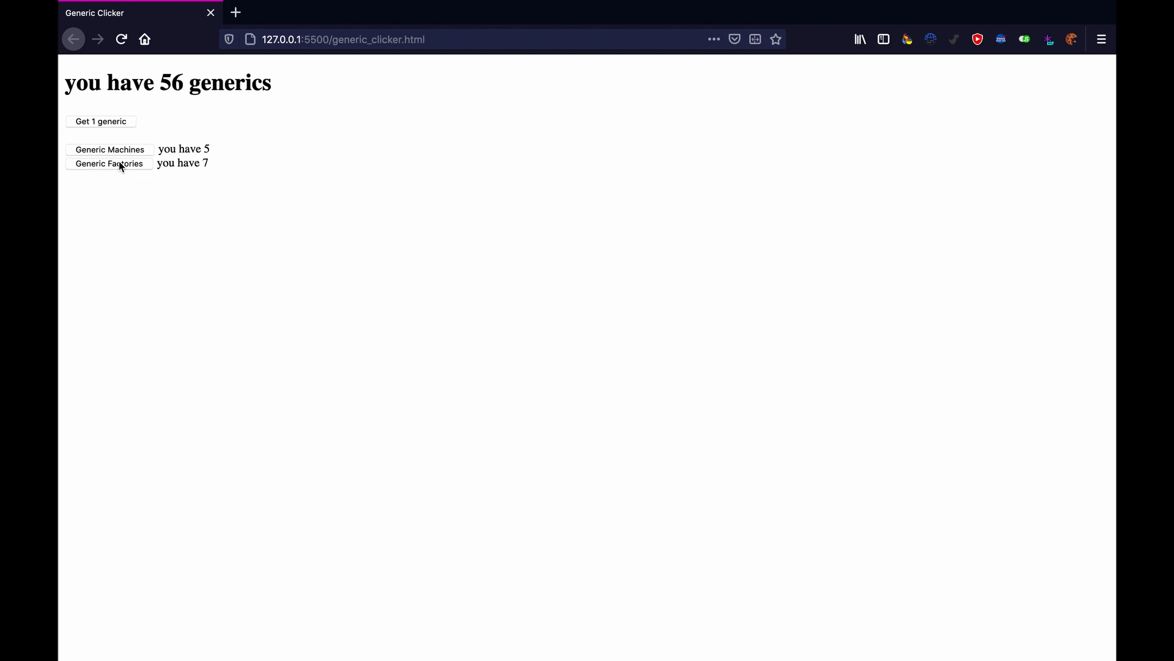